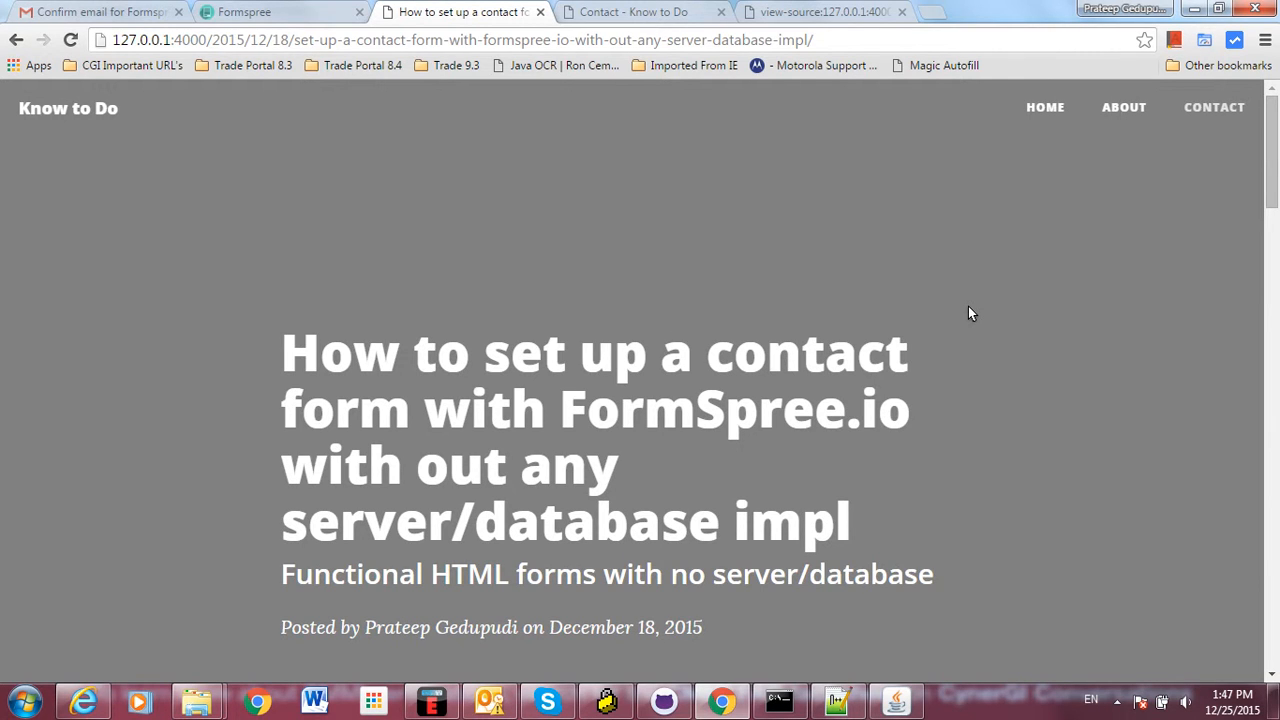
mouse_move(1158, 318)
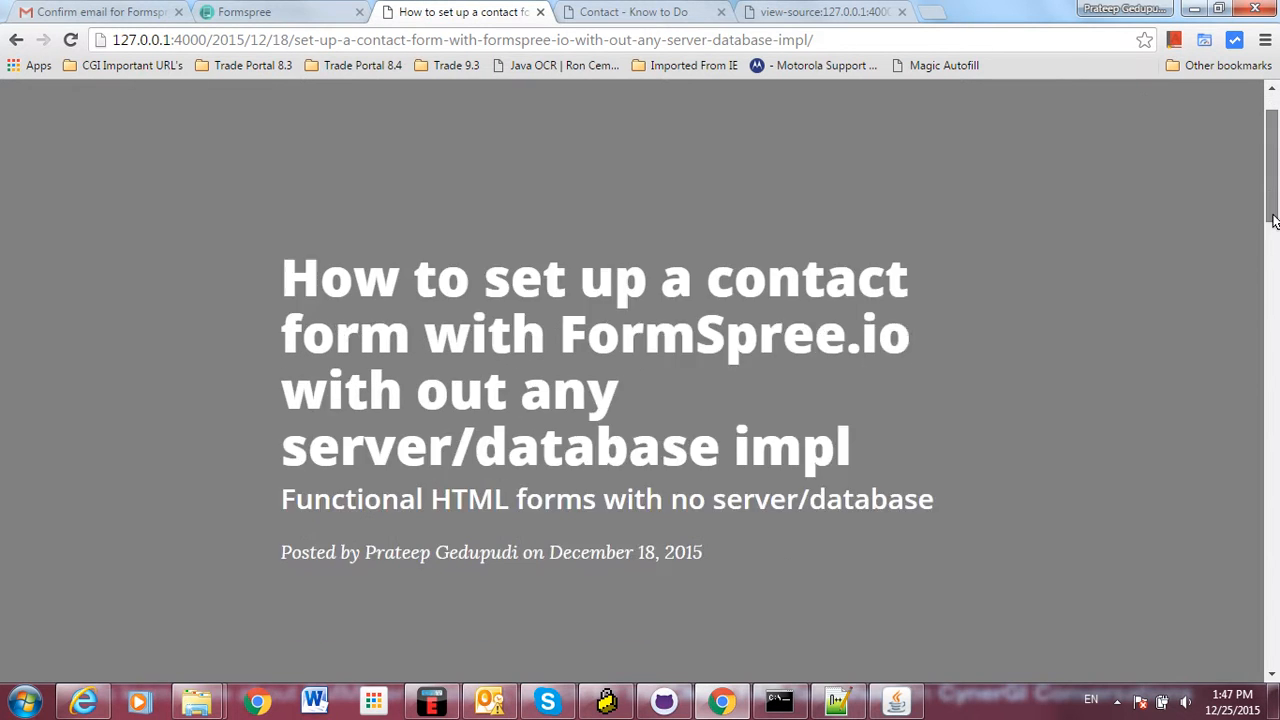
- Review the Formspree example form code, noting its action attribute and formspree posting address
scroll("down", 3)
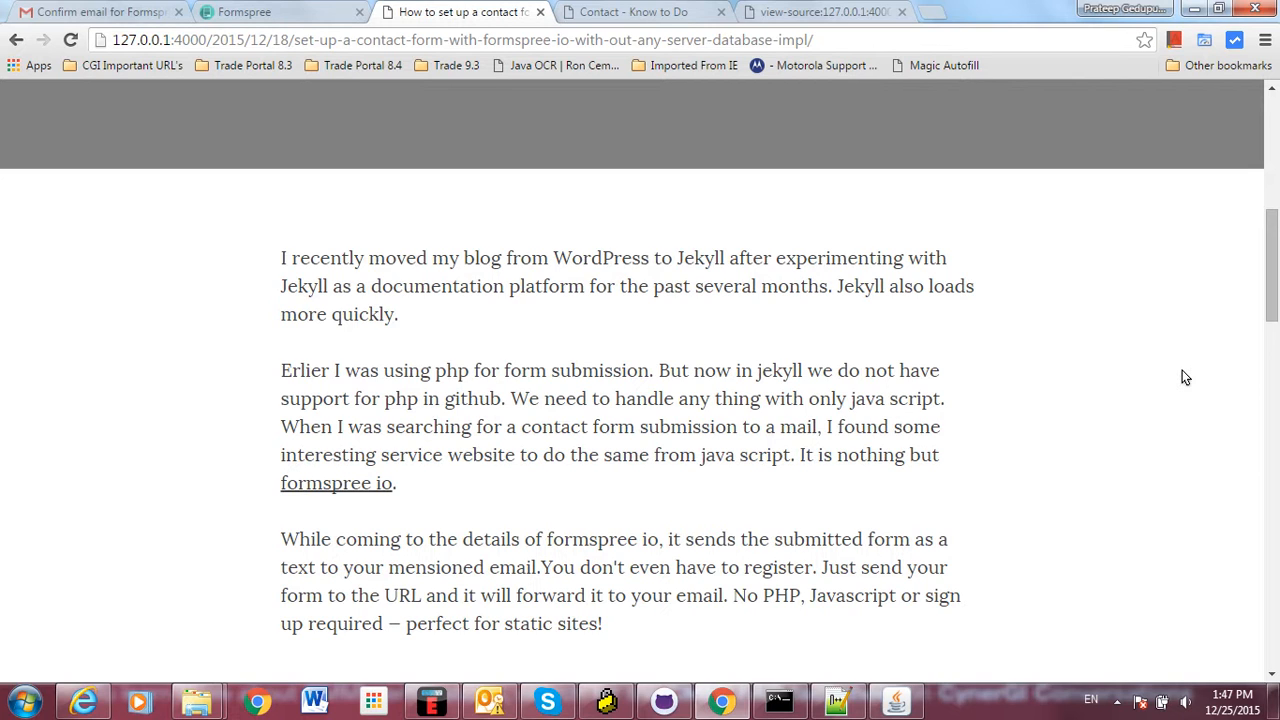
scroll("down", 3)
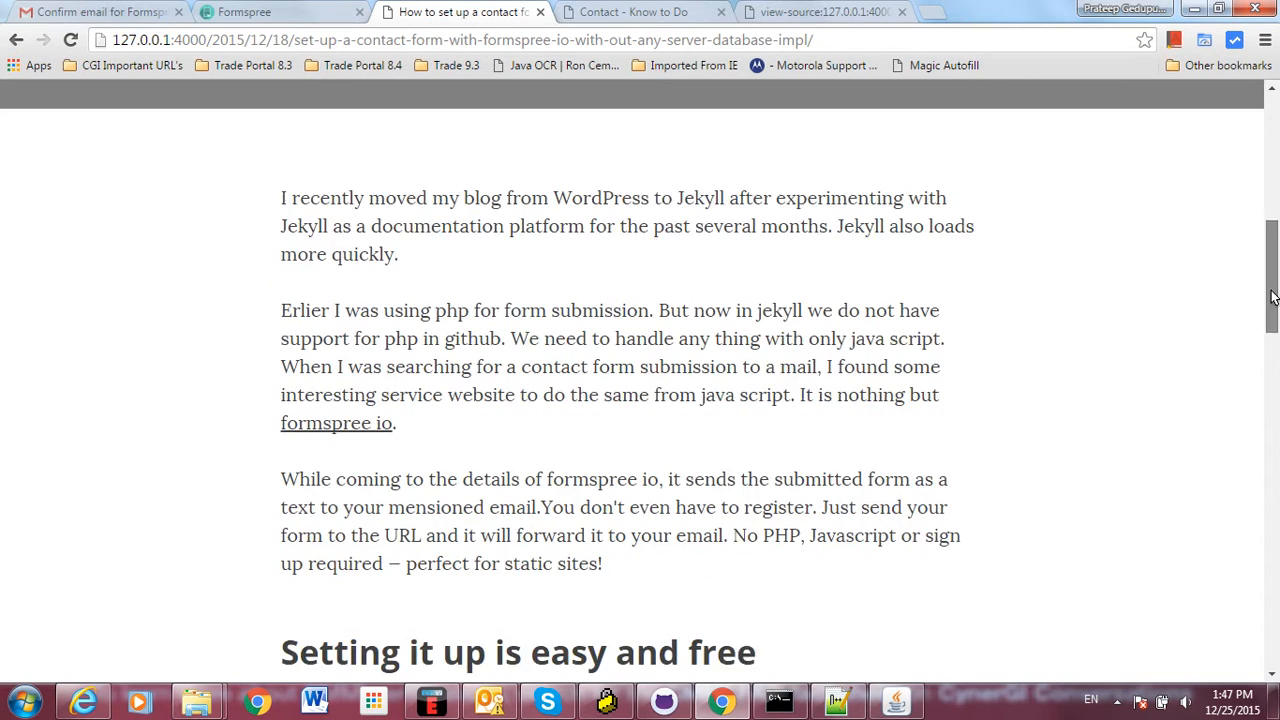
scroll("down", 3)
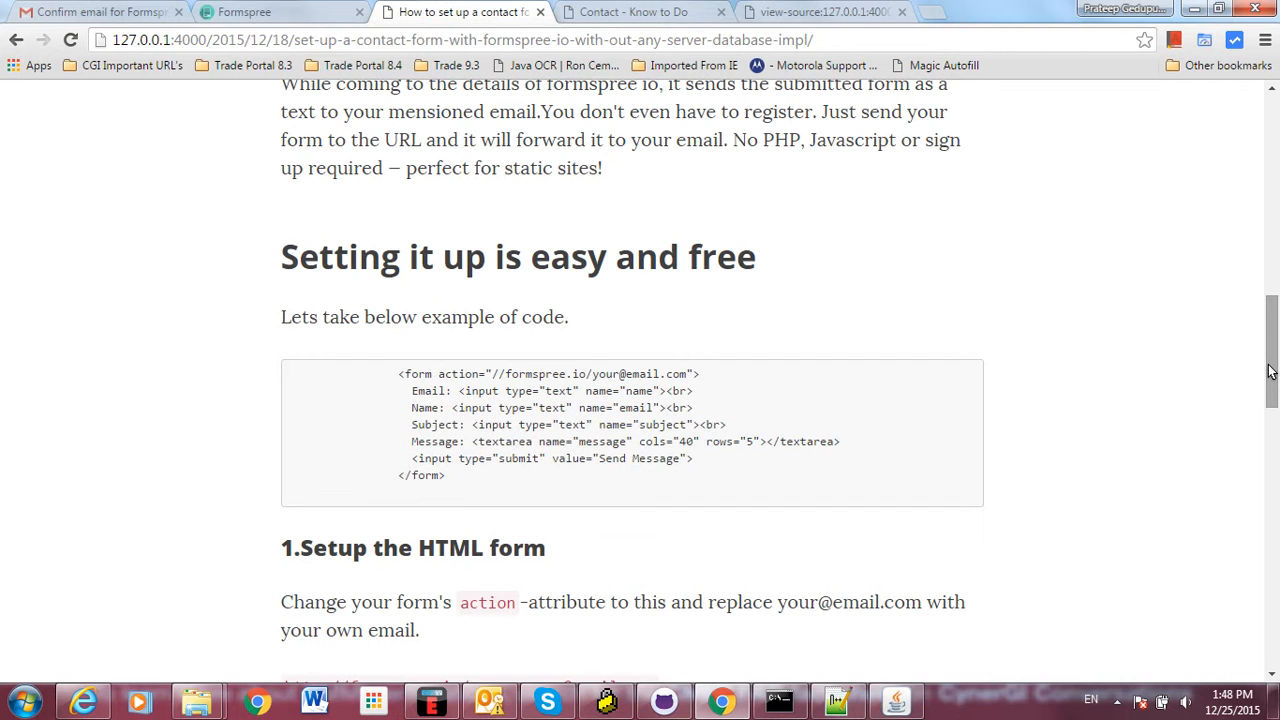
scroll("down", 3)
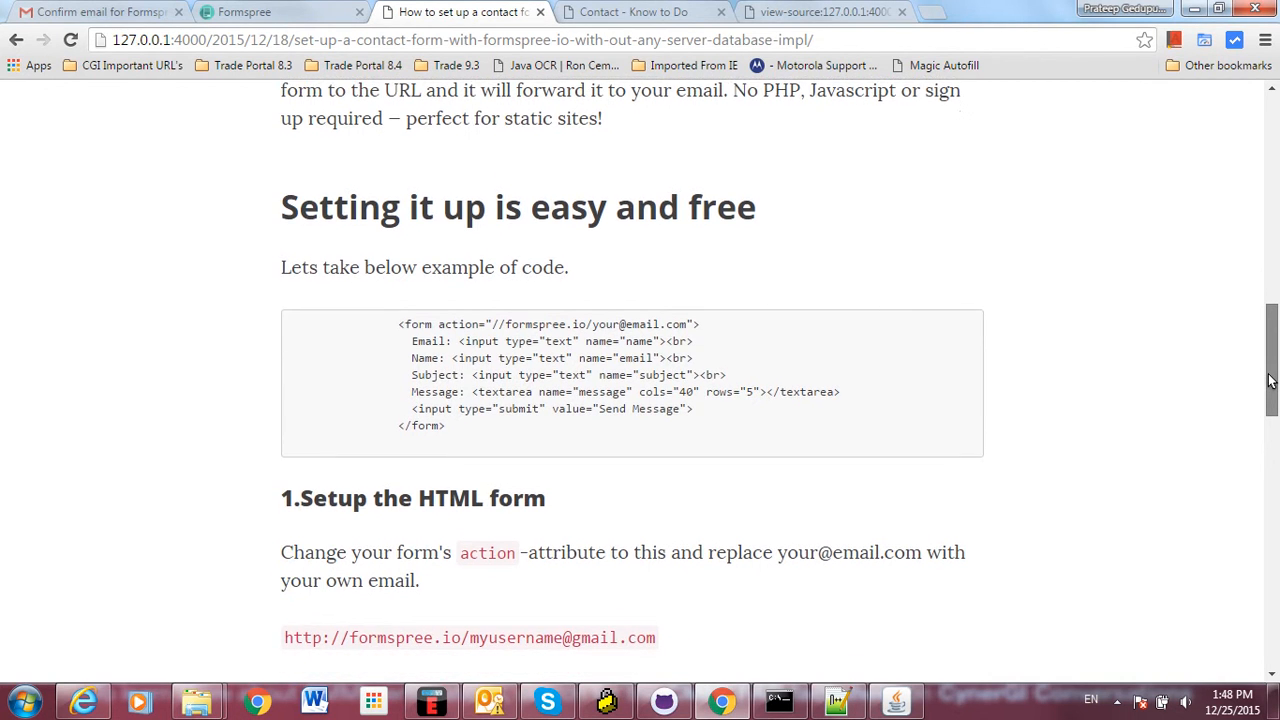
scroll("up", 3)
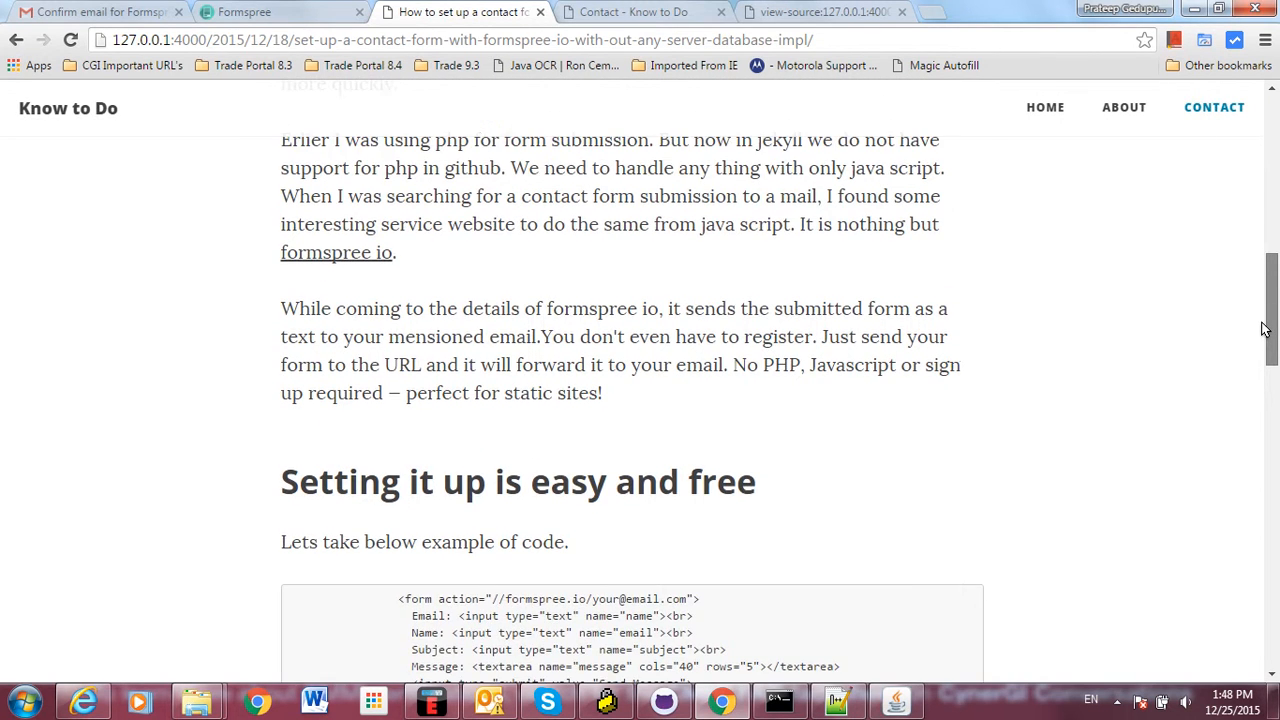
scroll("down", 3)
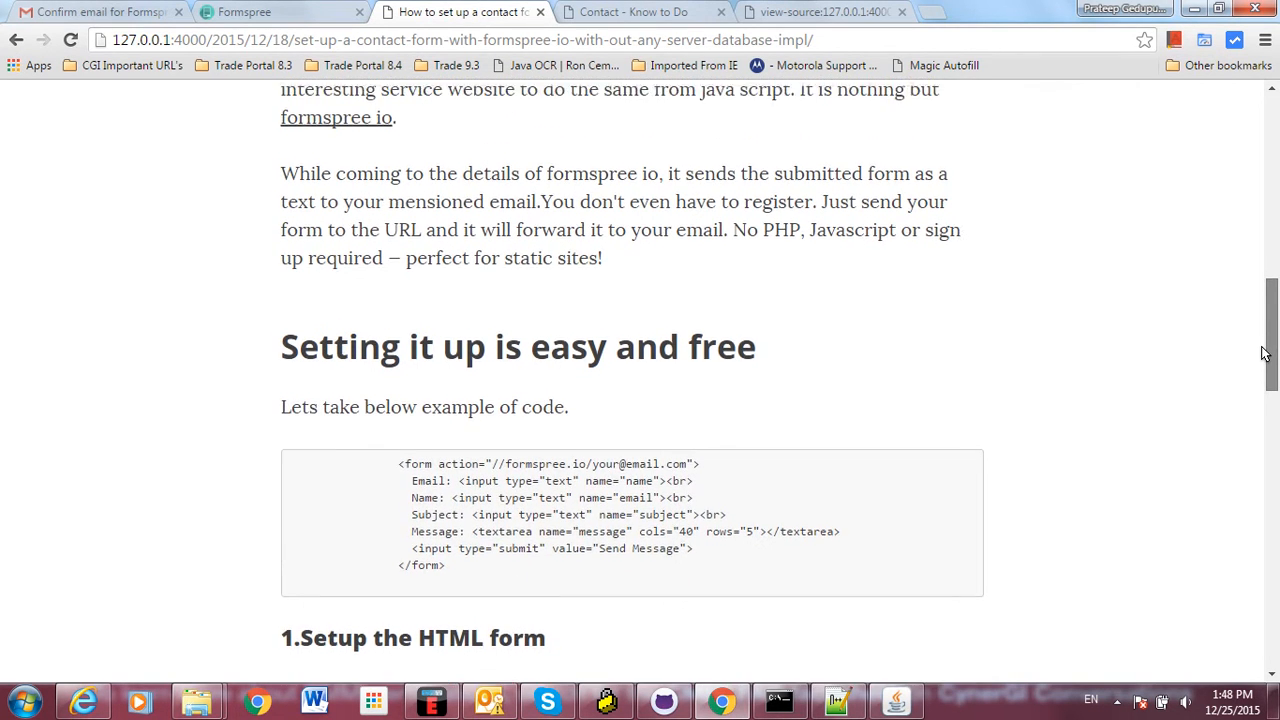
scroll("up", 3)
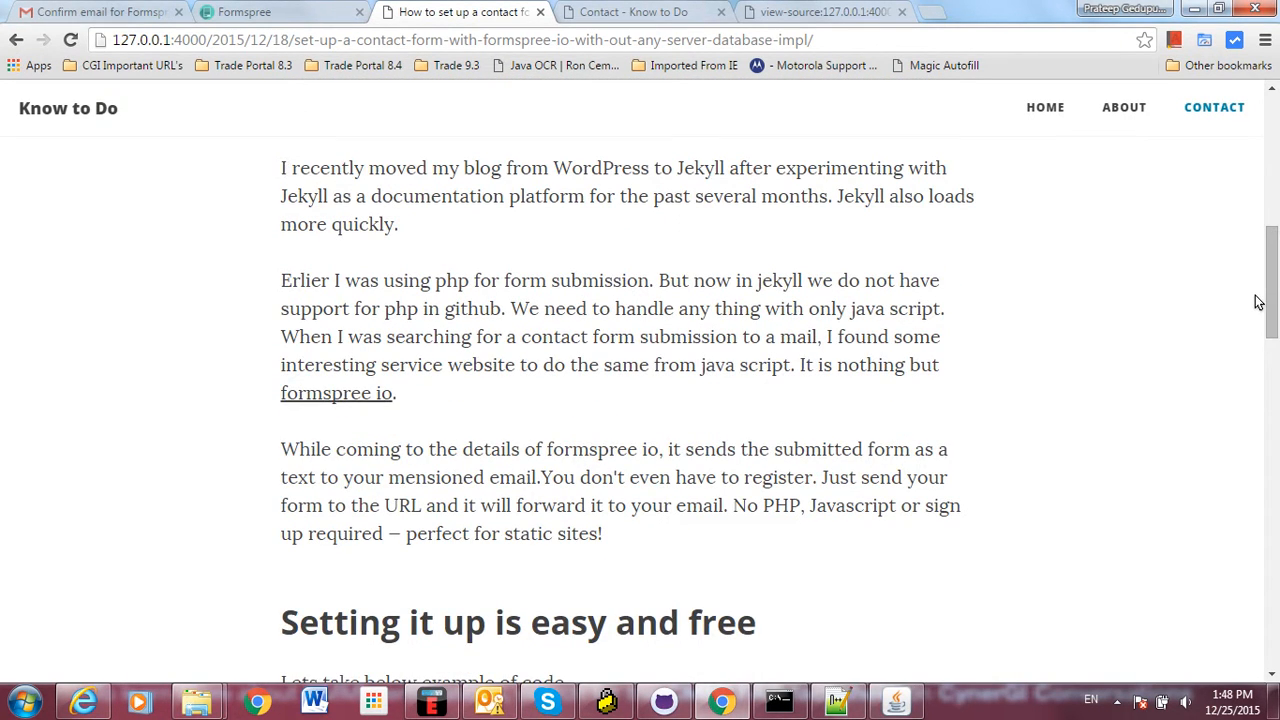
scroll("down", 3)
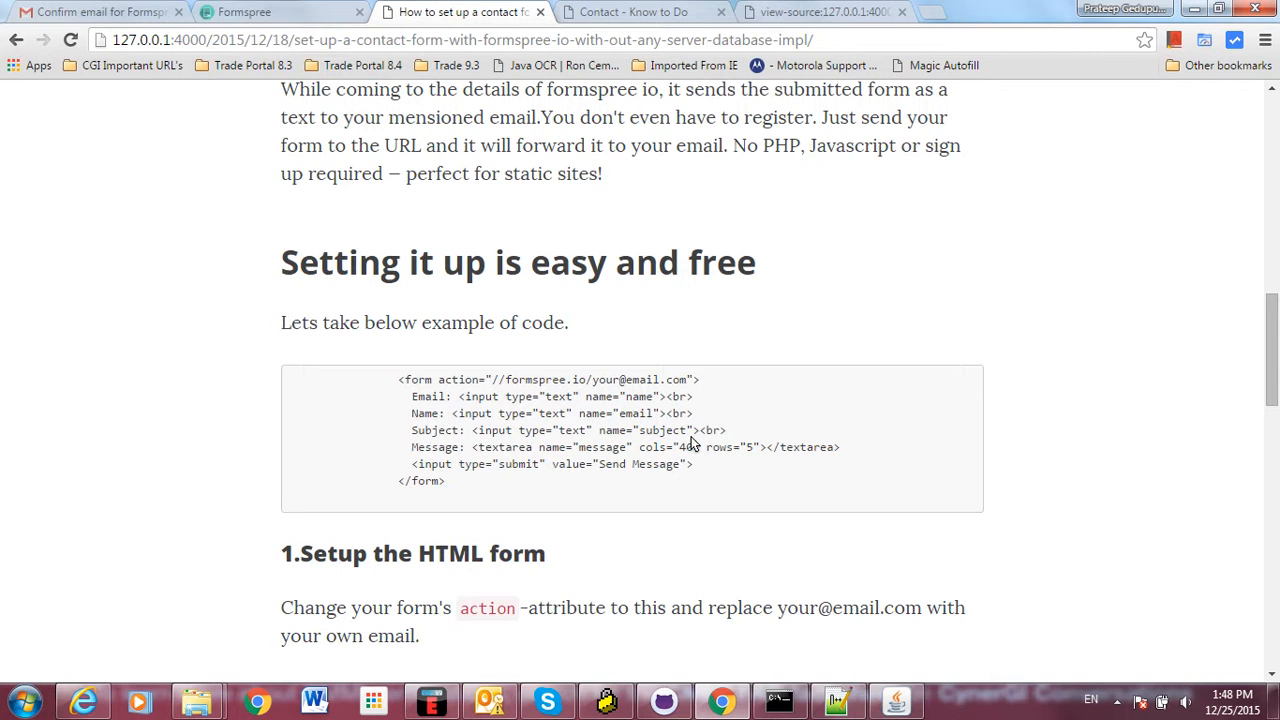
mouse_move(490, 388)
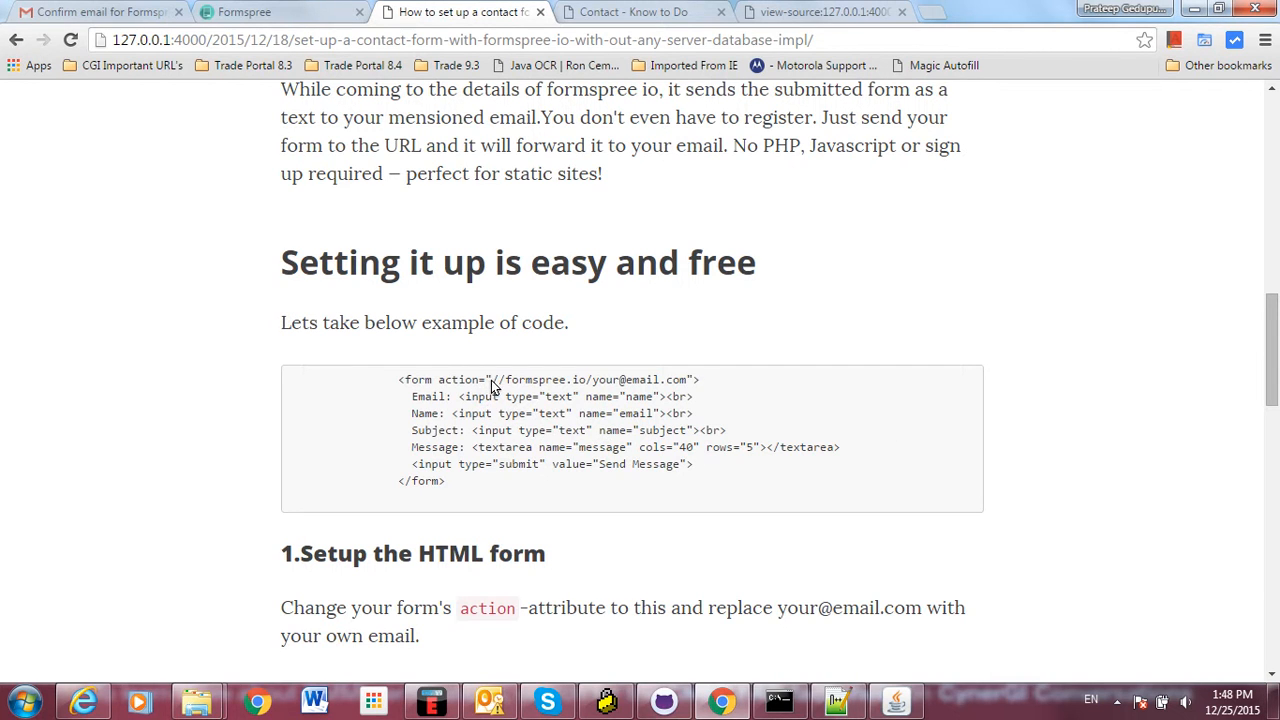
double_click(540, 380)
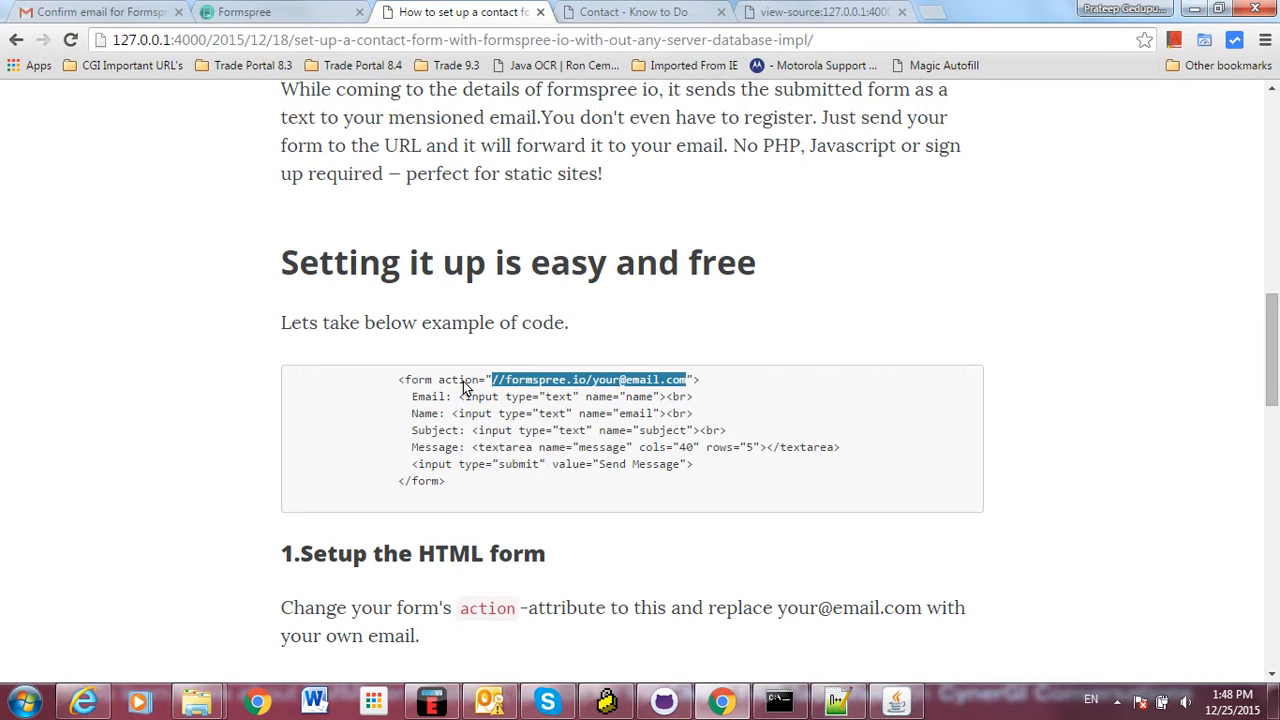
mouse_move(404, 384)
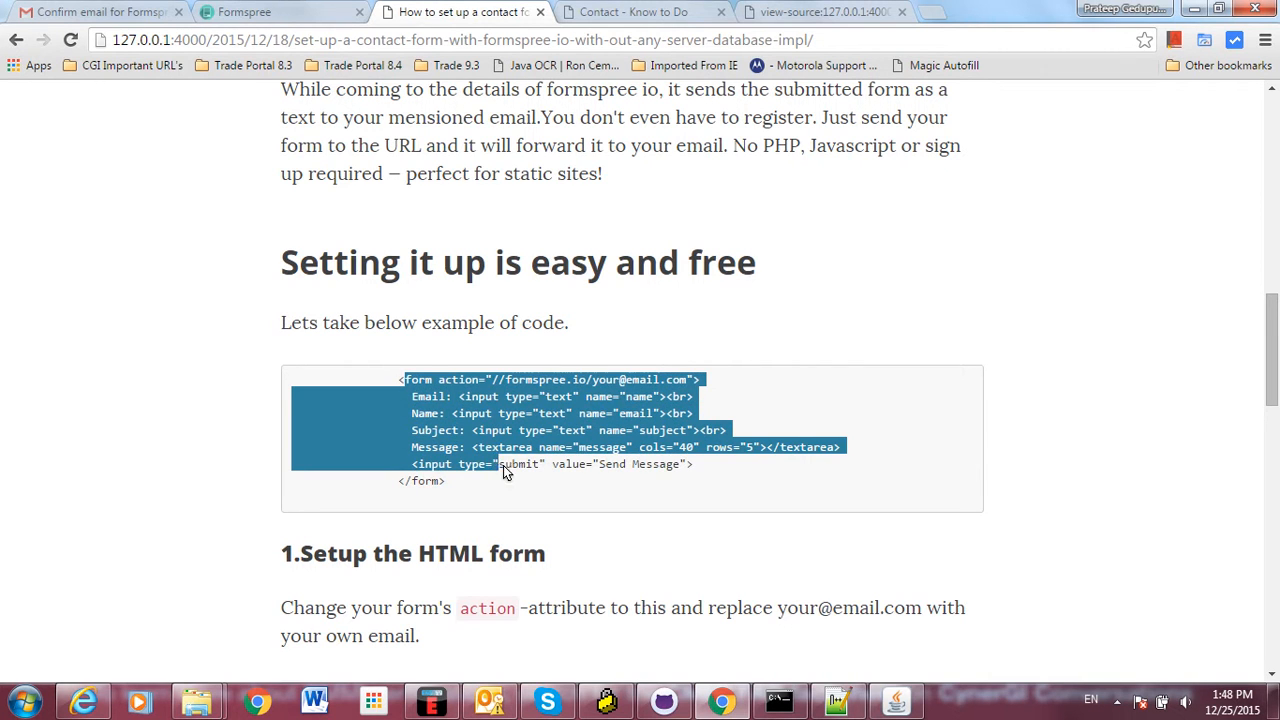
left_click(444, 380)
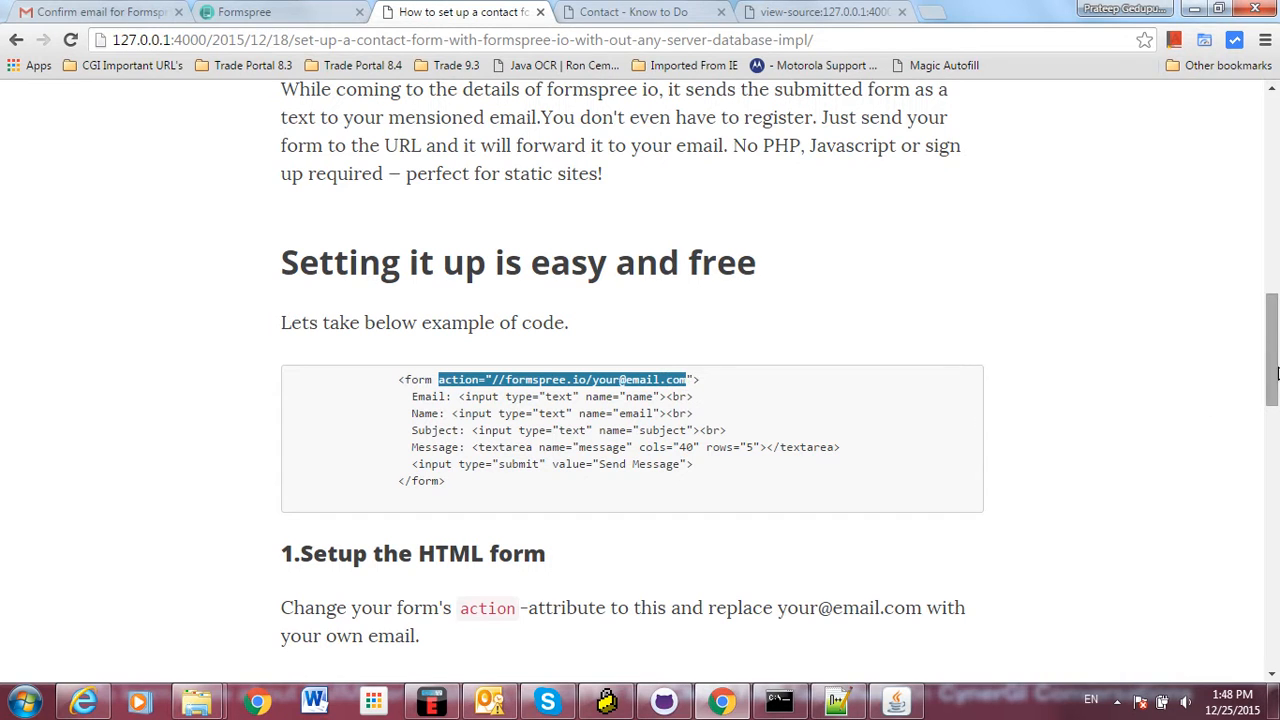
- Review the email placeholder in the formspree address and the posting URL in the AJAX example
scroll("down", 3)
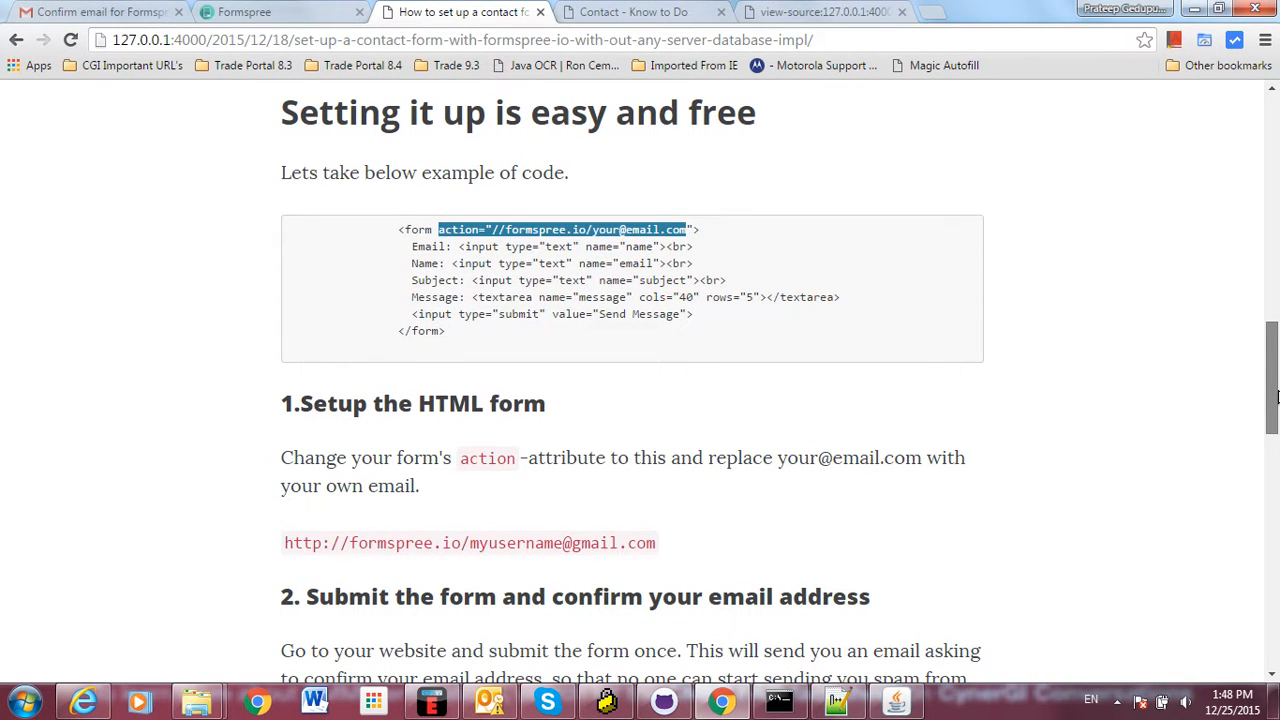
scroll("down", 3)
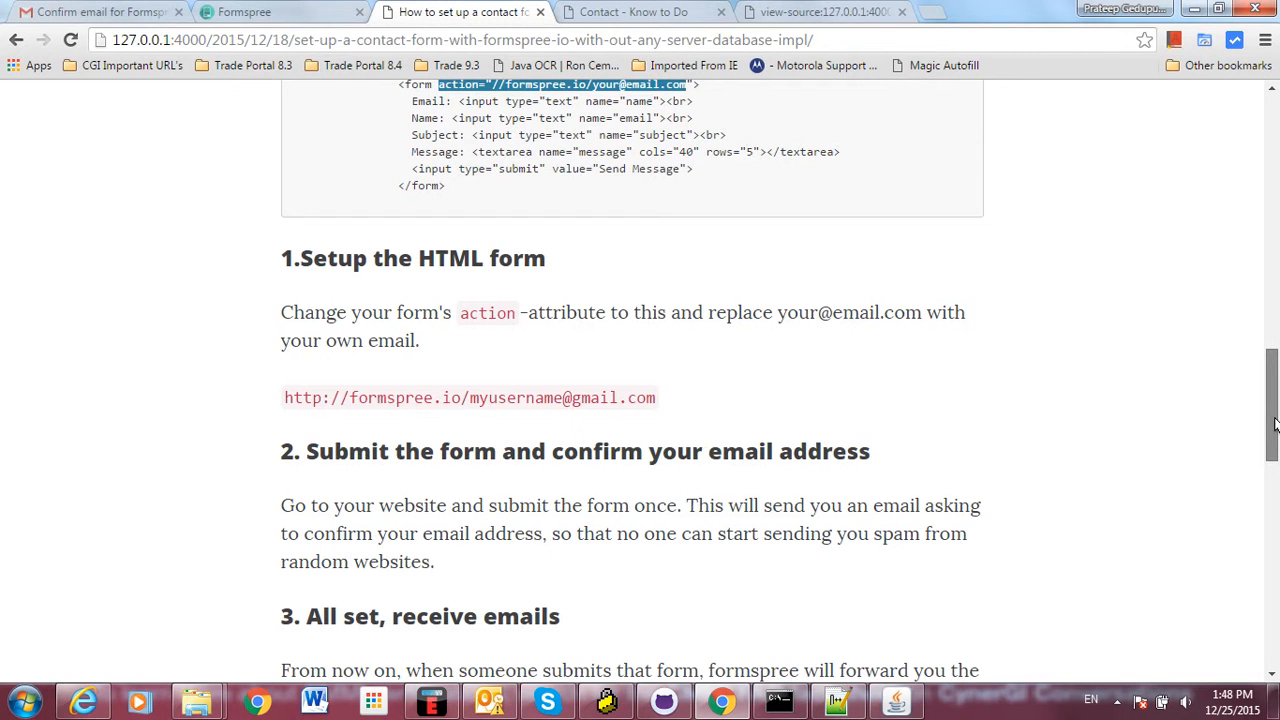
scroll("down", 3)
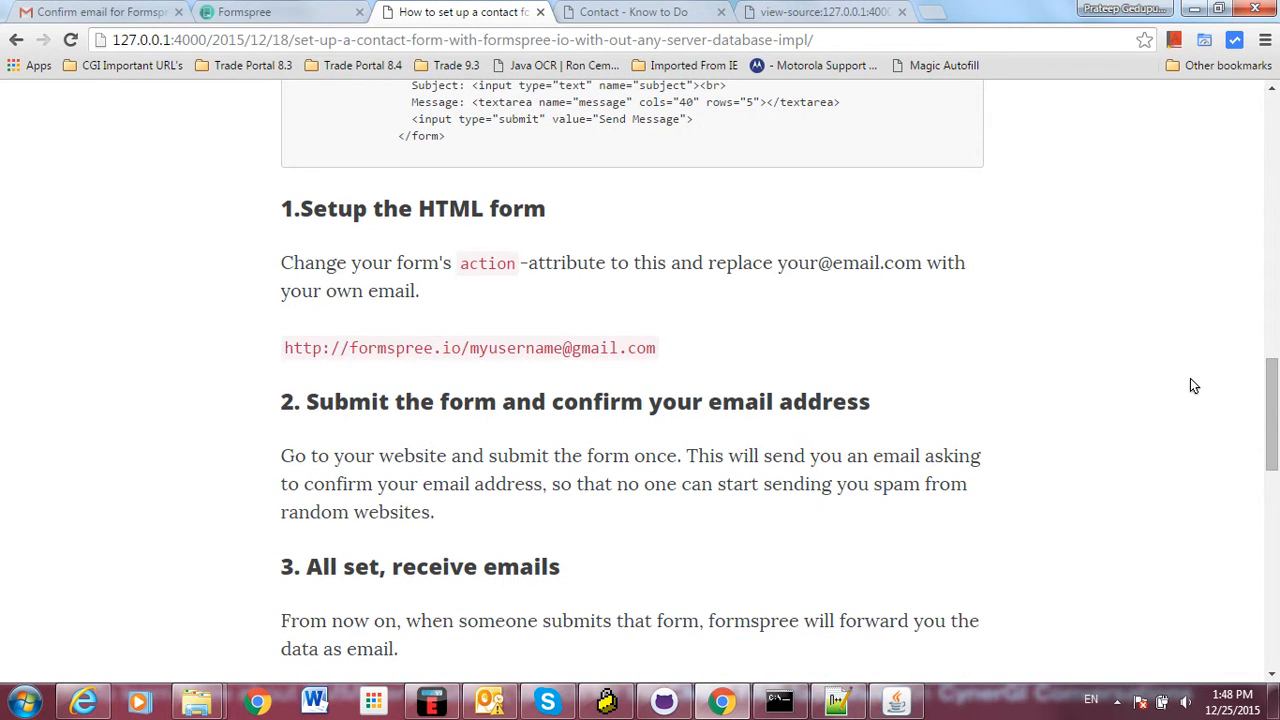
mouse_move(1220, 404)
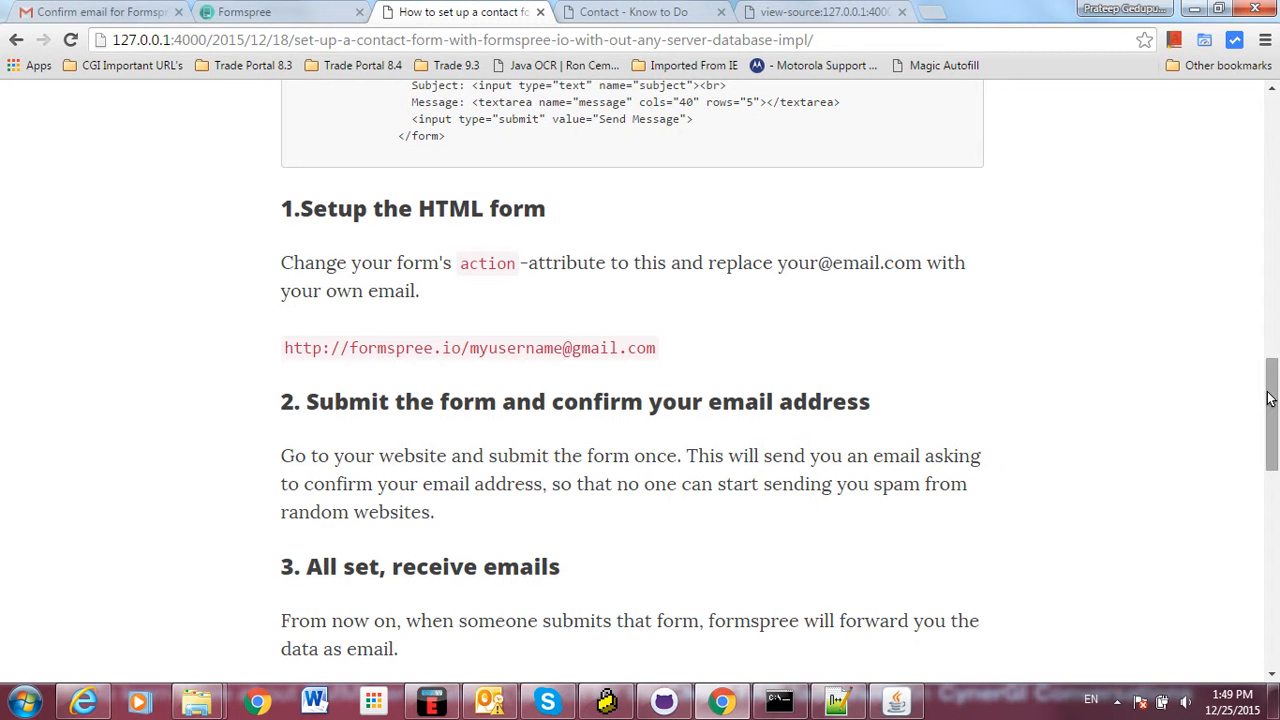
scroll("down", 3)
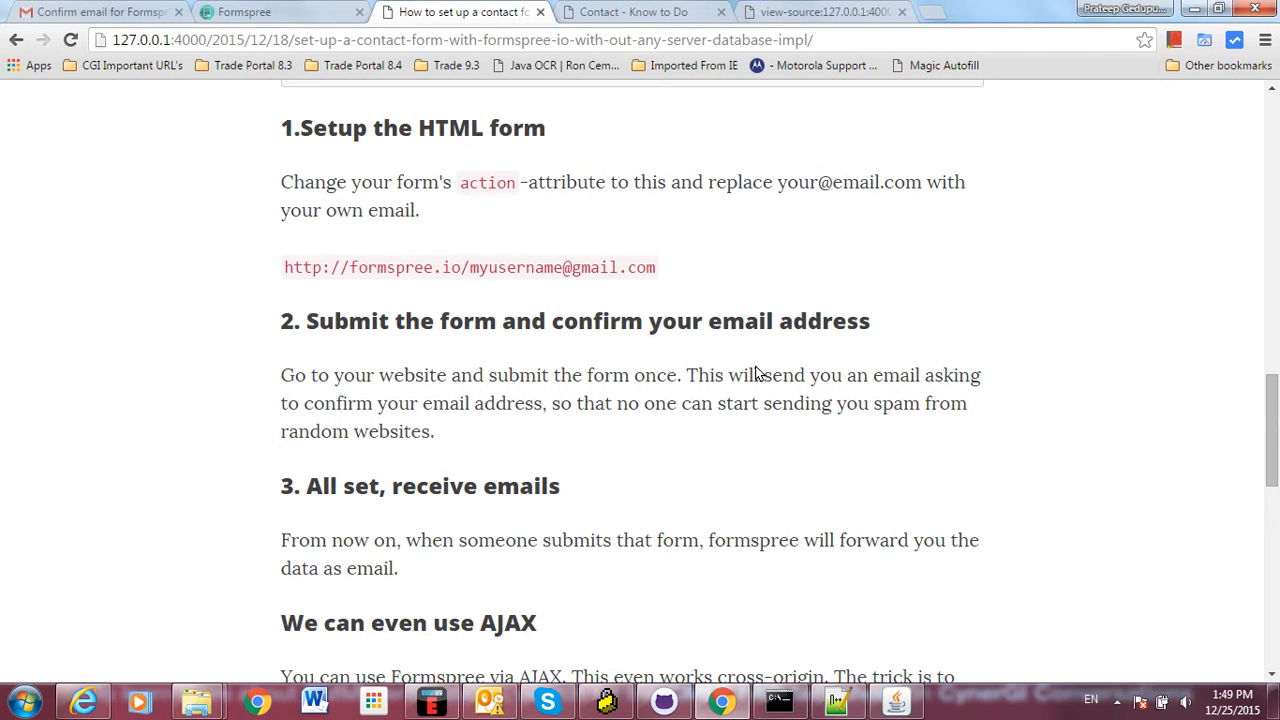
double_click(516, 268)
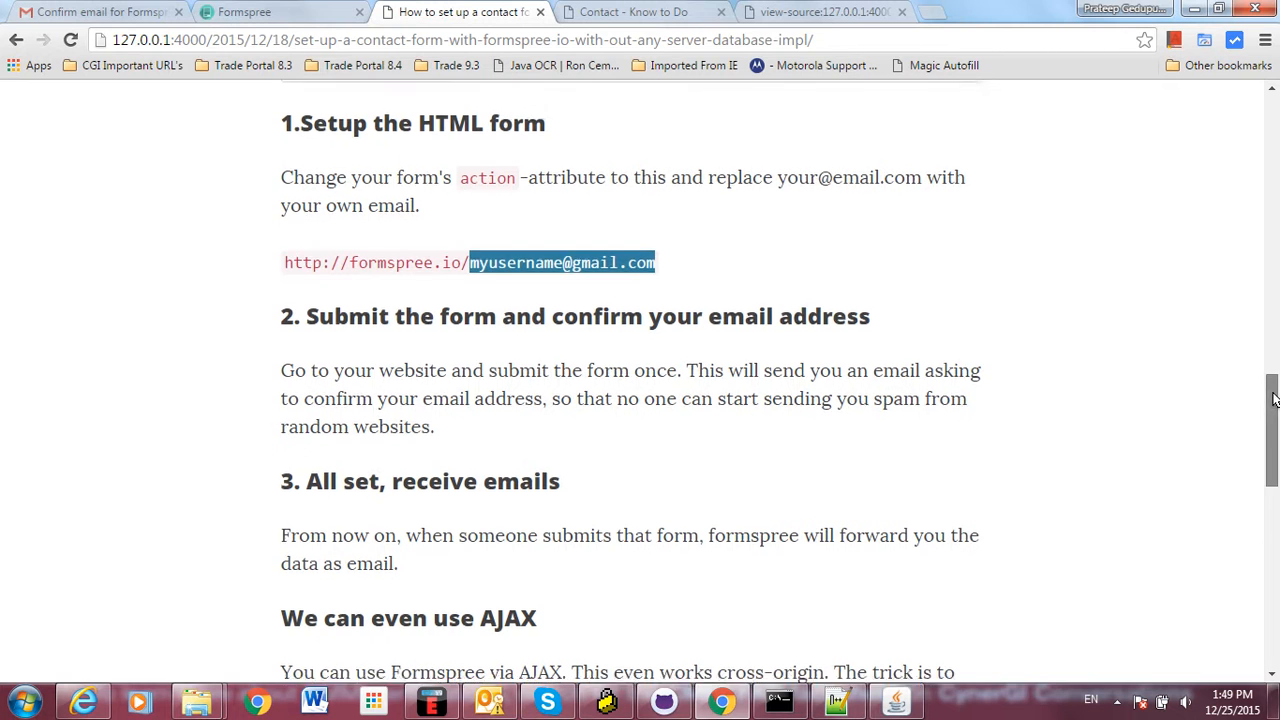
scroll("down", 3)
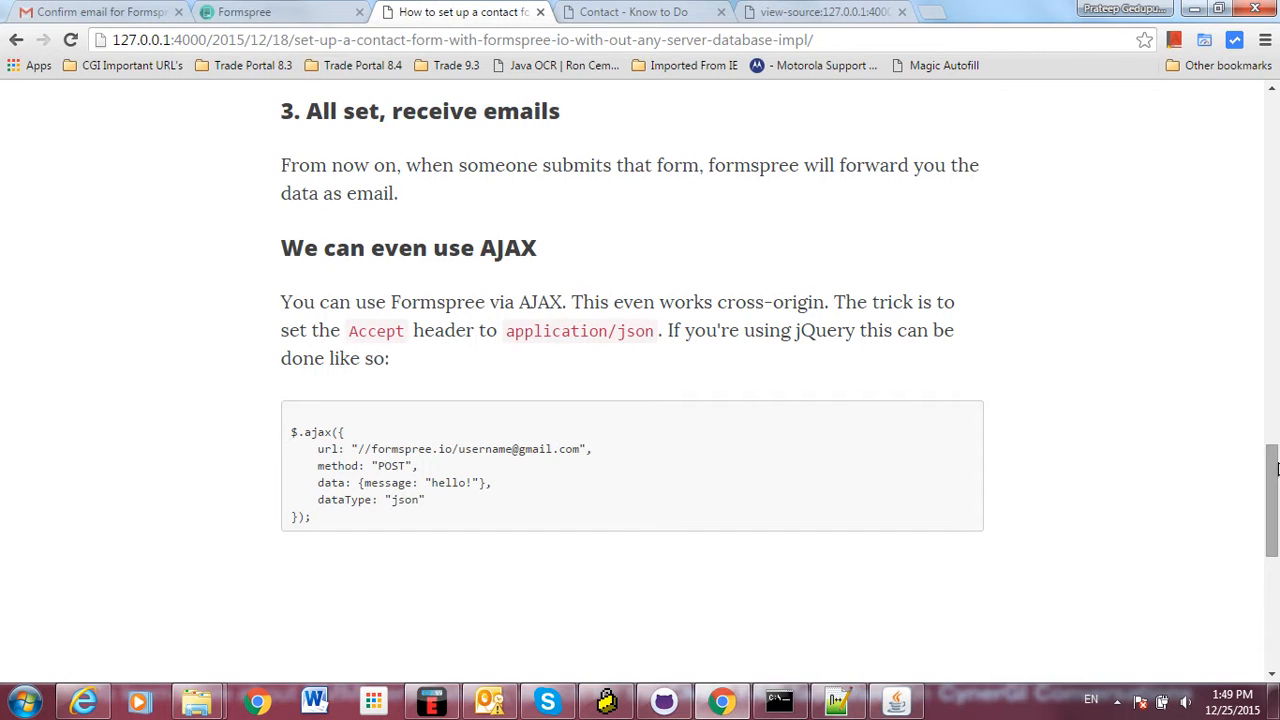
mouse_move(344, 444)
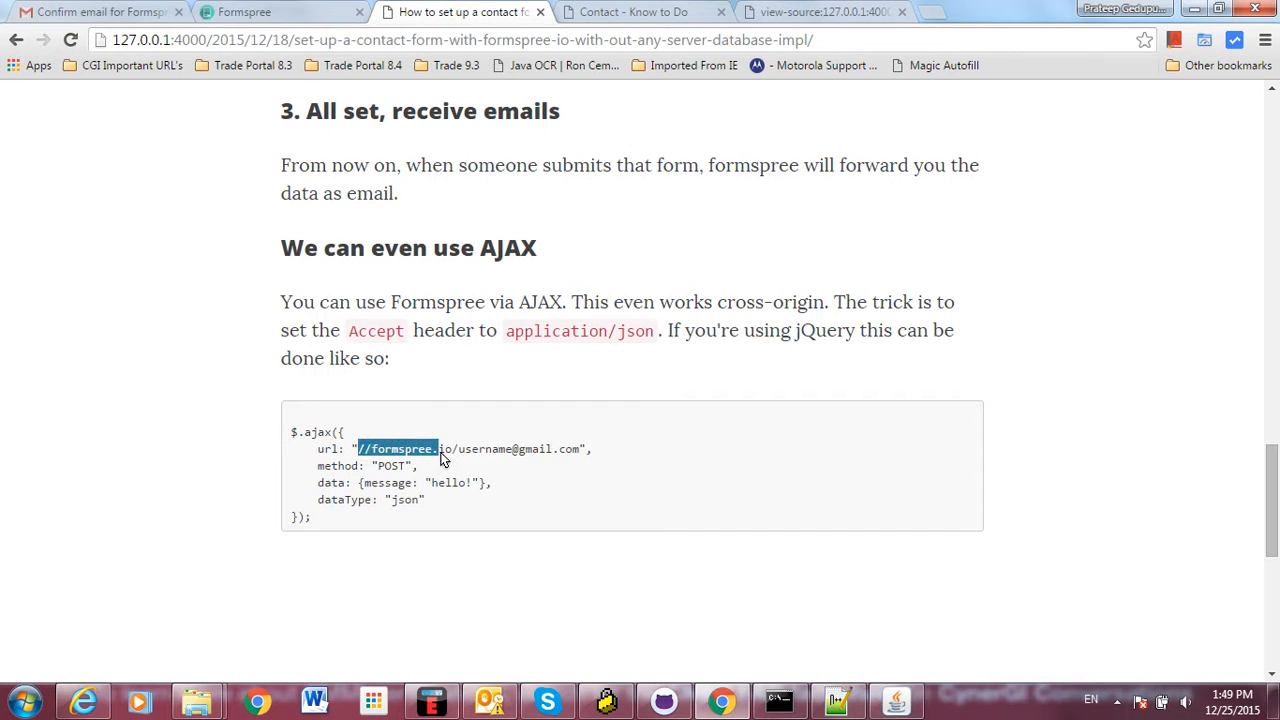
left_click_drag(438, 448, 578, 448)
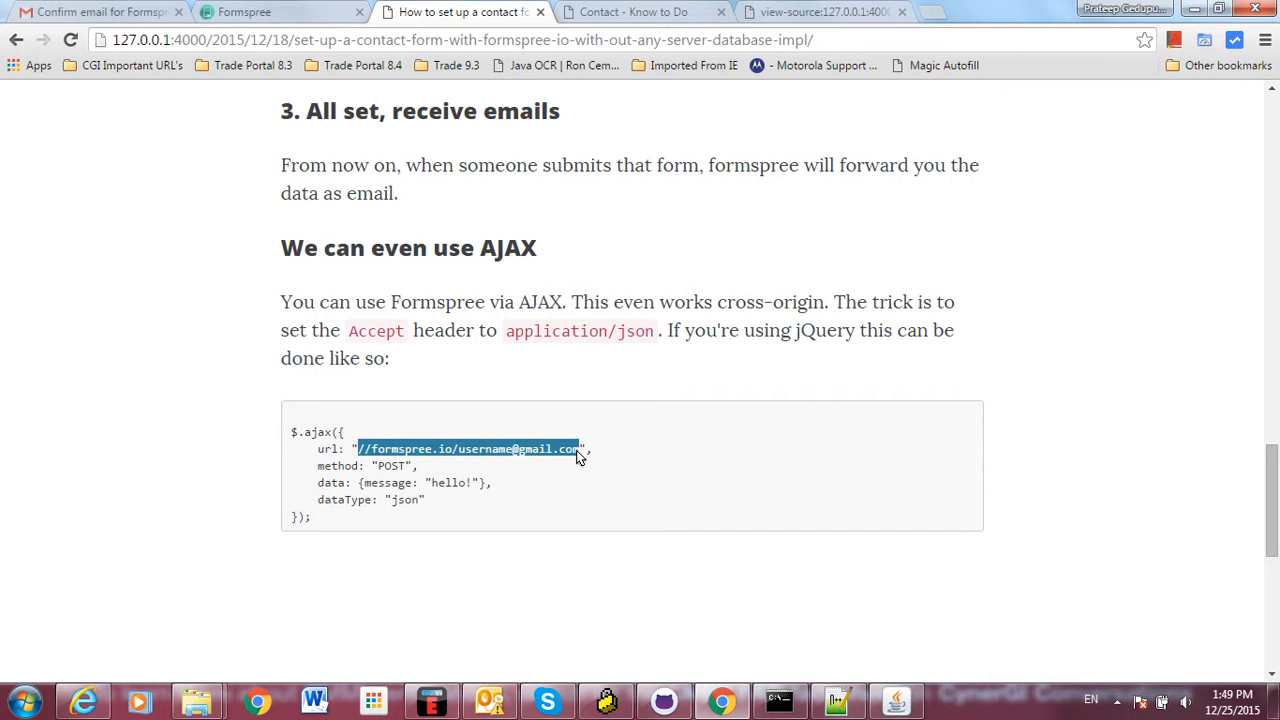
mouse_move(404, 496)
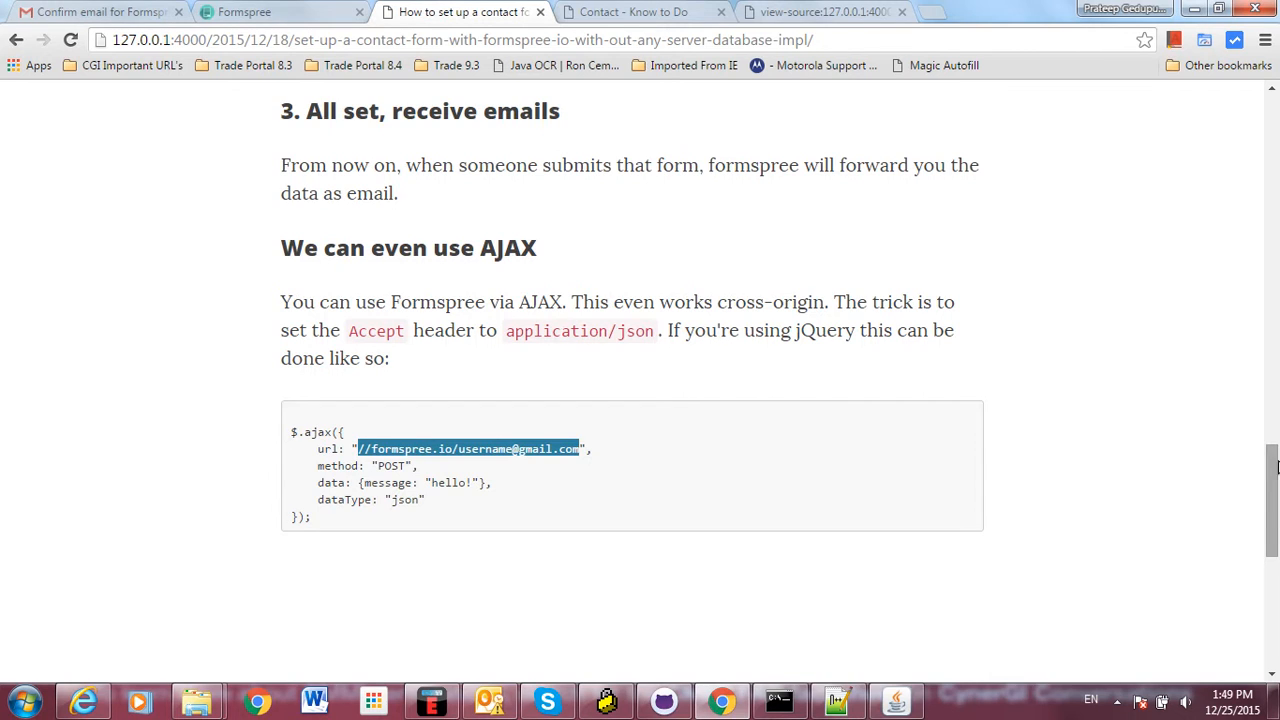
mouse_move(988, 408)
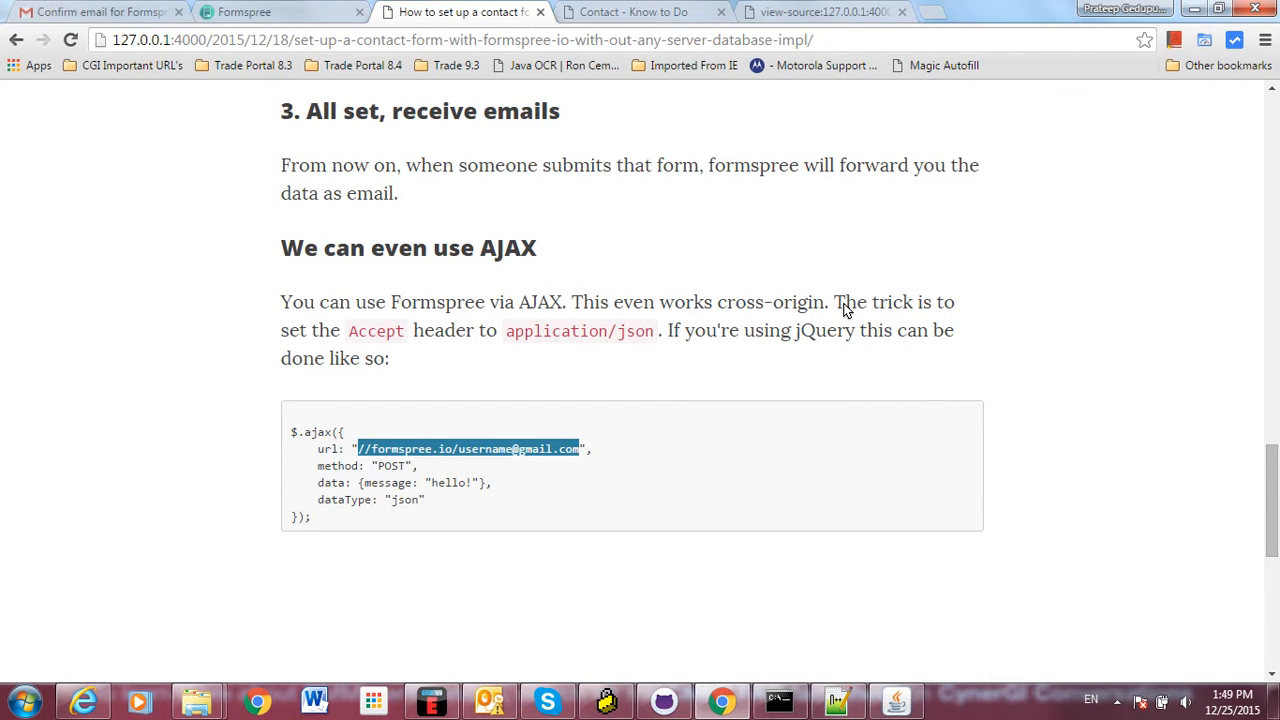
left_click(630, 12)
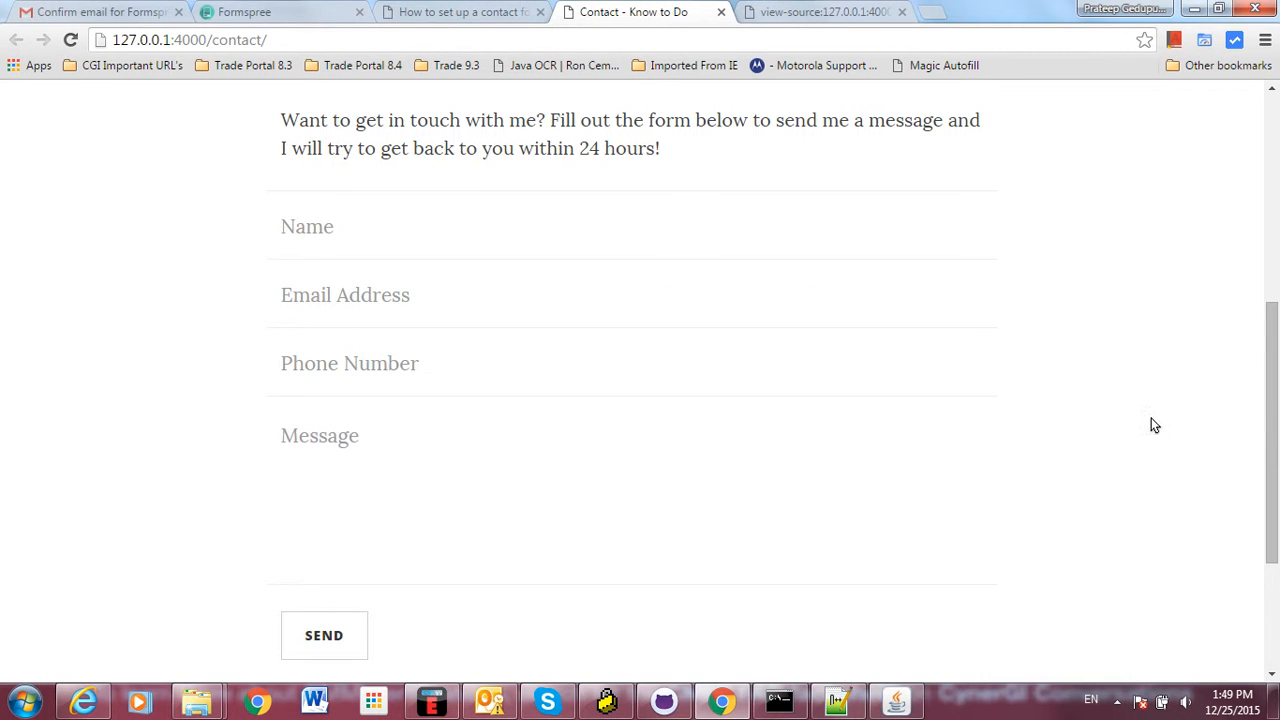
scroll("up", 3)
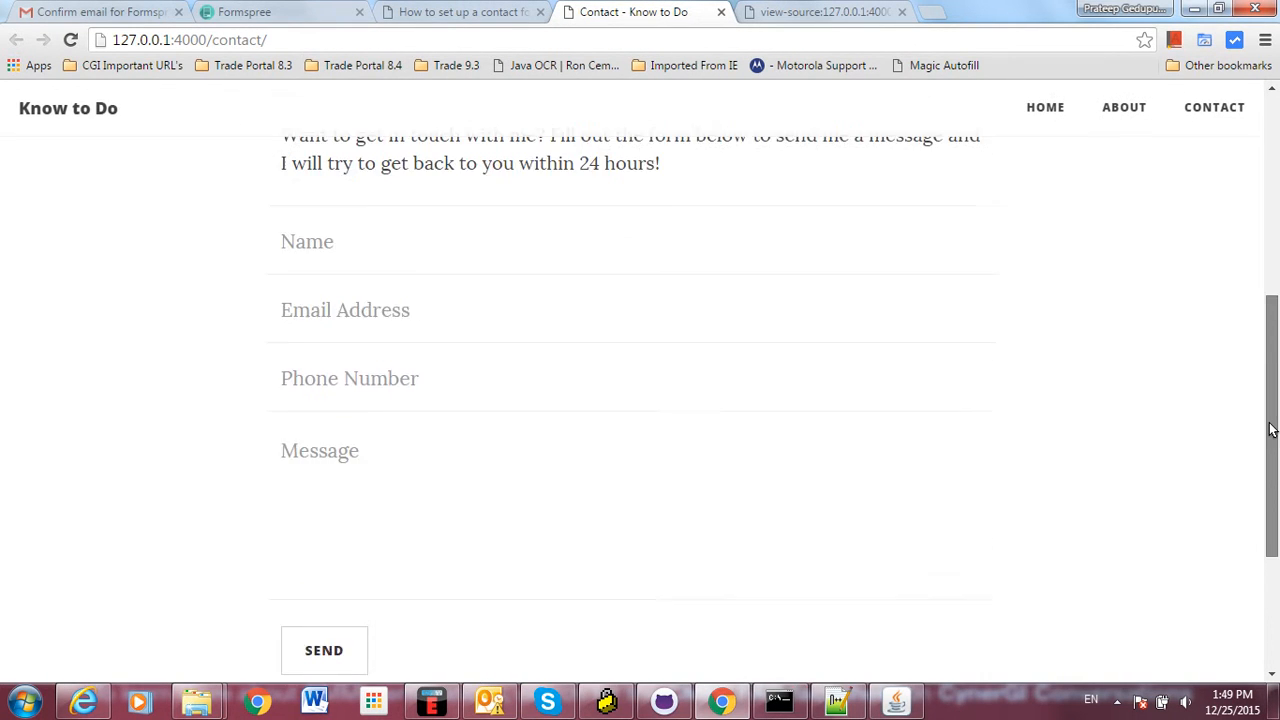
scroll("up", 3)
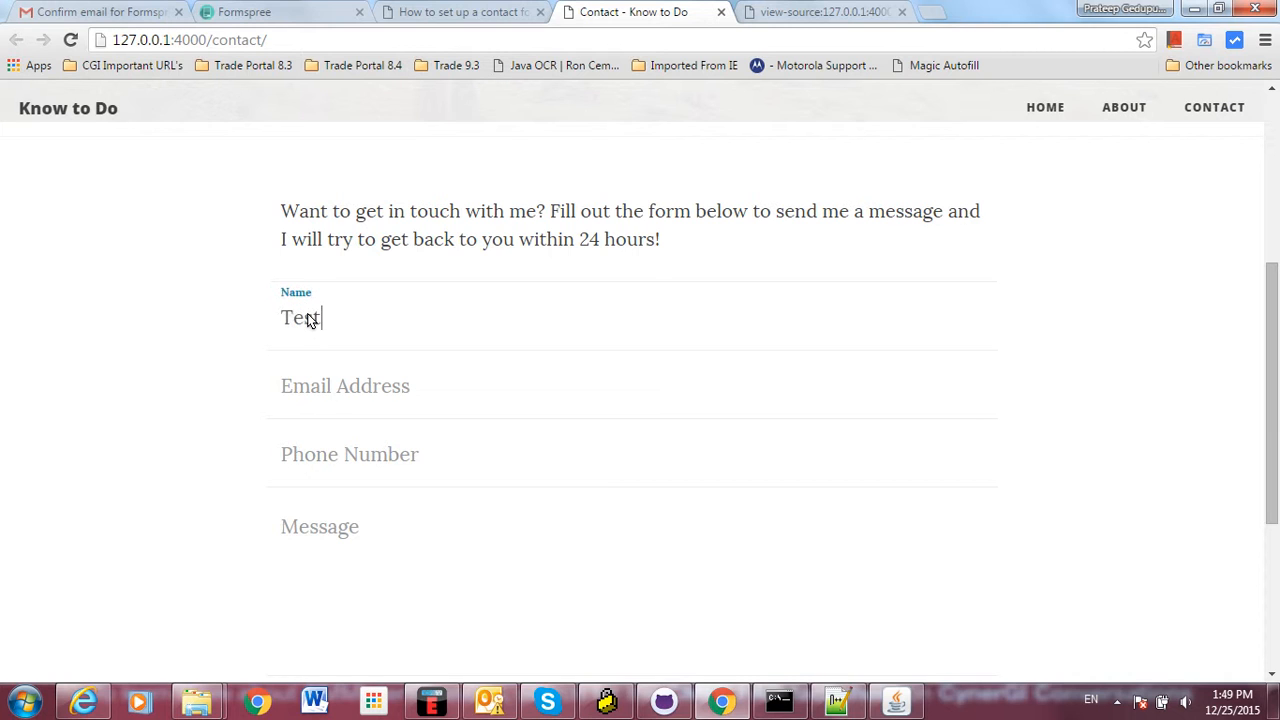
type("te")
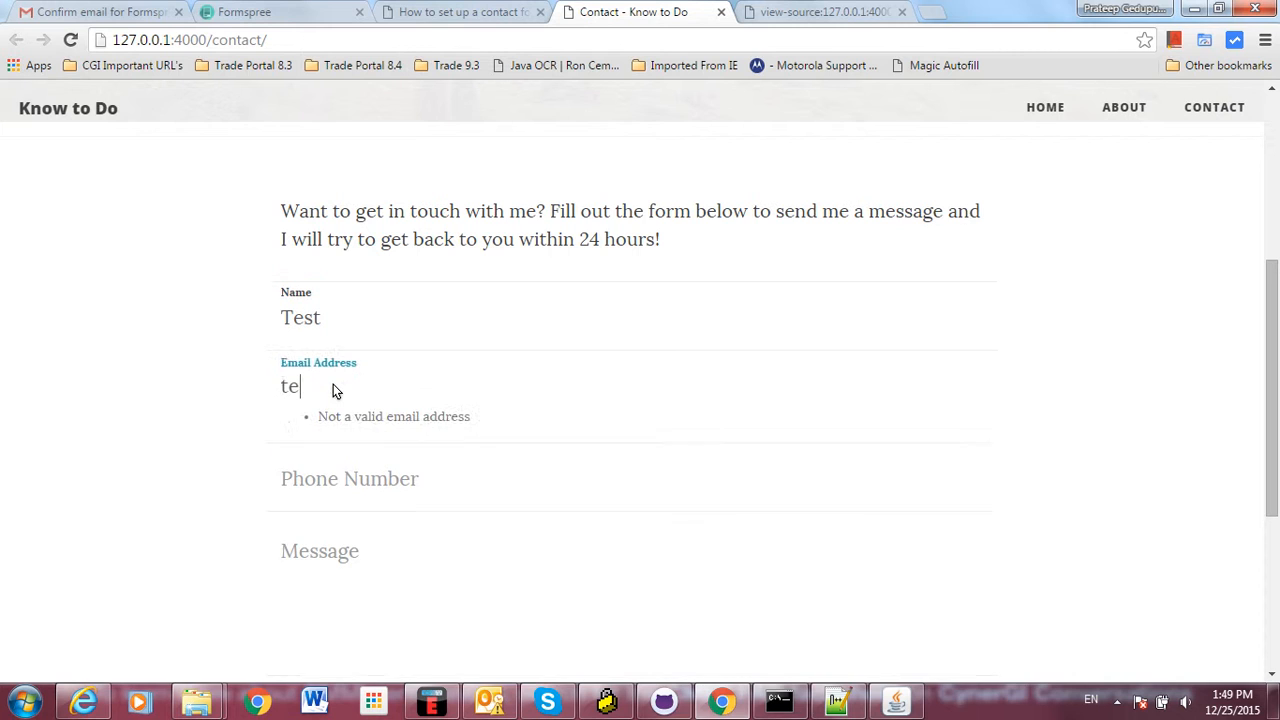
type("st")
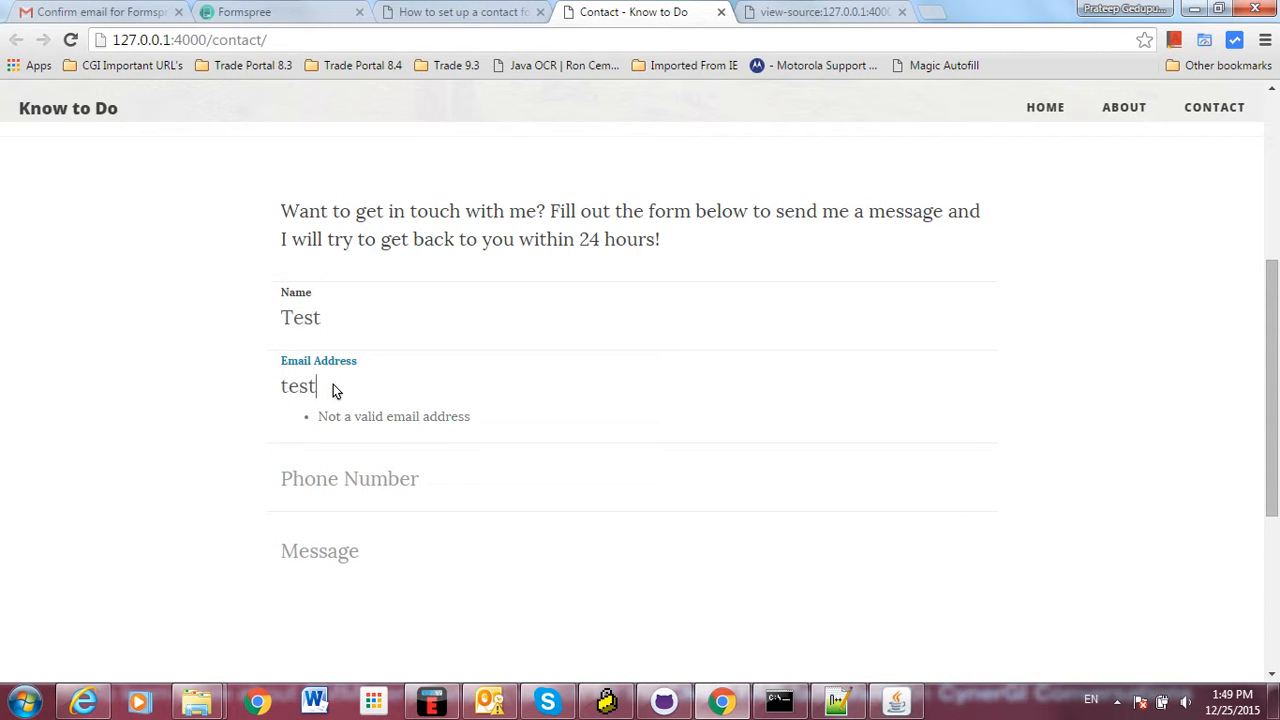
type("@test.c")
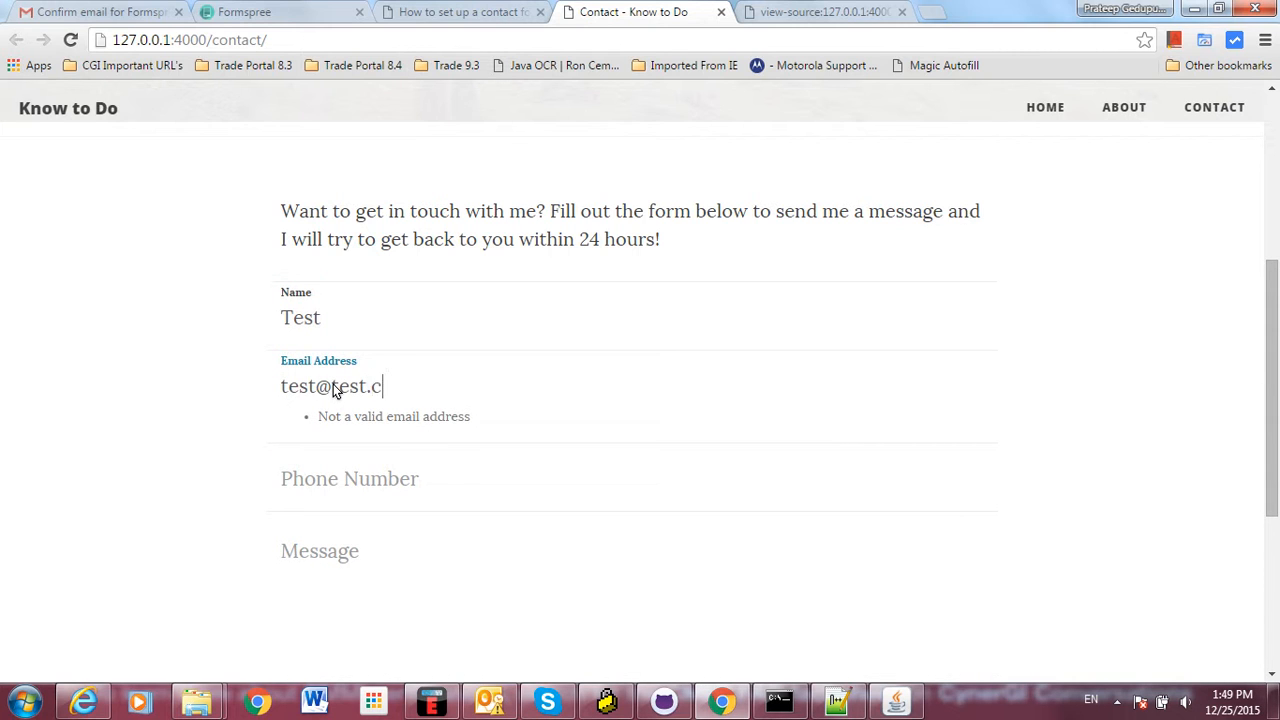
left_click(348, 454)
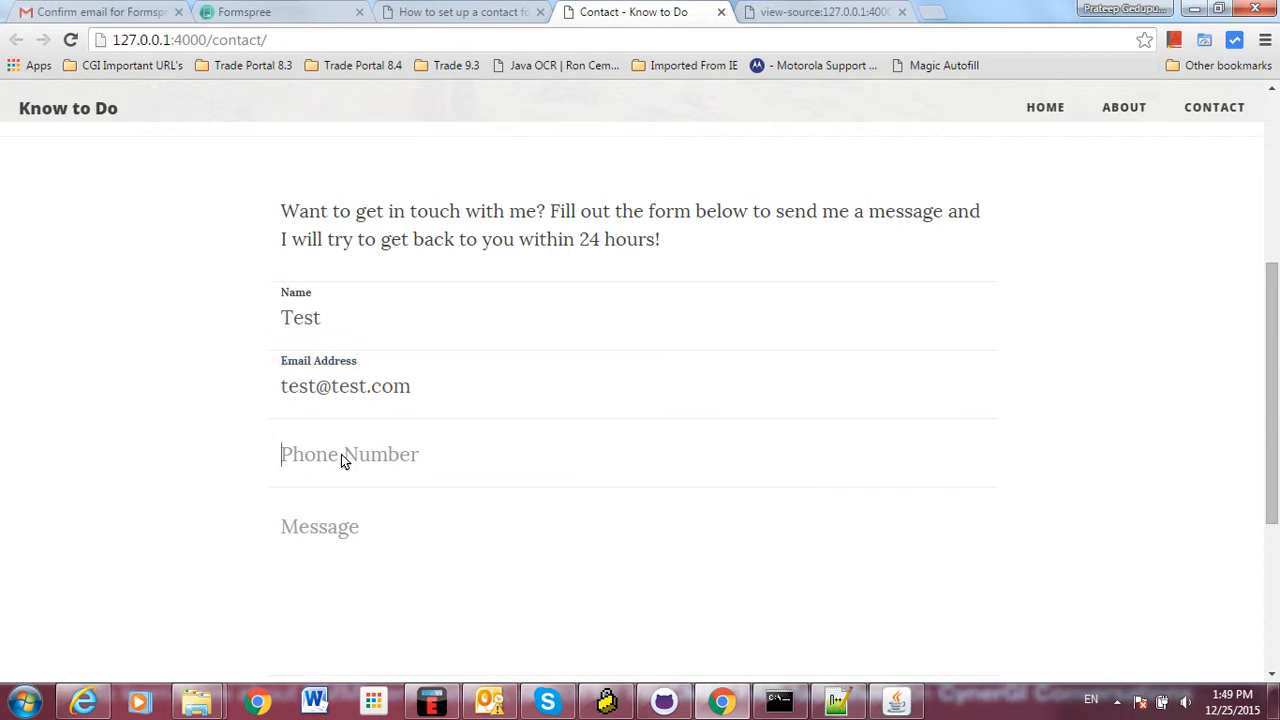
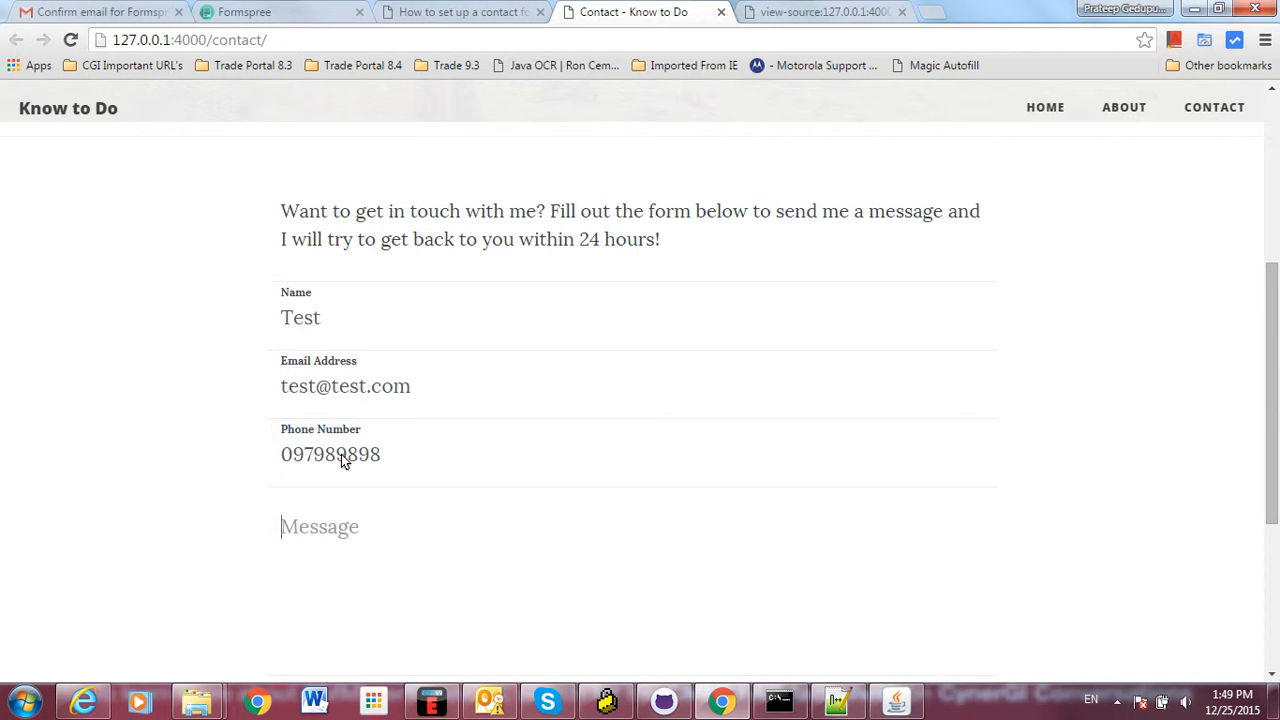
type("MEss")
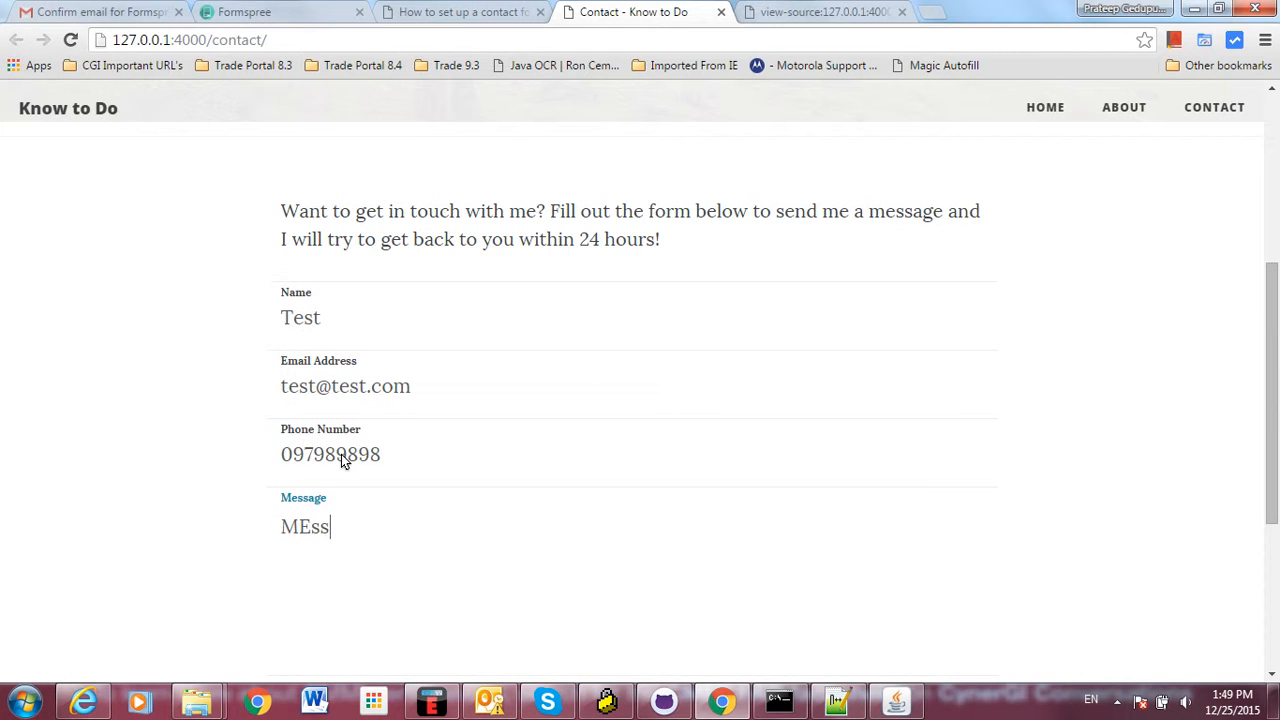
key("Backspace")
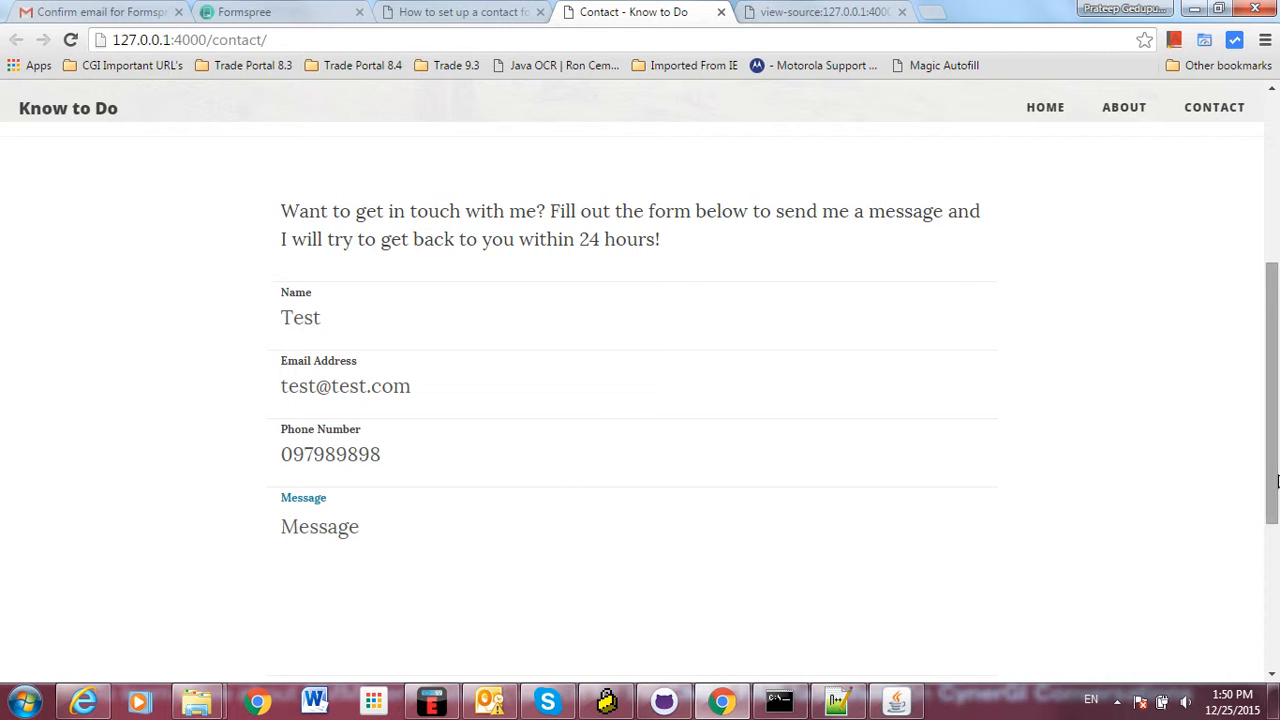
scroll("down", 3)
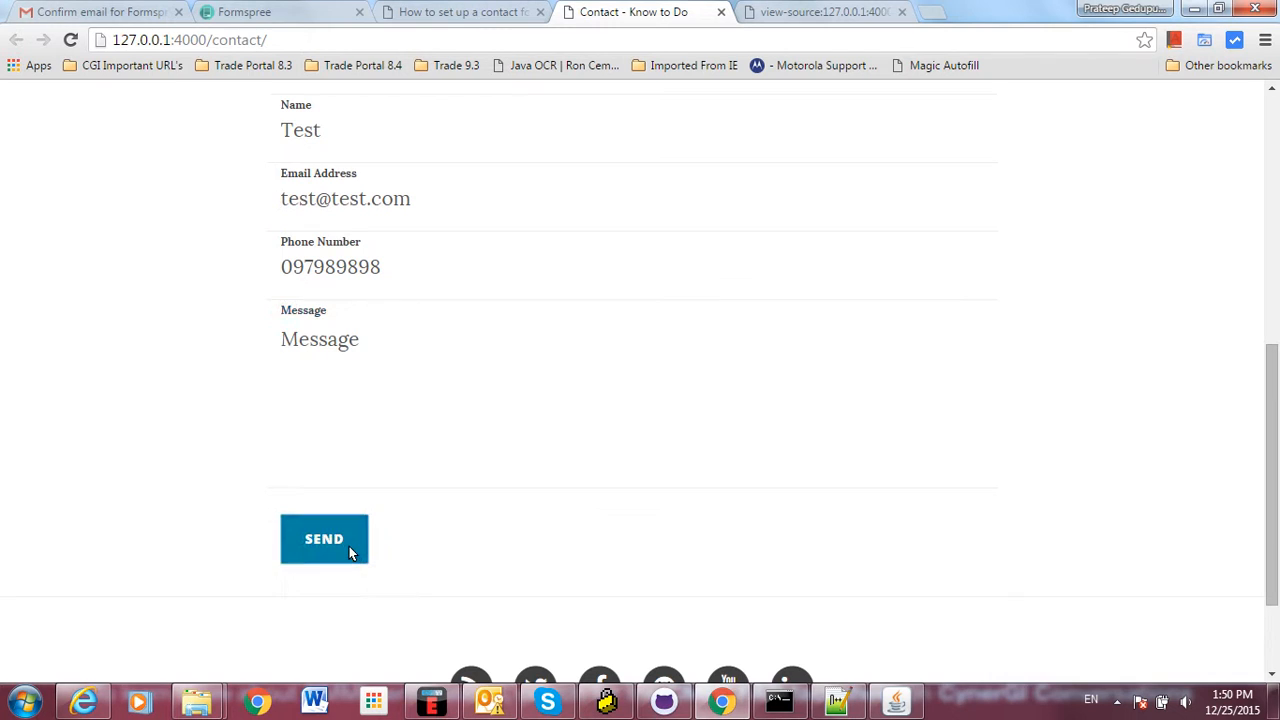
left_click(324, 540)
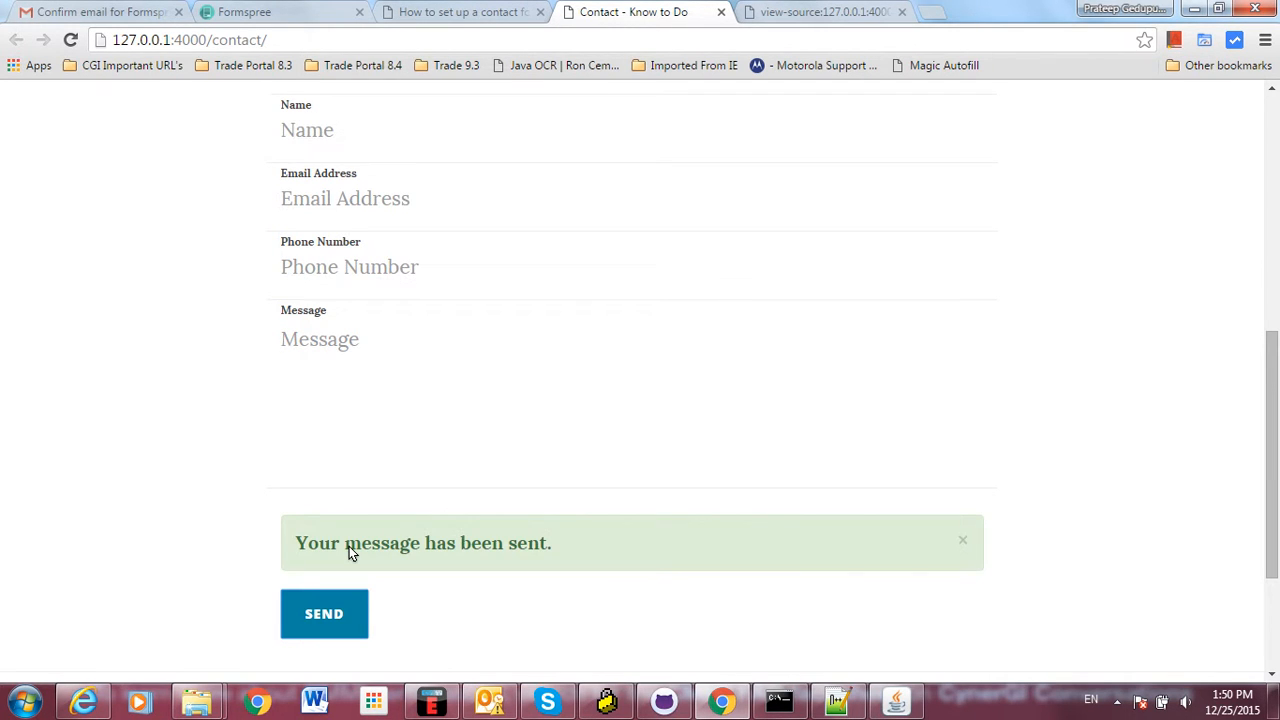
mouse_move(1248, 448)
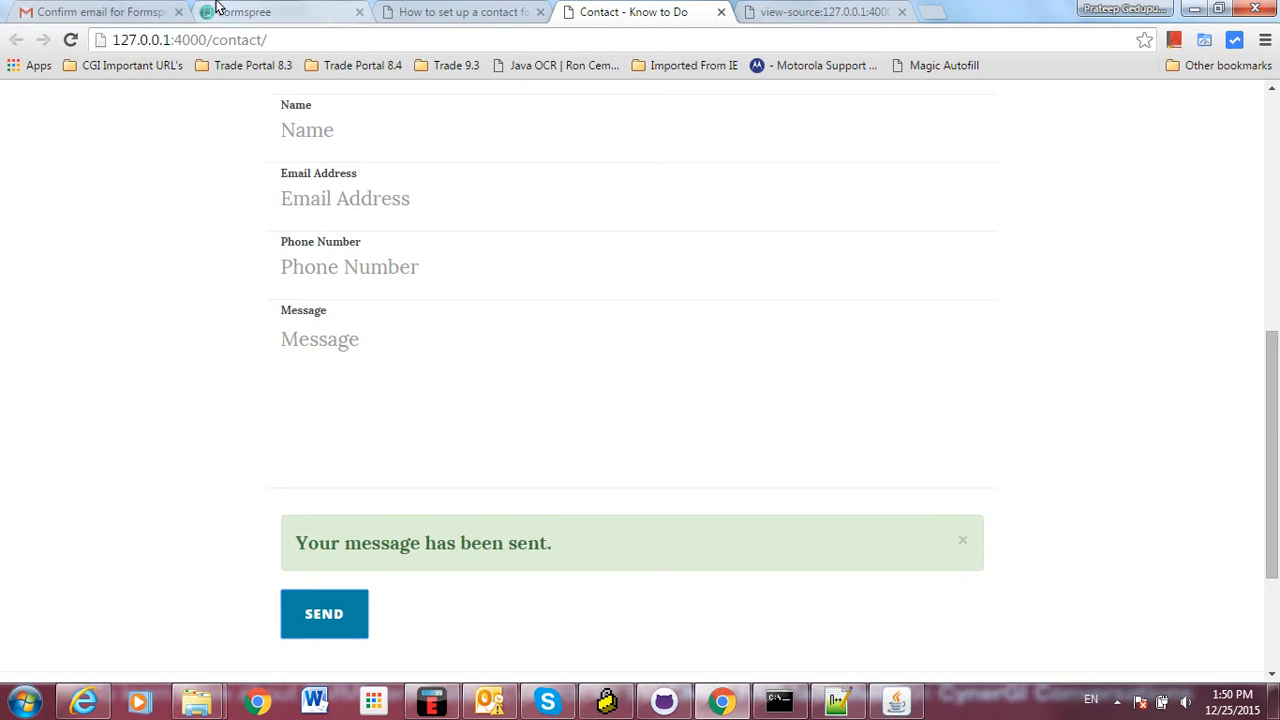
- Switch to the Gmail tab holding the Formspree confirmation email
left_click(96, 12)
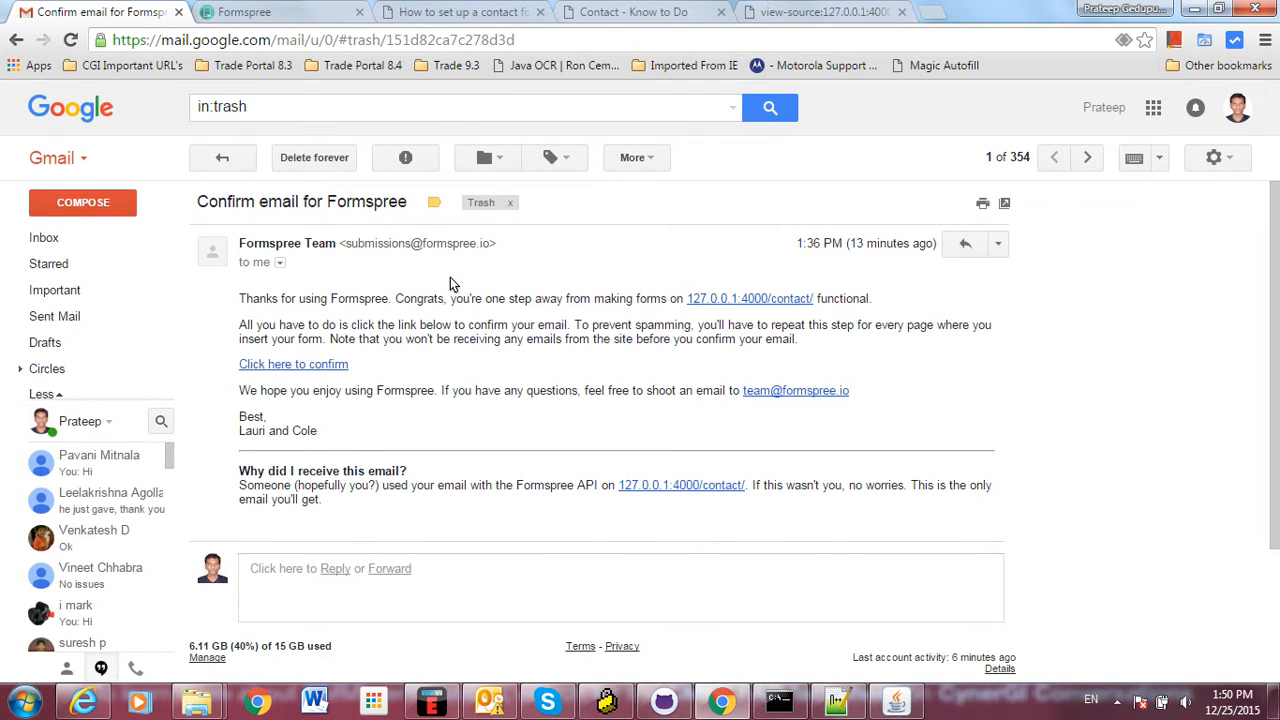
mouse_move(460, 354)
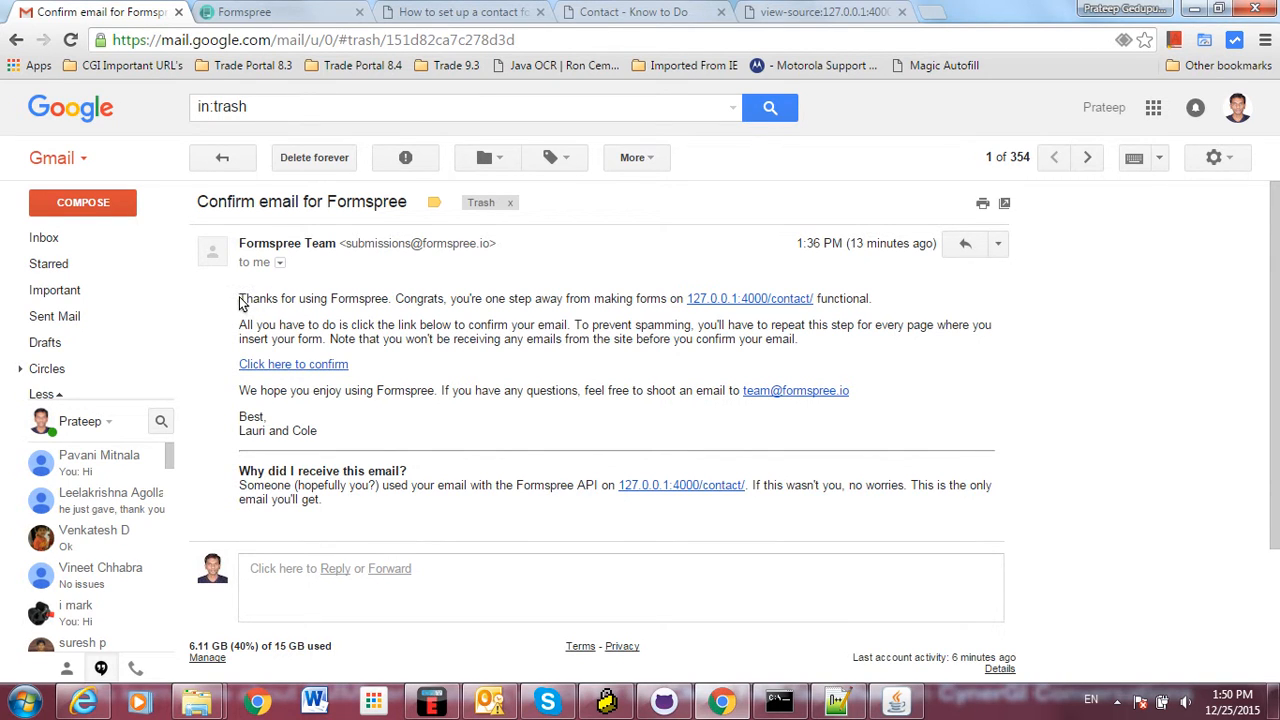
mouse_move(504, 320)
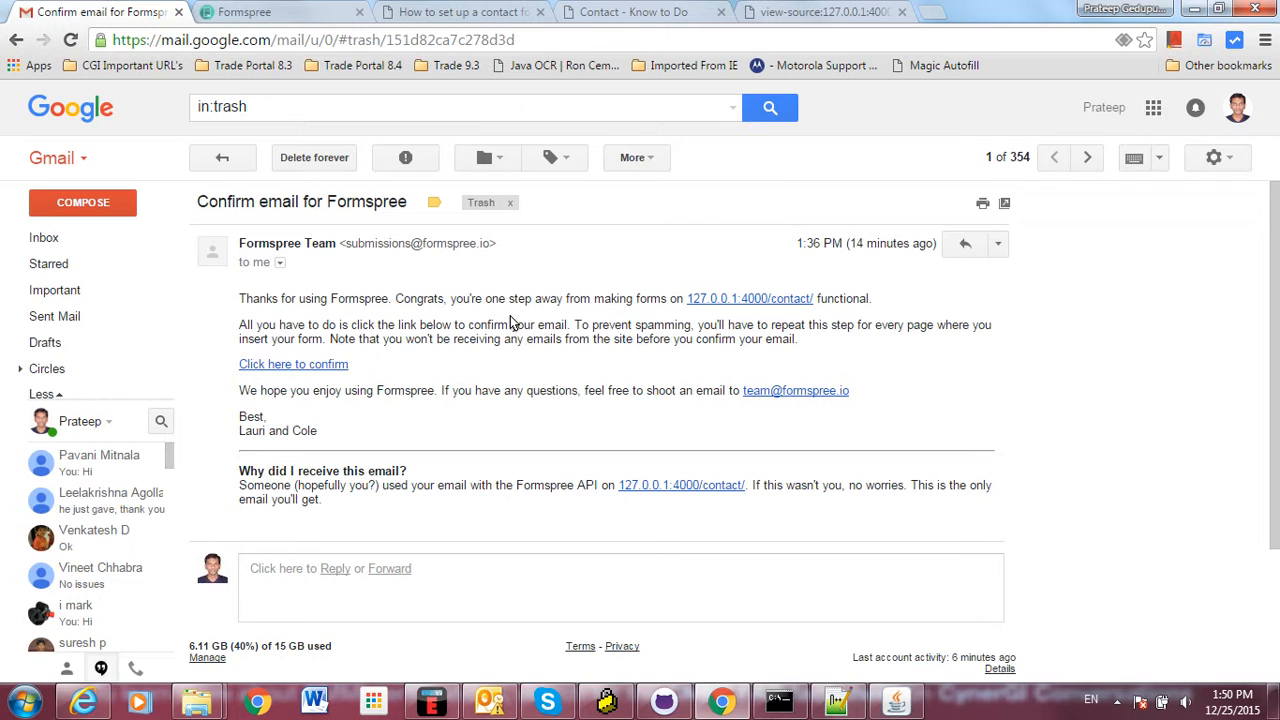
mouse_move(470, 306)
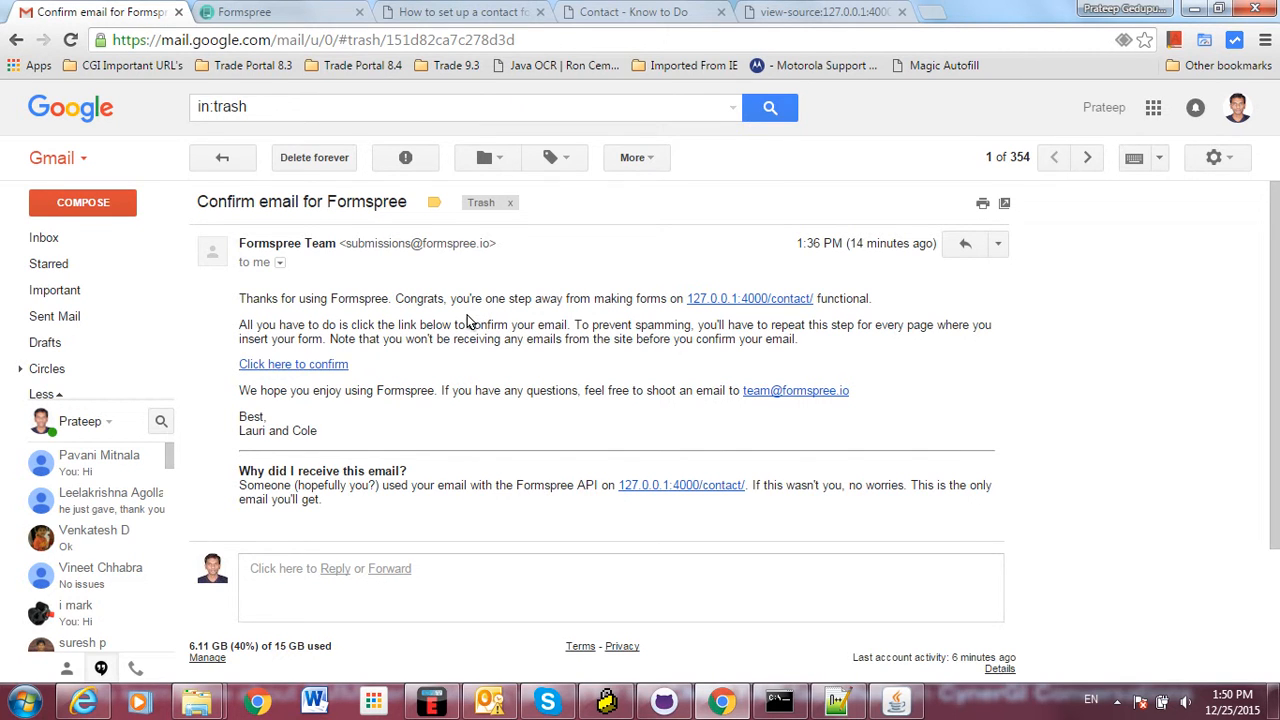
mouse_move(578, 328)
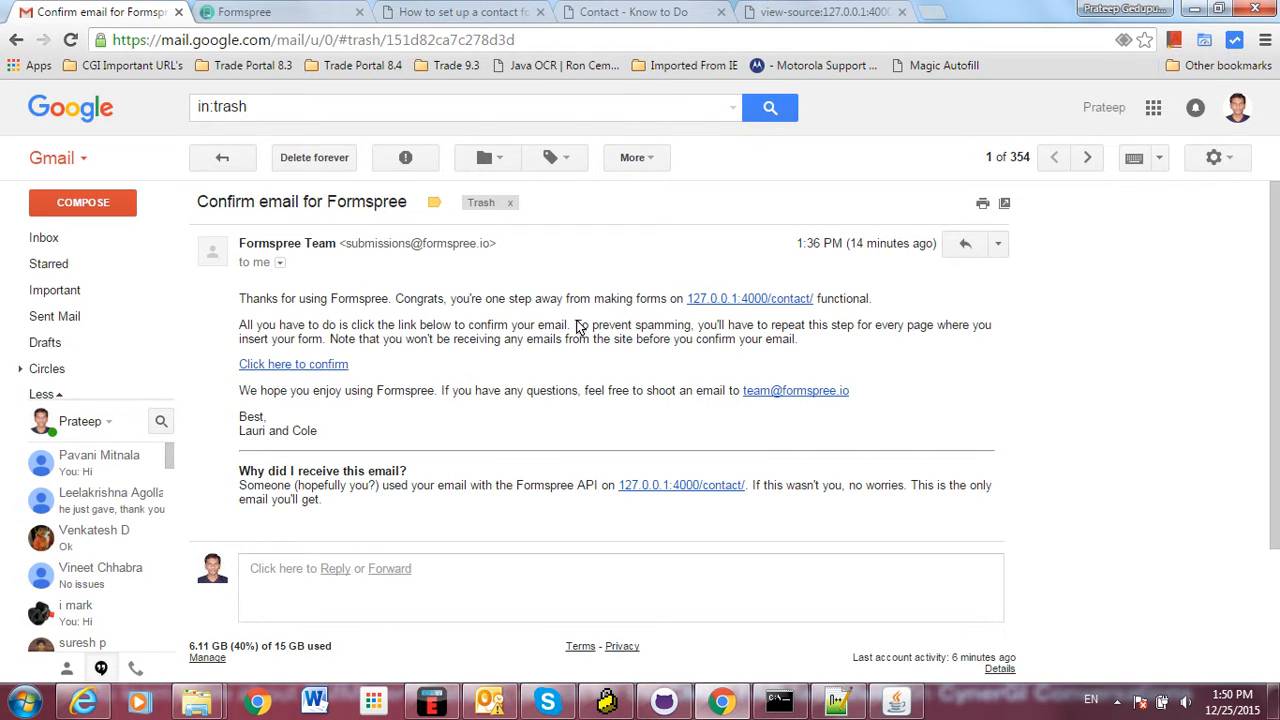
mouse_move(820, 312)
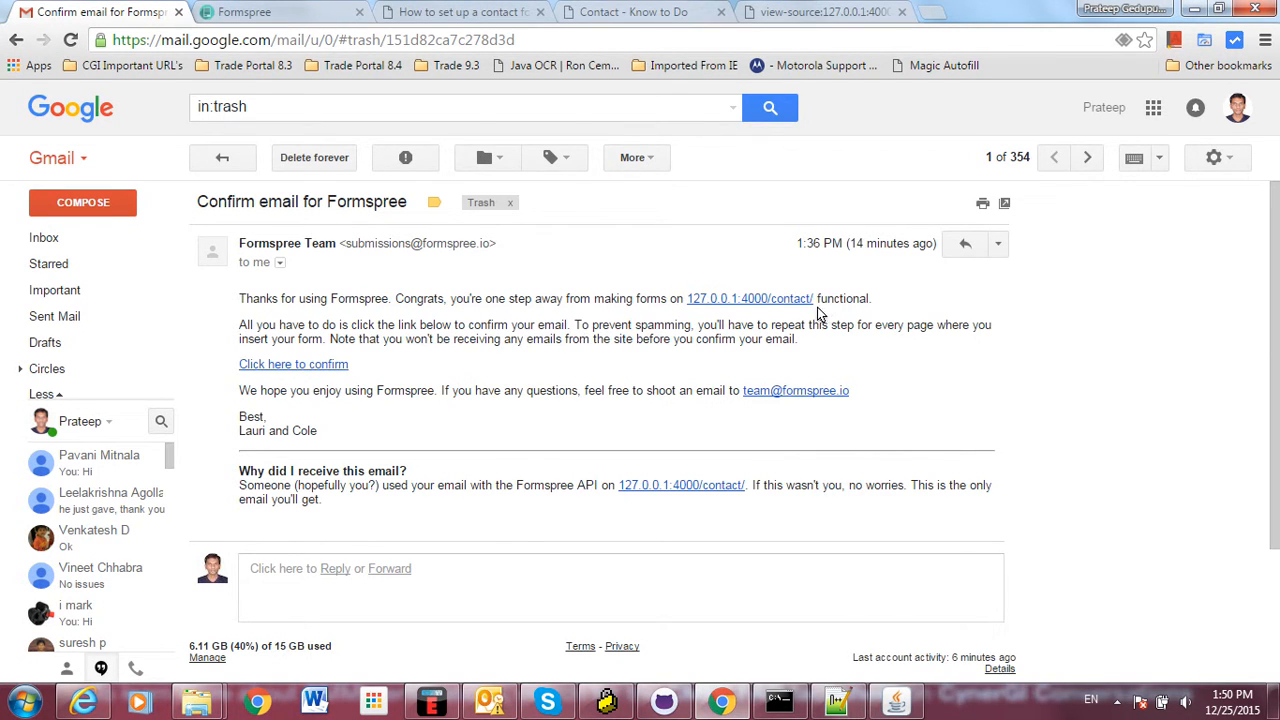
mouse_move(370, 376)
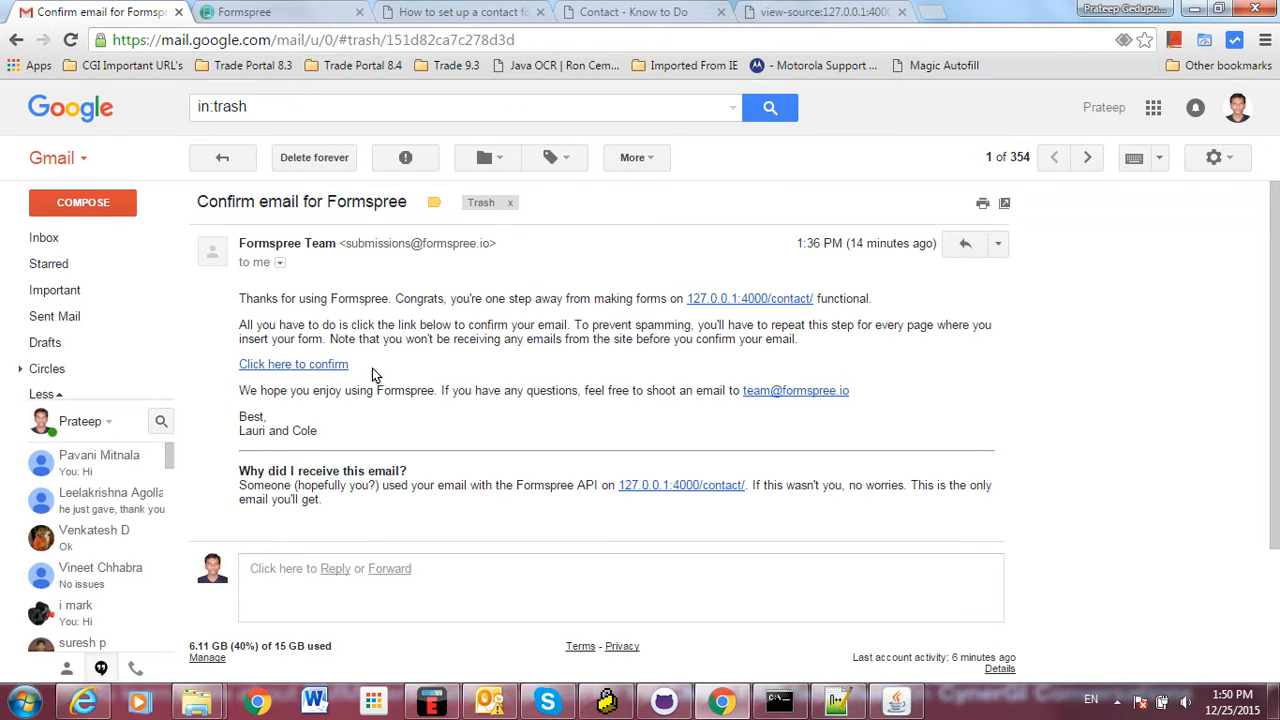
mouse_move(292, 364)
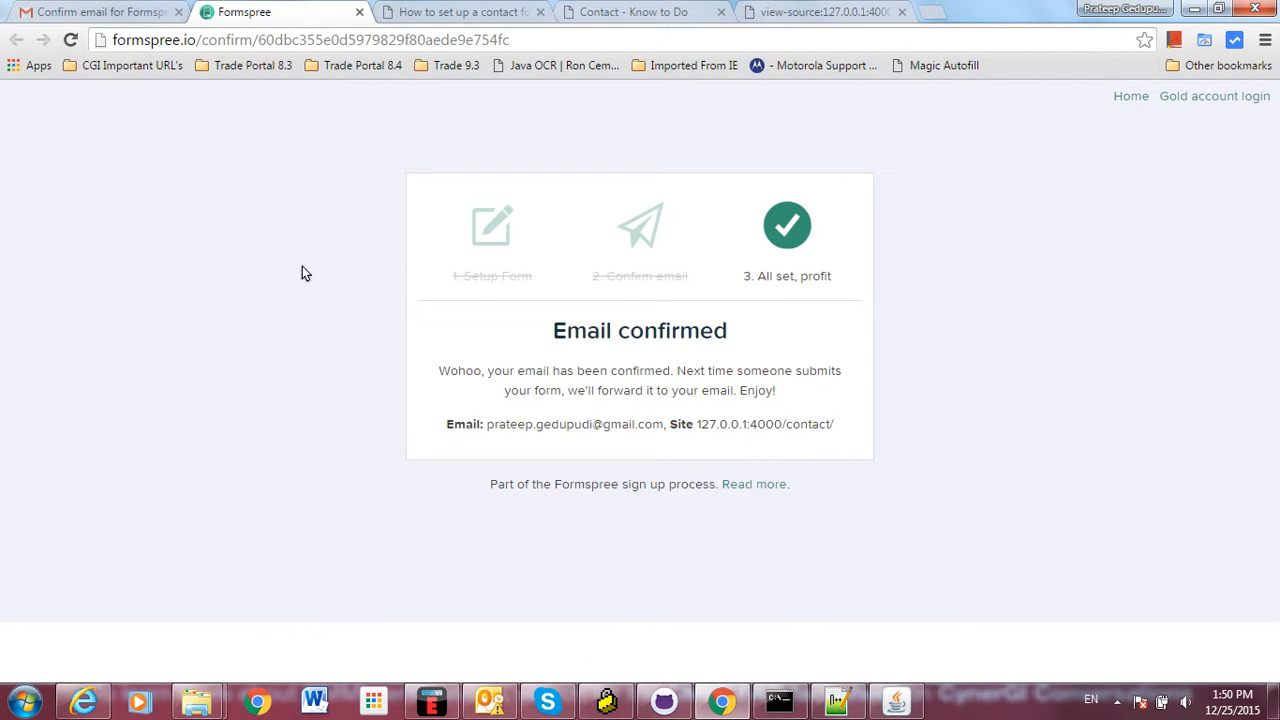
mouse_move(364, 404)
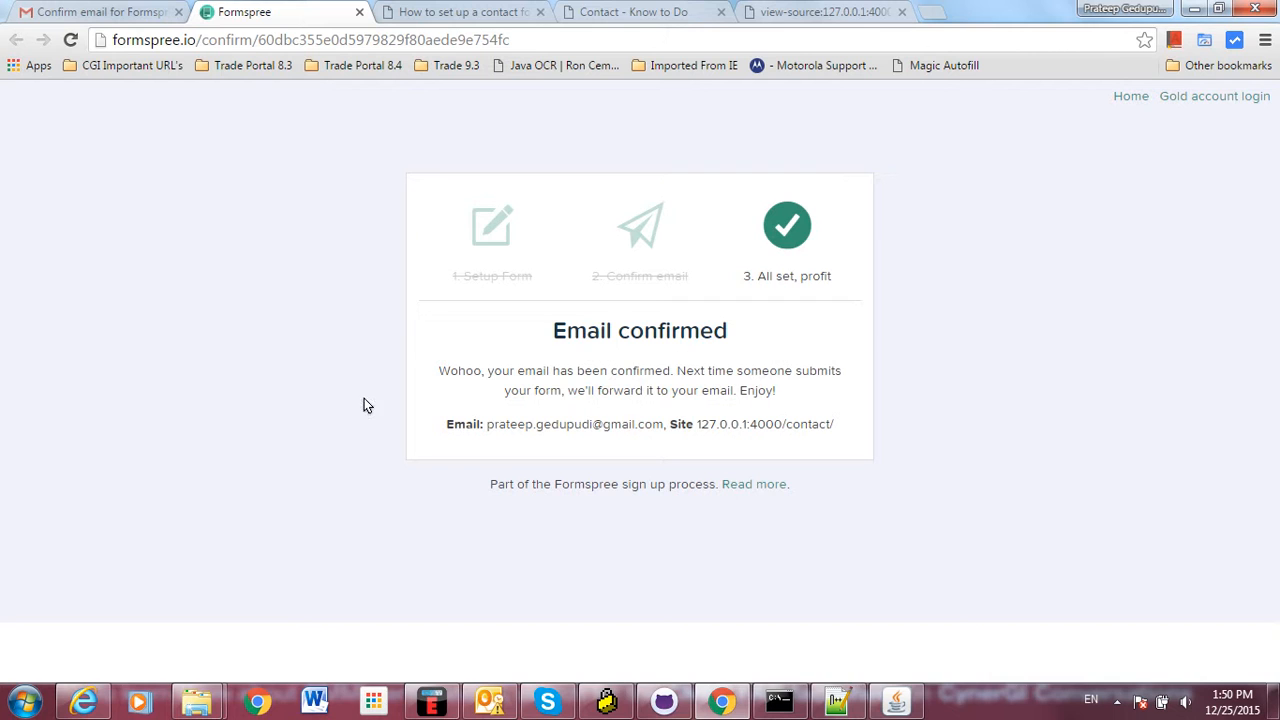
mouse_move(390, 396)
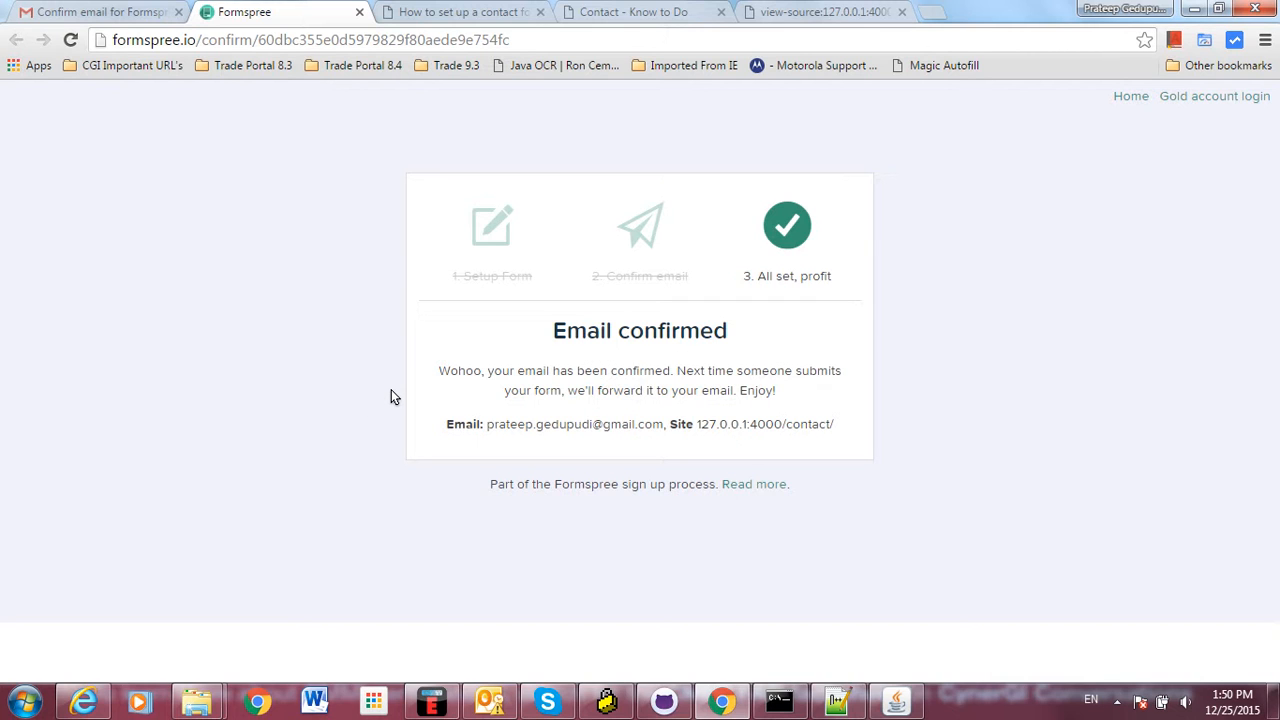
mouse_move(316, 298)
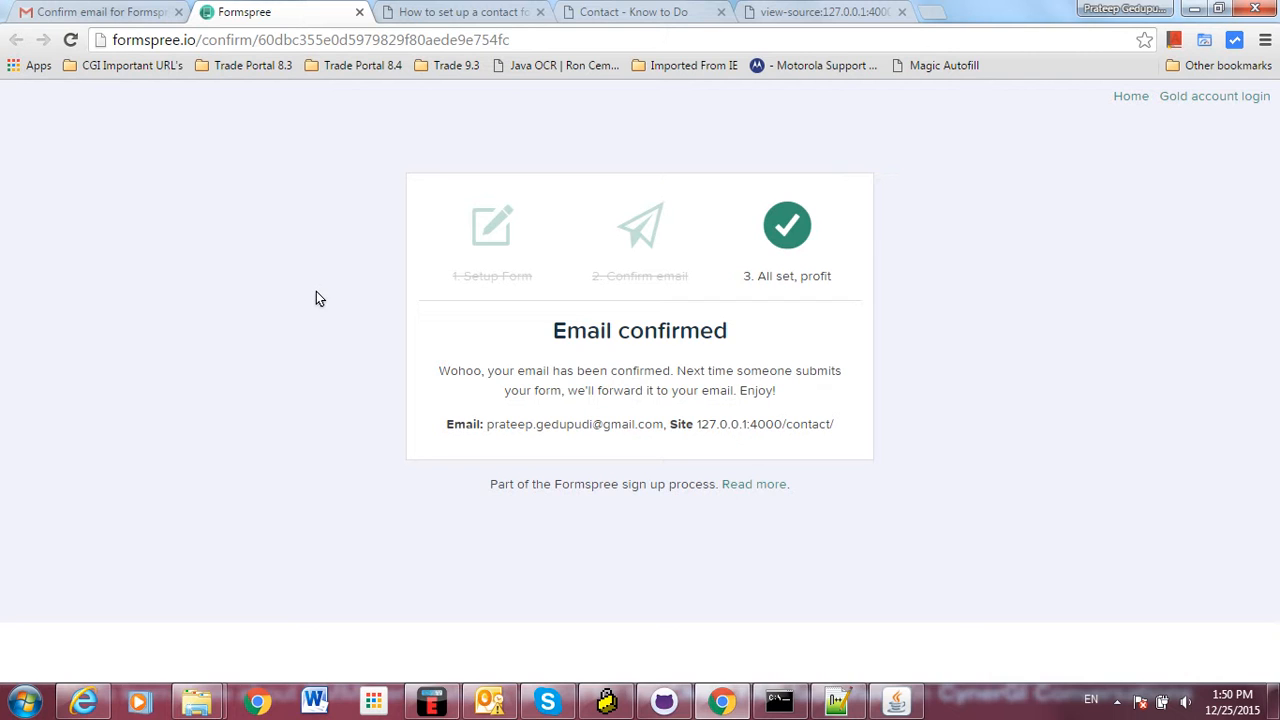
mouse_move(710, 436)
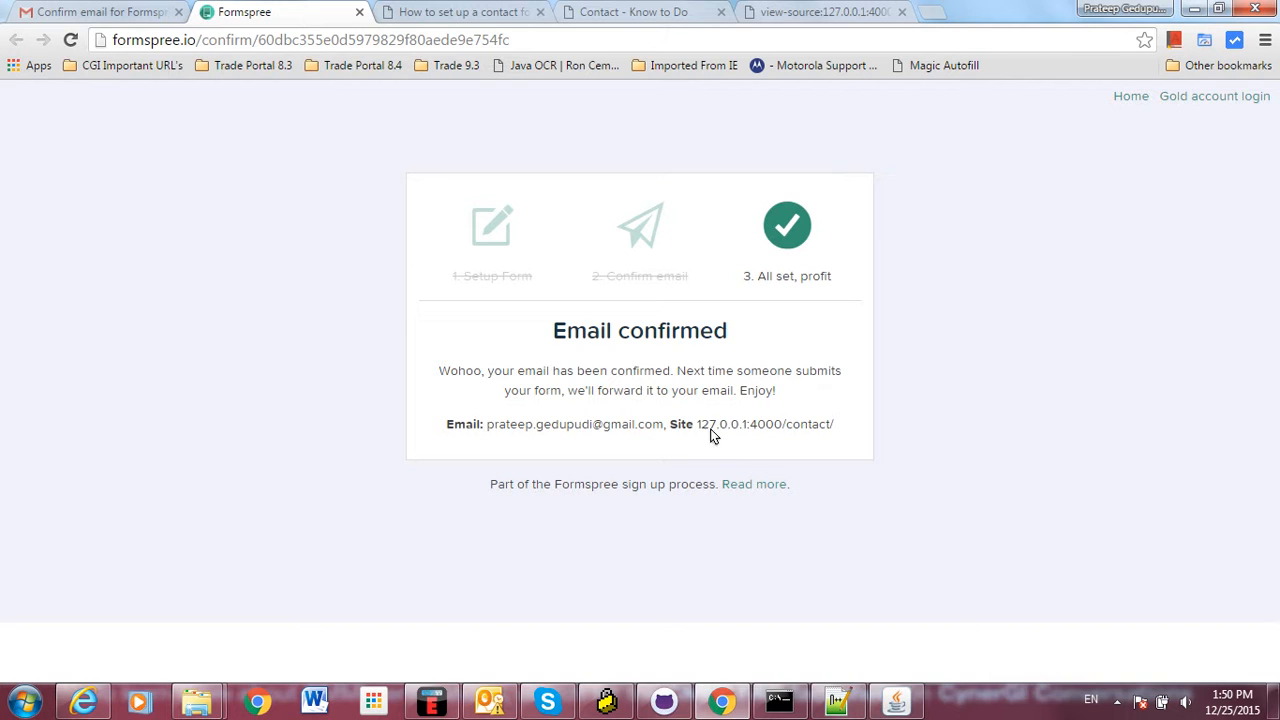
- Check the confirmed site address on the Formspree page, revisit the contact page, then return to Gmail
double_click(764, 424)
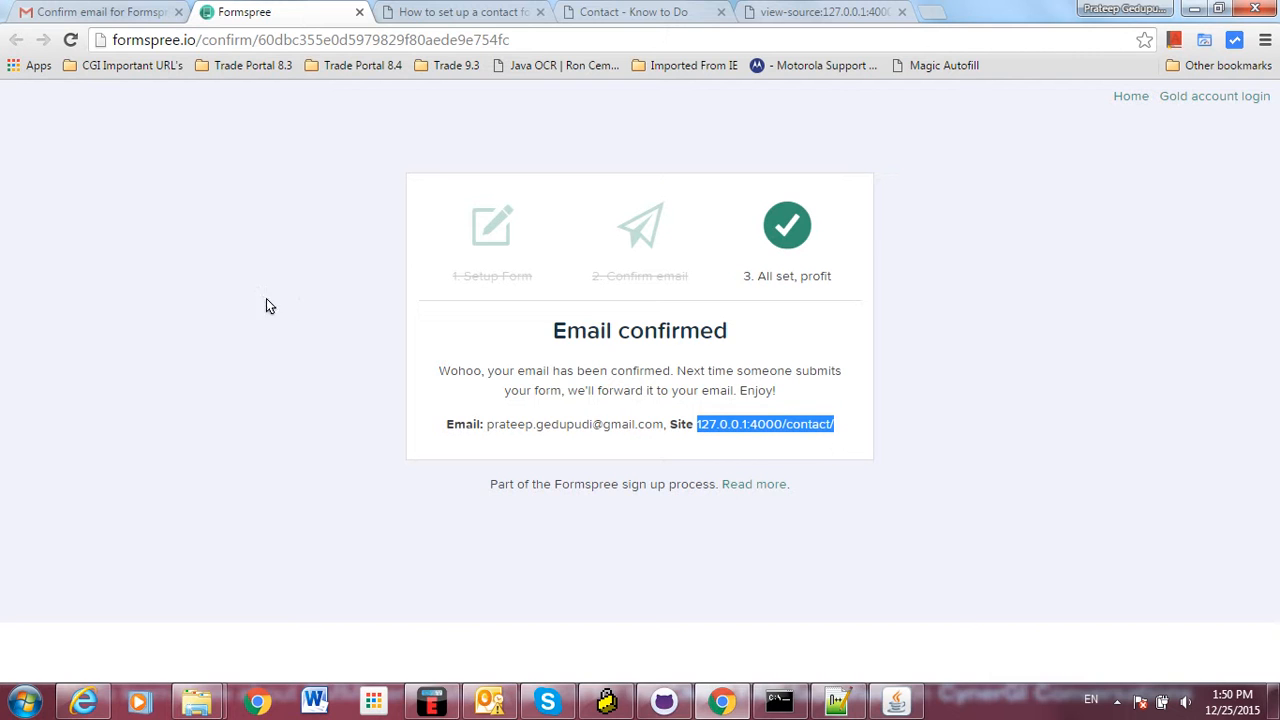
mouse_move(108, 224)
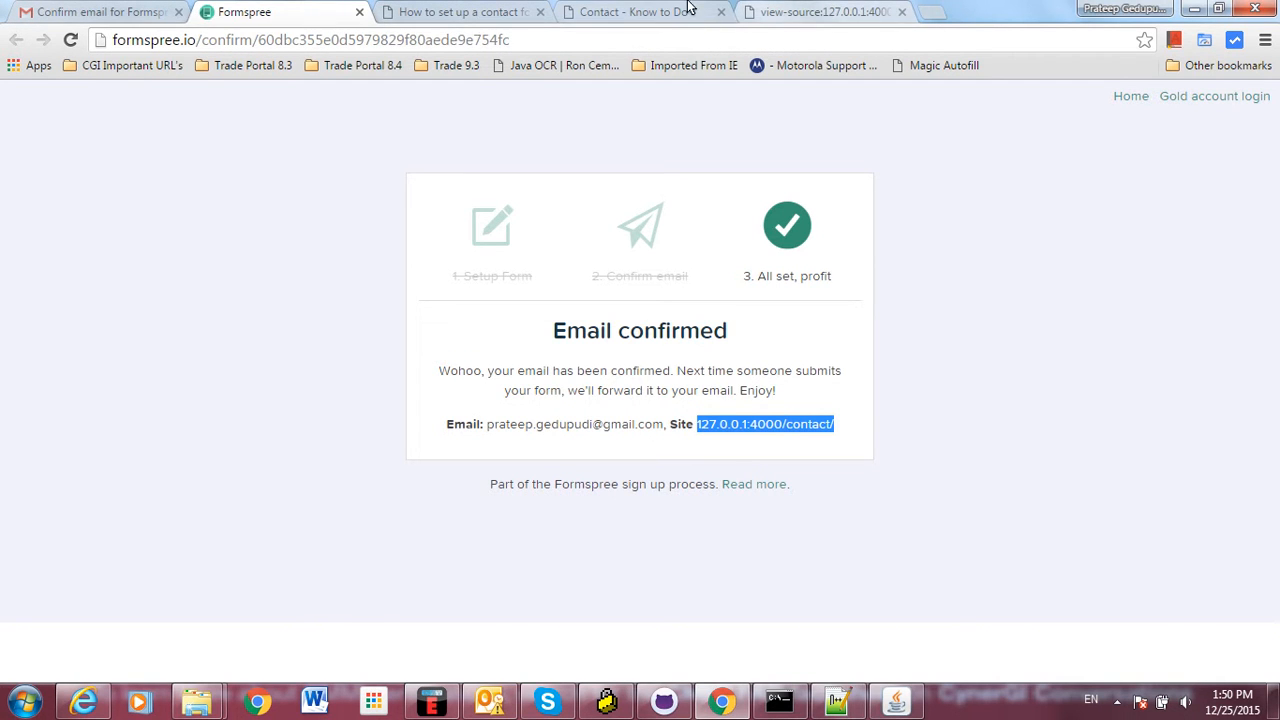
left_click(632, 12)
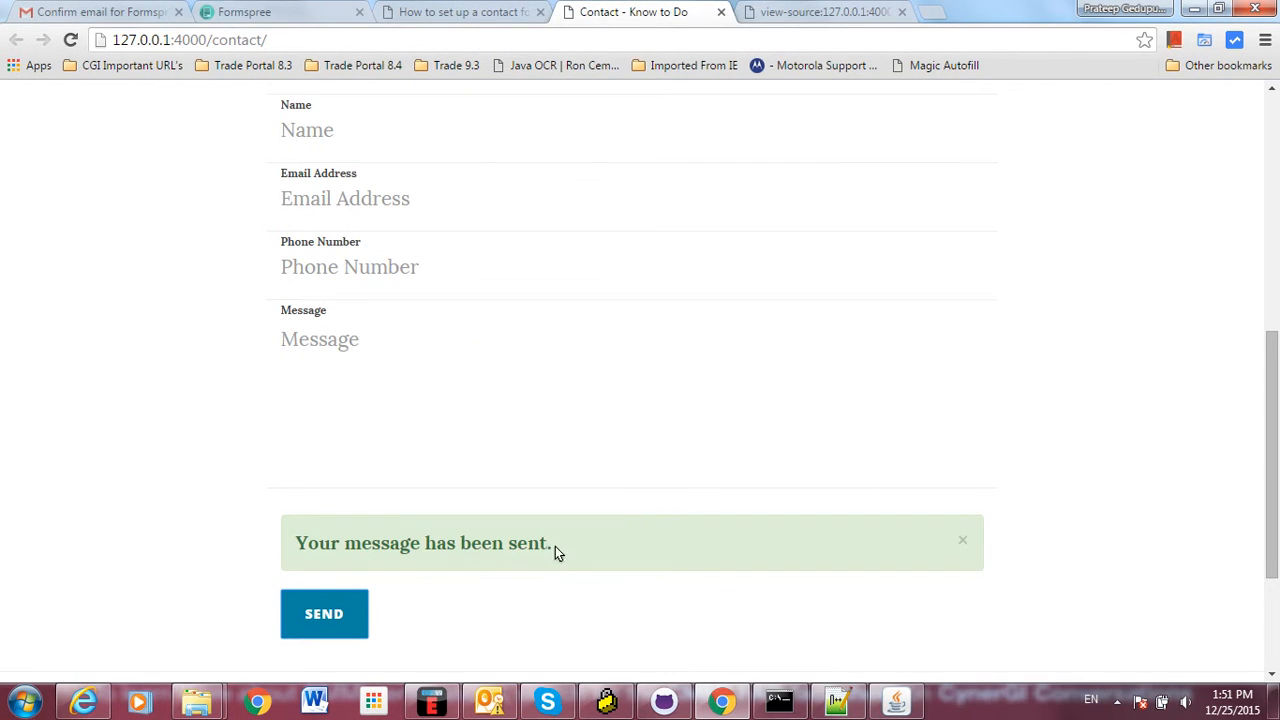
mouse_move(480, 438)
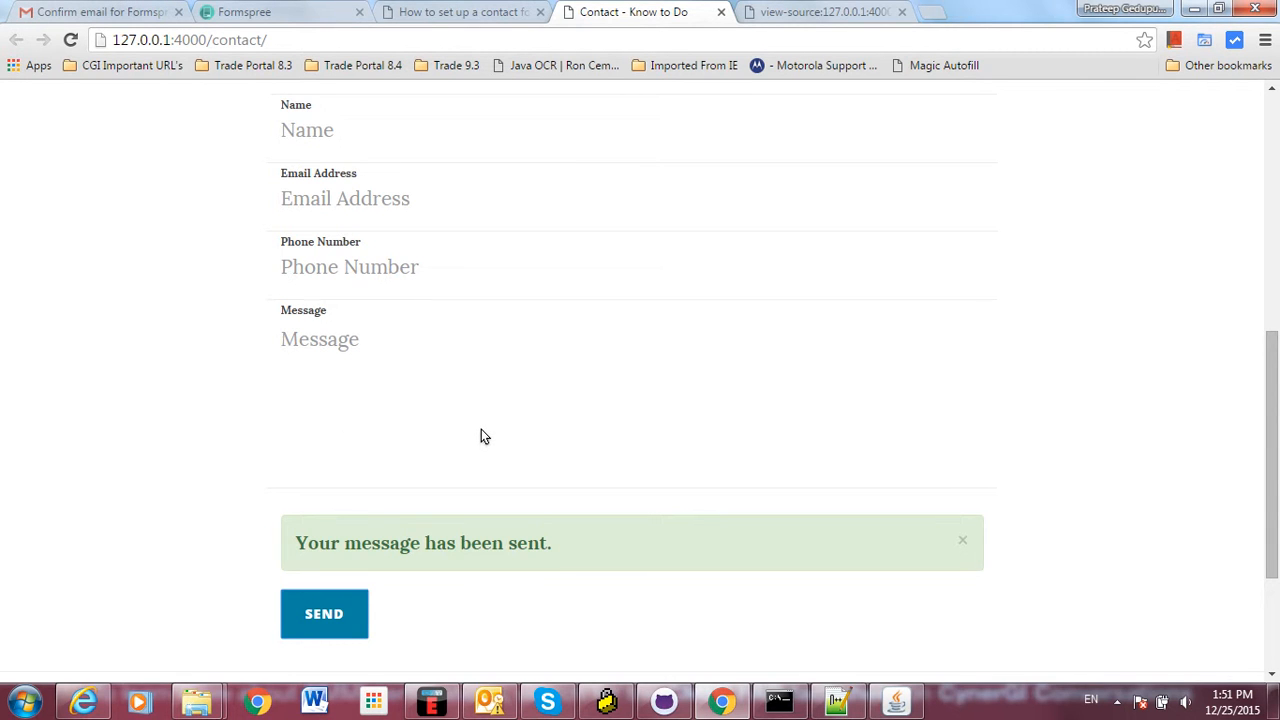
left_click(96, 12)
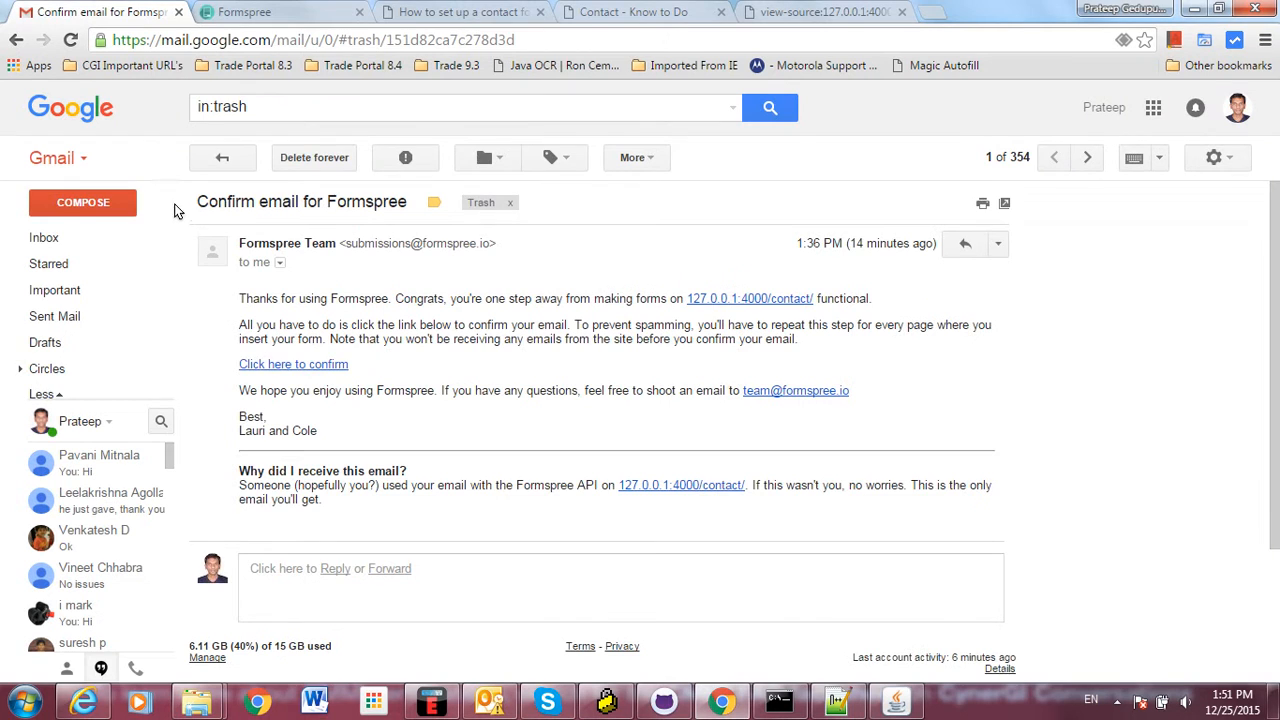
- From the inbox, read the 'New submission from 127.0.0.1:4000/contact/' email with the test fields
left_click(44, 236)
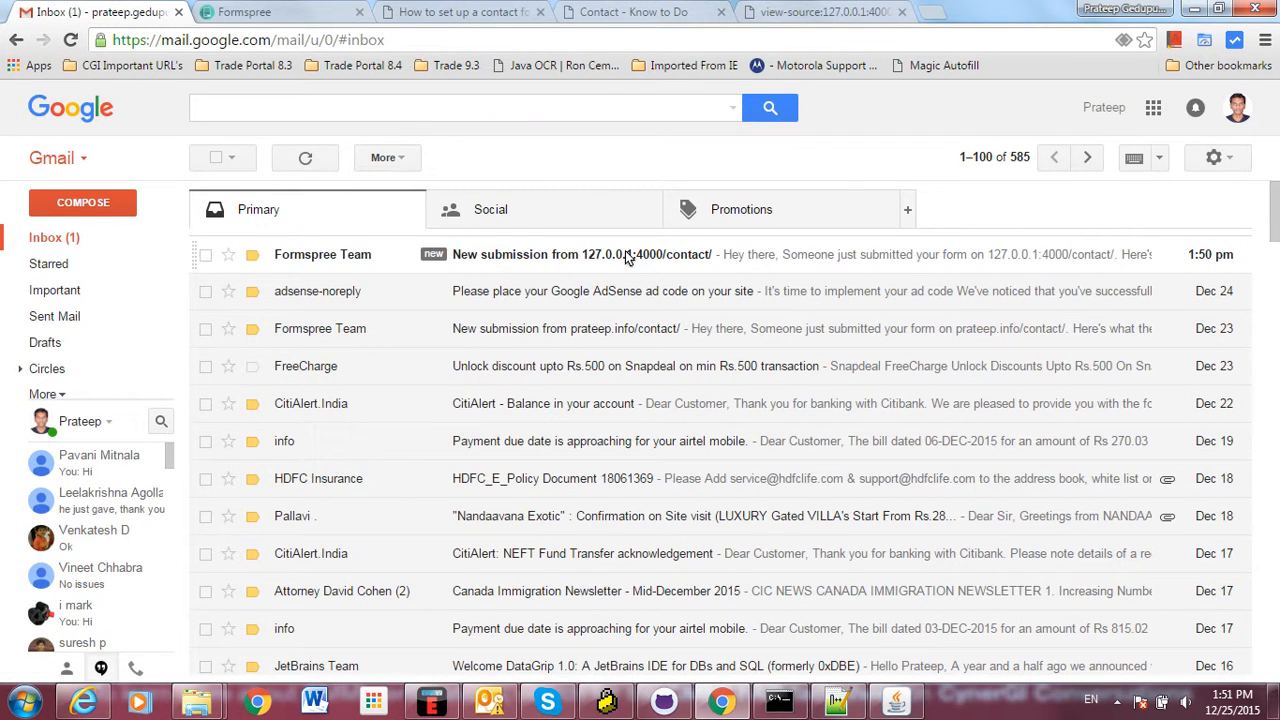
left_click(580, 254)
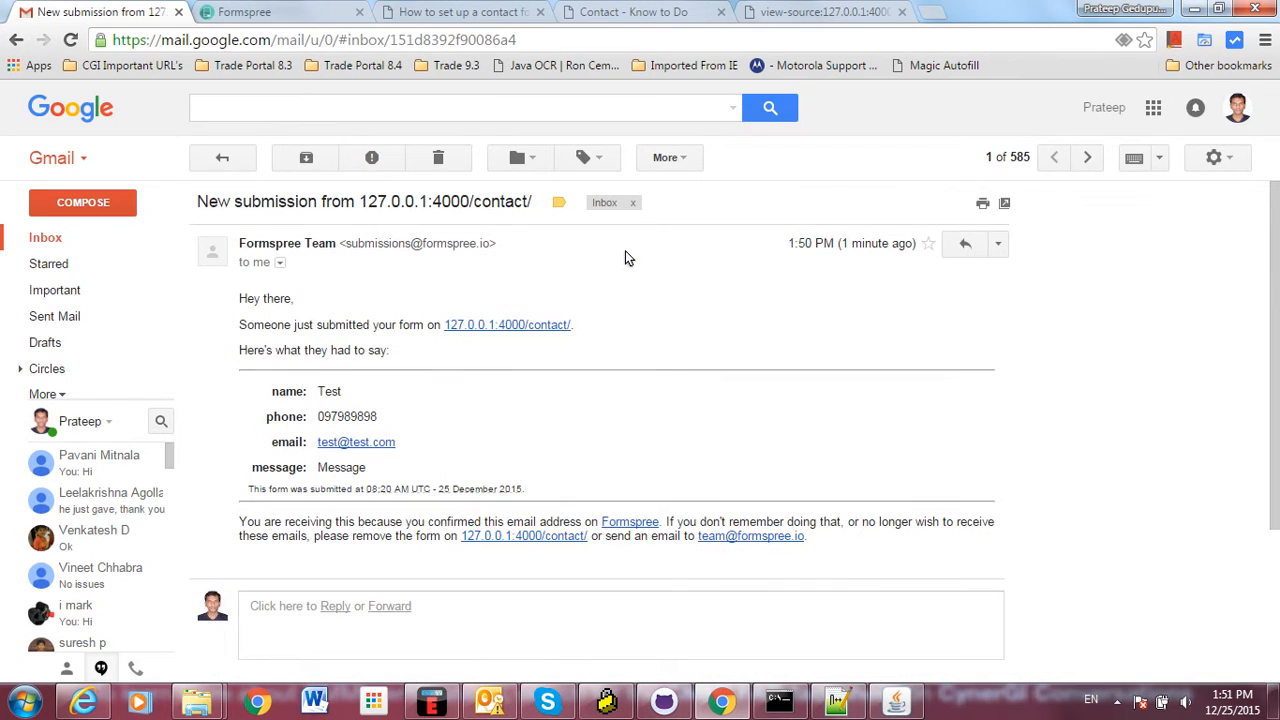
mouse_move(370, 392)
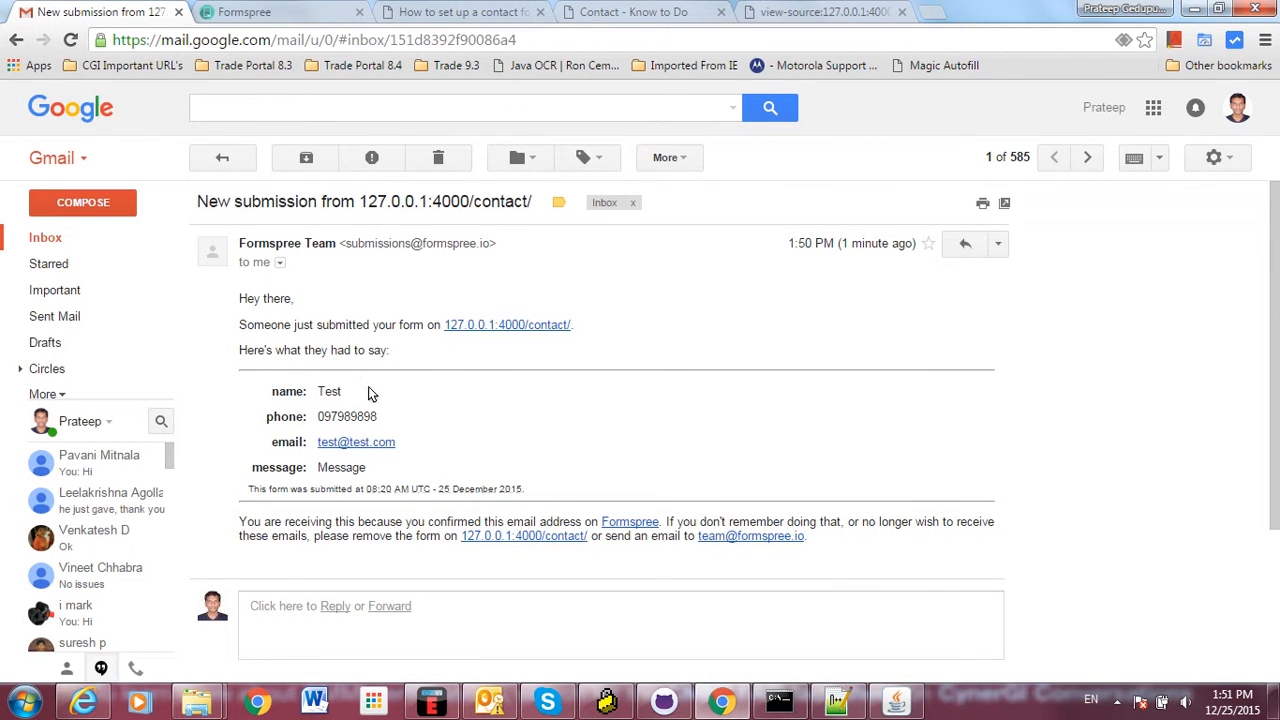
mouse_move(290, 400)
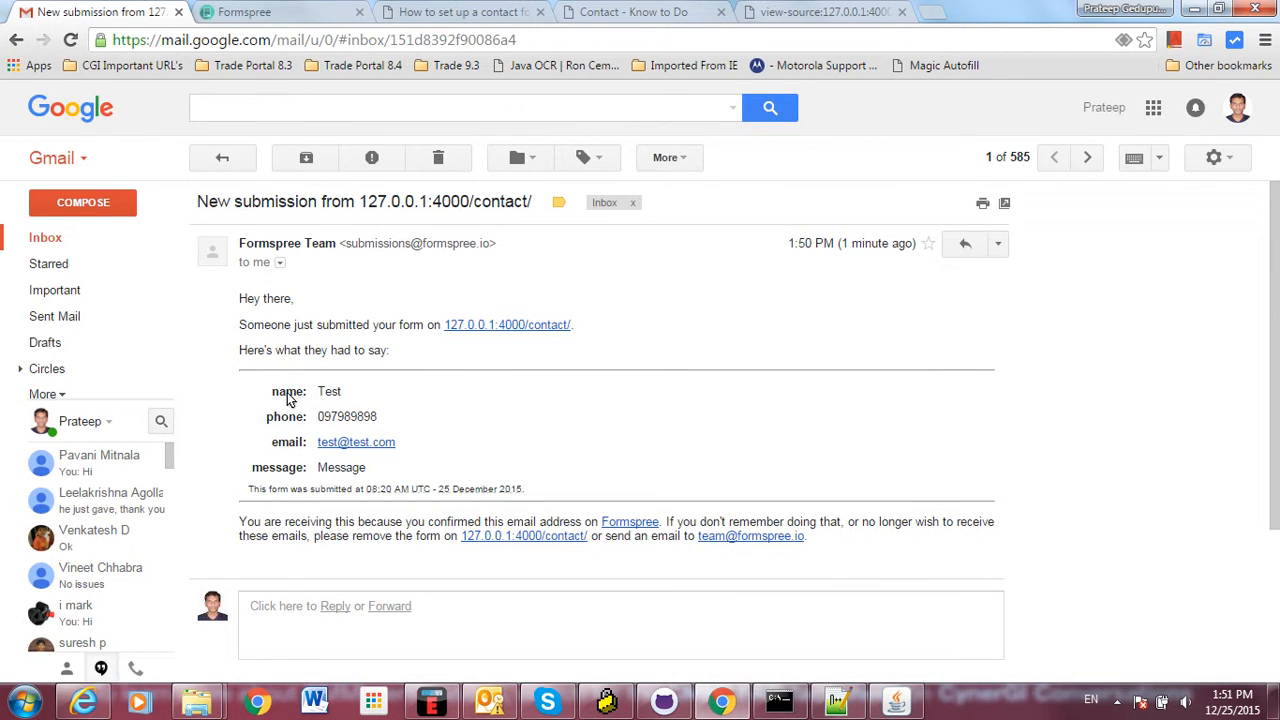
mouse_move(406, 474)
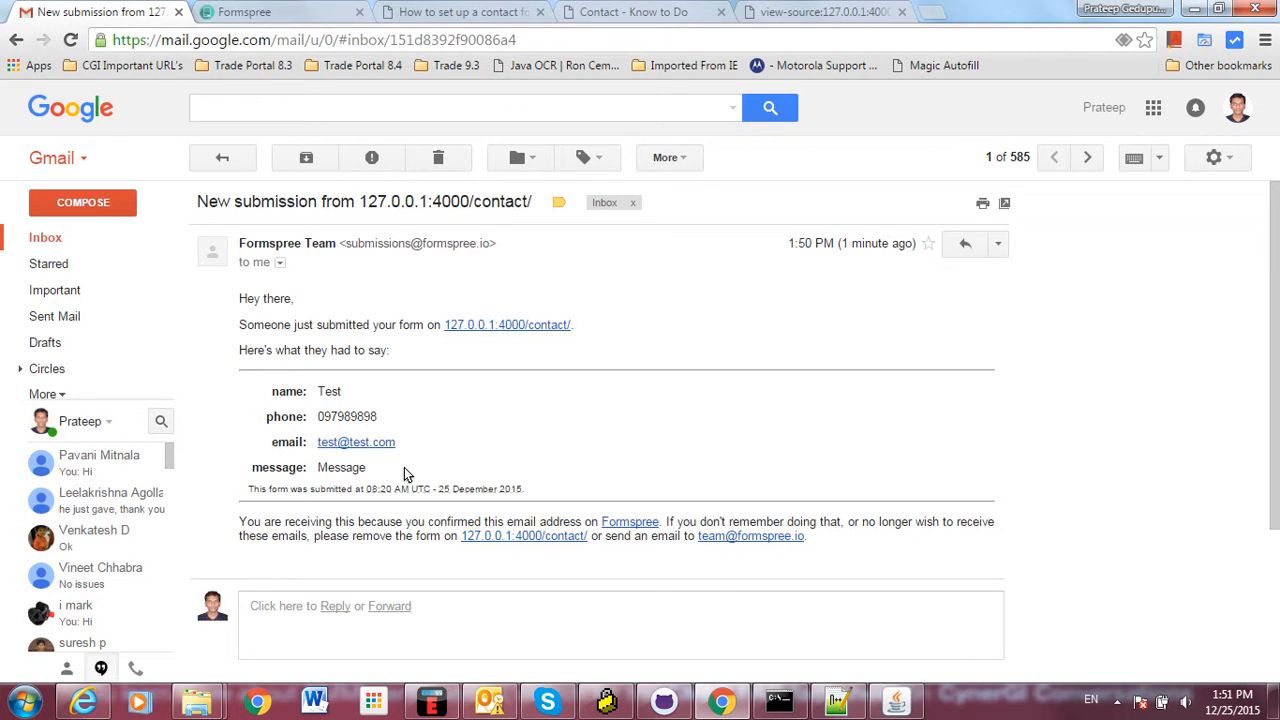
mouse_move(490, 456)
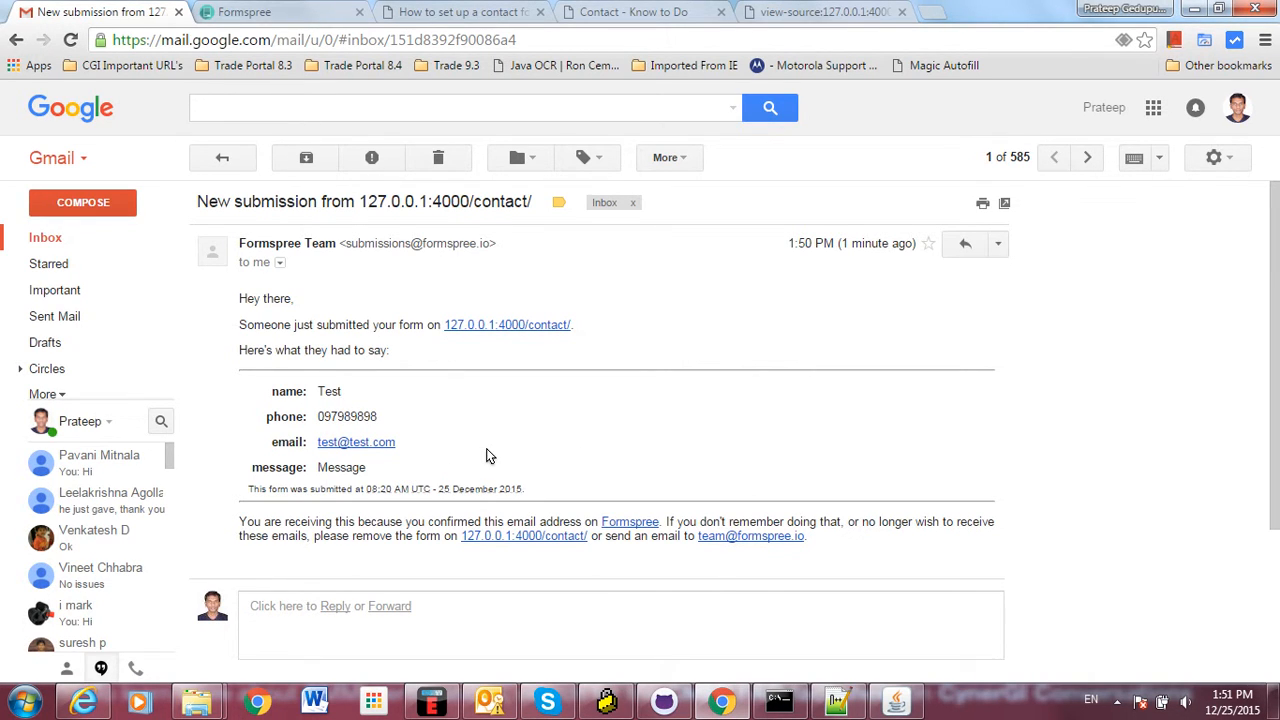
mouse_move(758, 384)
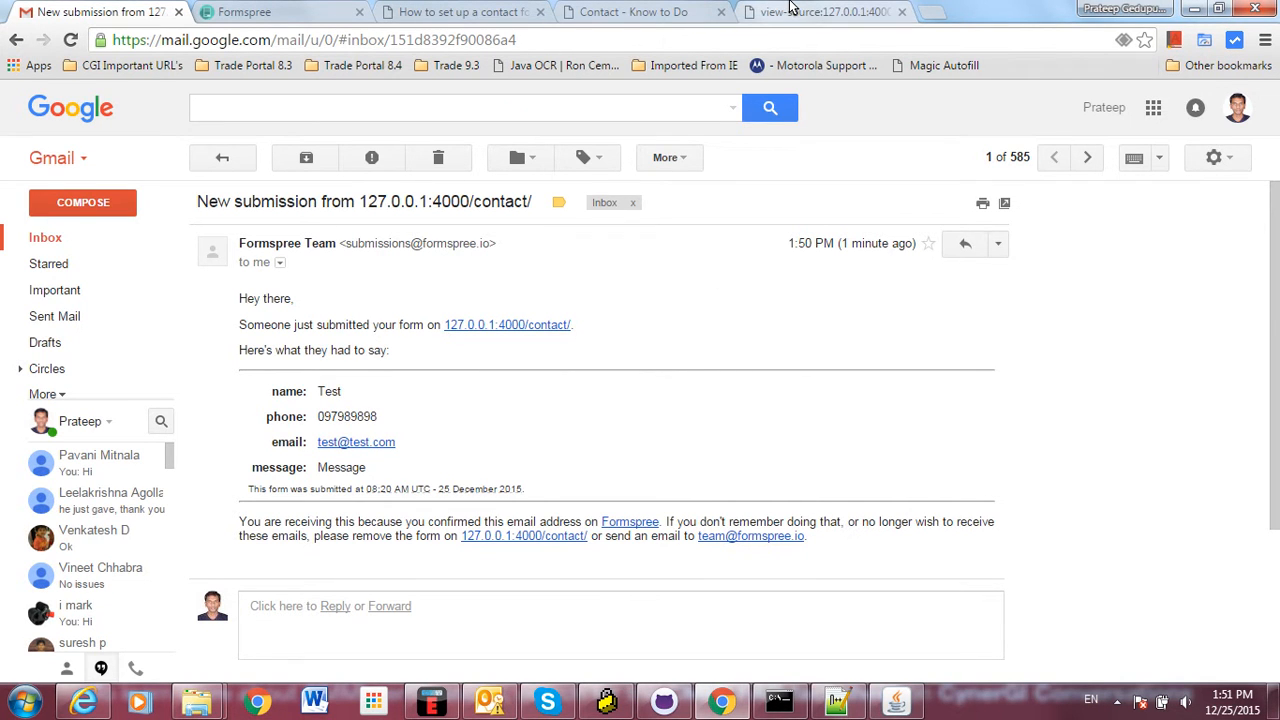
left_click(820, 12)
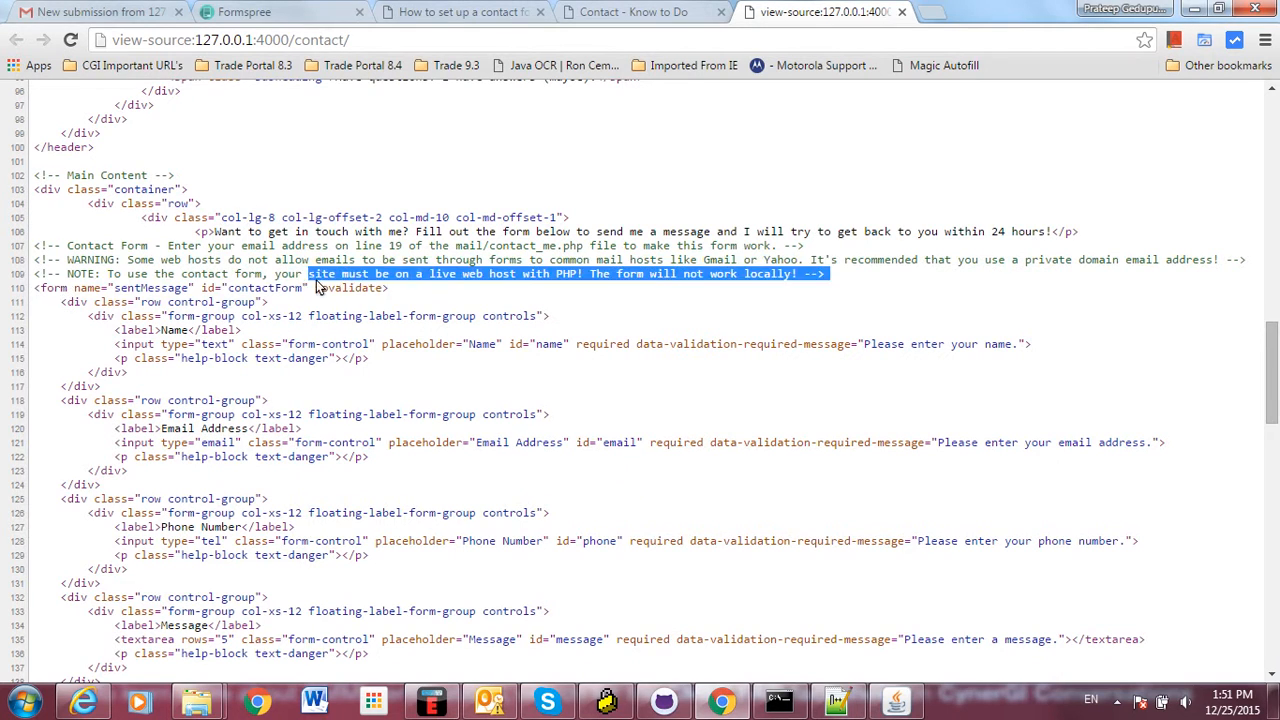
- Locate the <form id="contactForm" novalidate> line in the contact page's HTML source
left_click(330, 288)
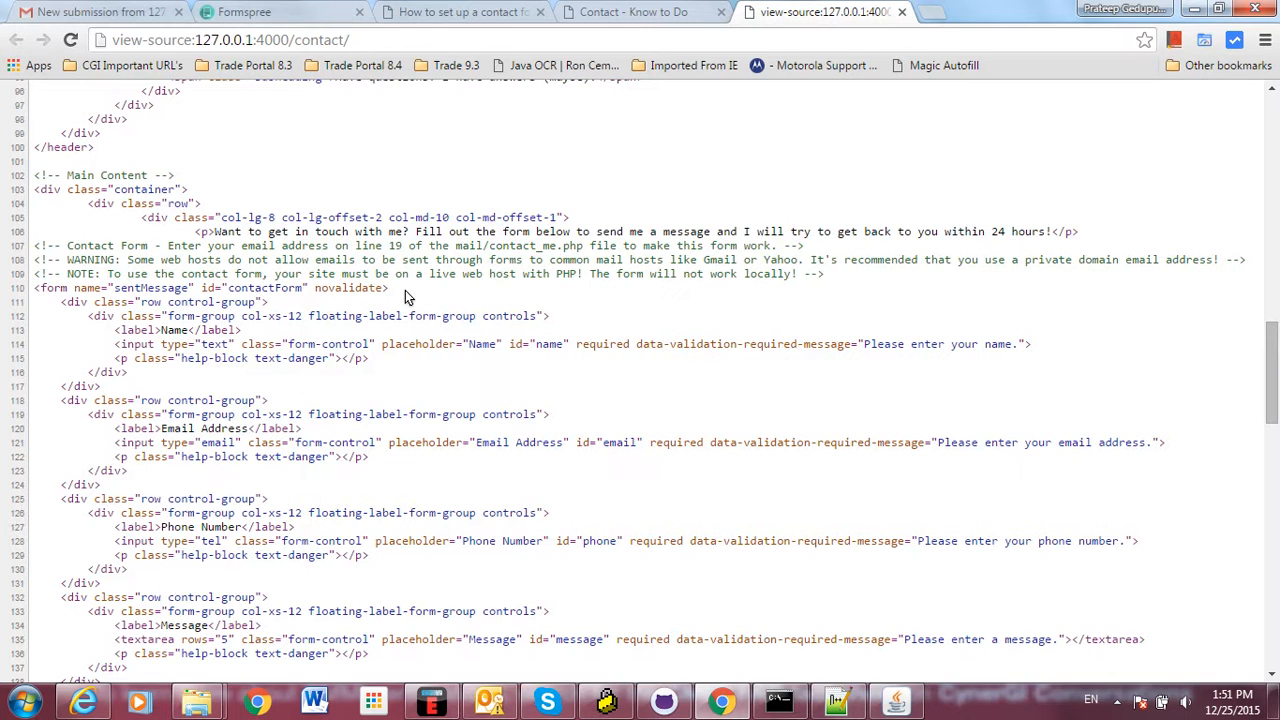
mouse_move(318, 292)
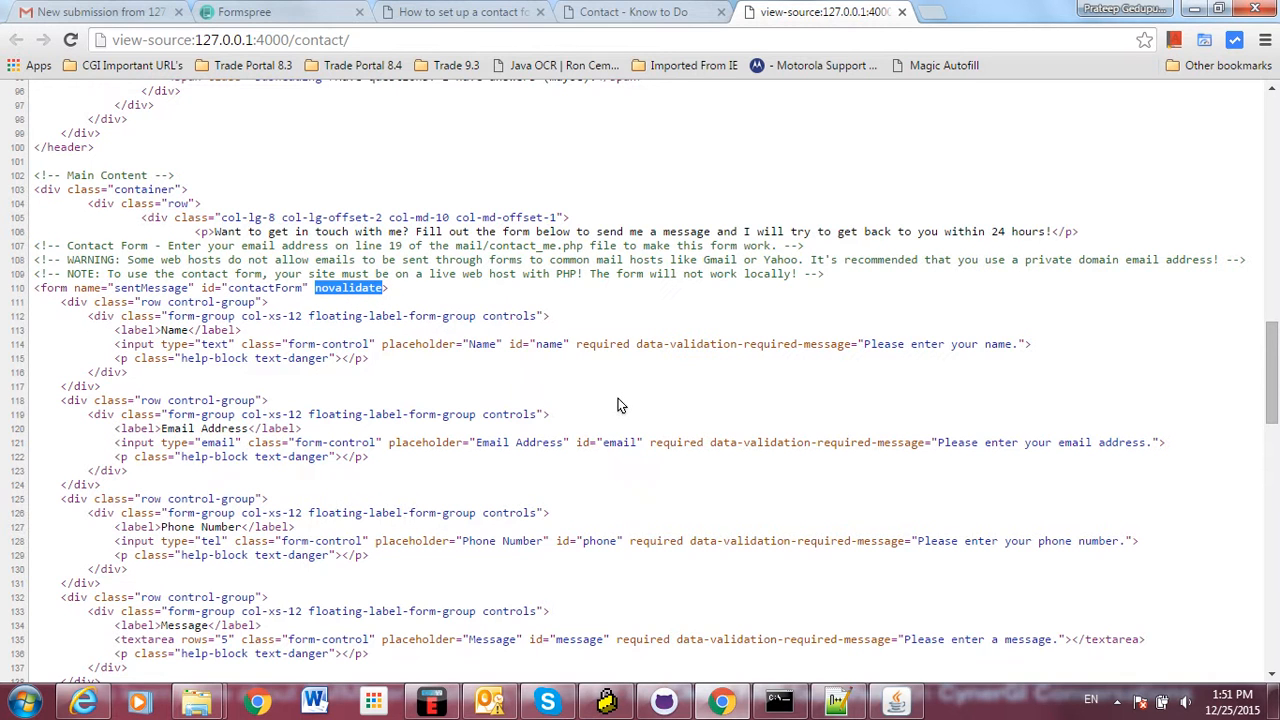
mouse_move(844, 580)
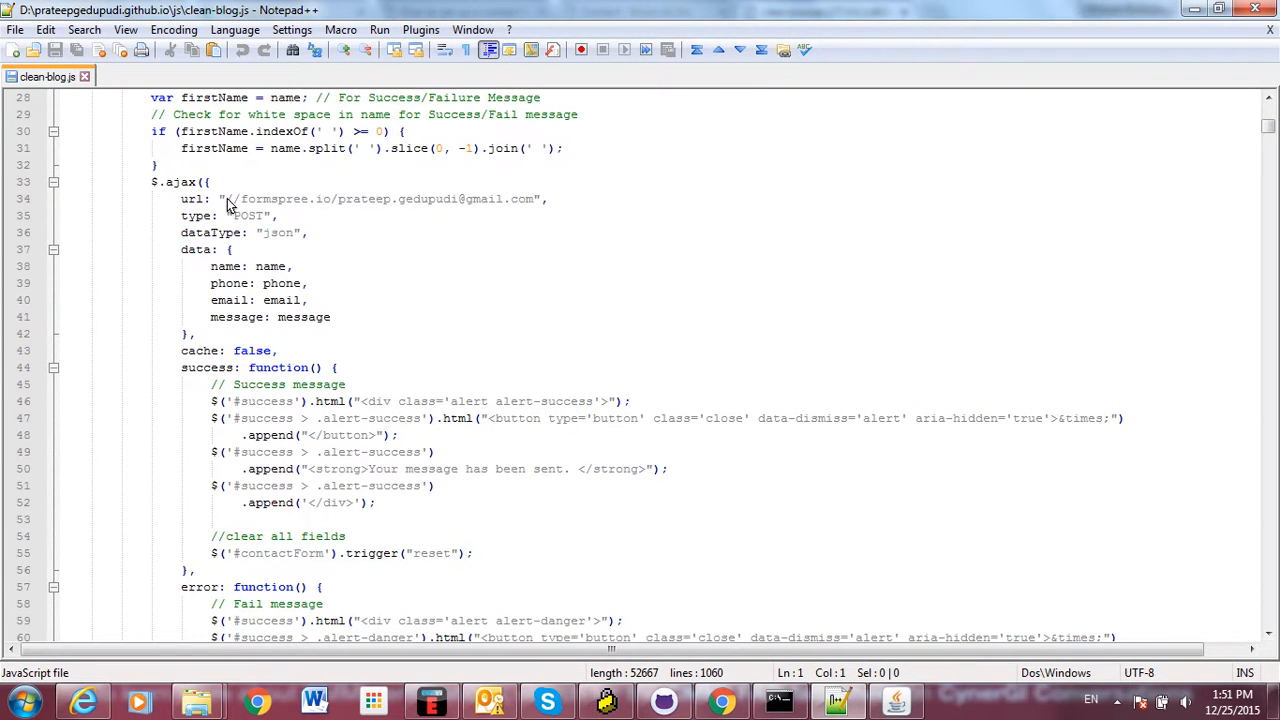
- Inspect the $.ajax url and dataType lines in clean-blog.js, then its success and error handlers
left_click_drag(230, 198, 336, 198)
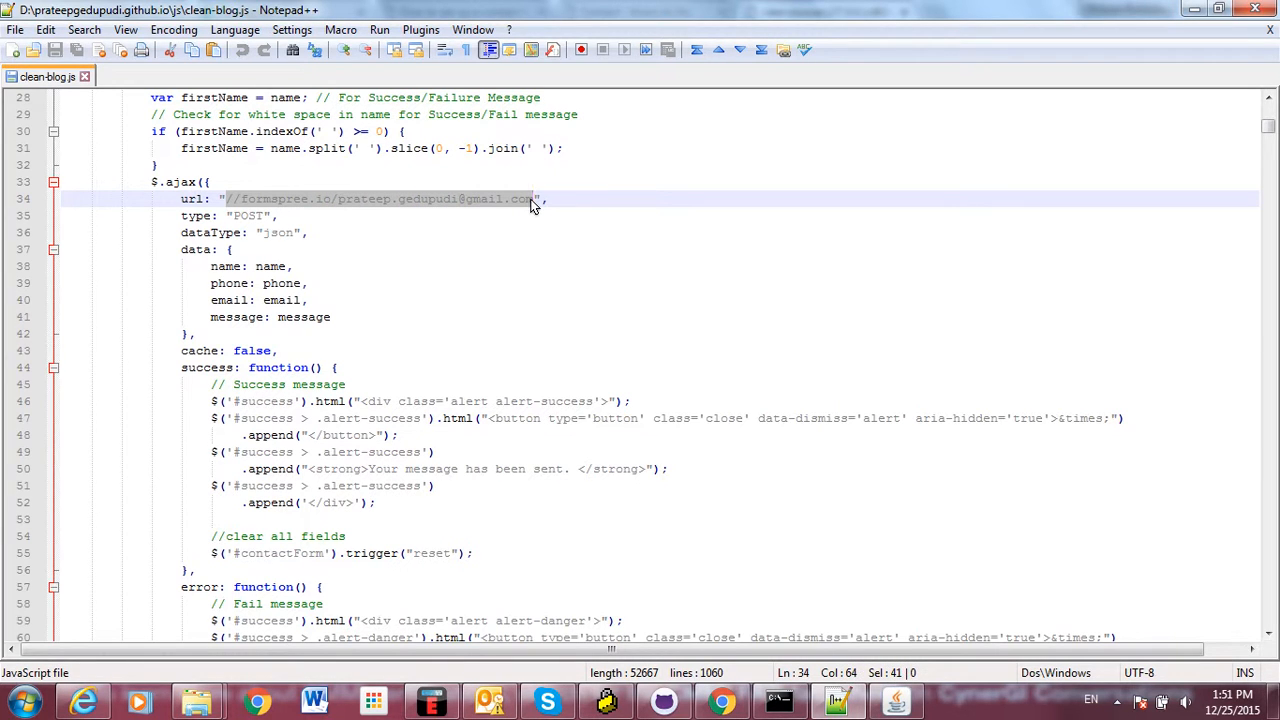
mouse_move(184, 238)
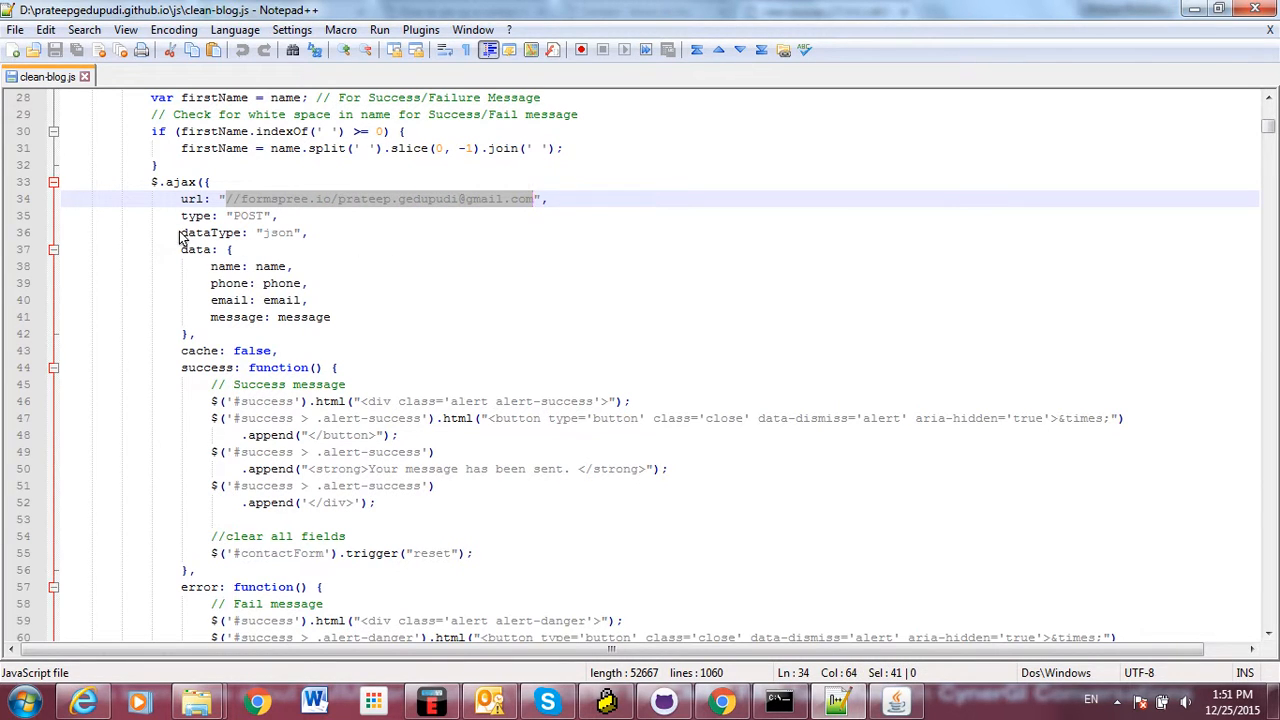
left_click(304, 232)
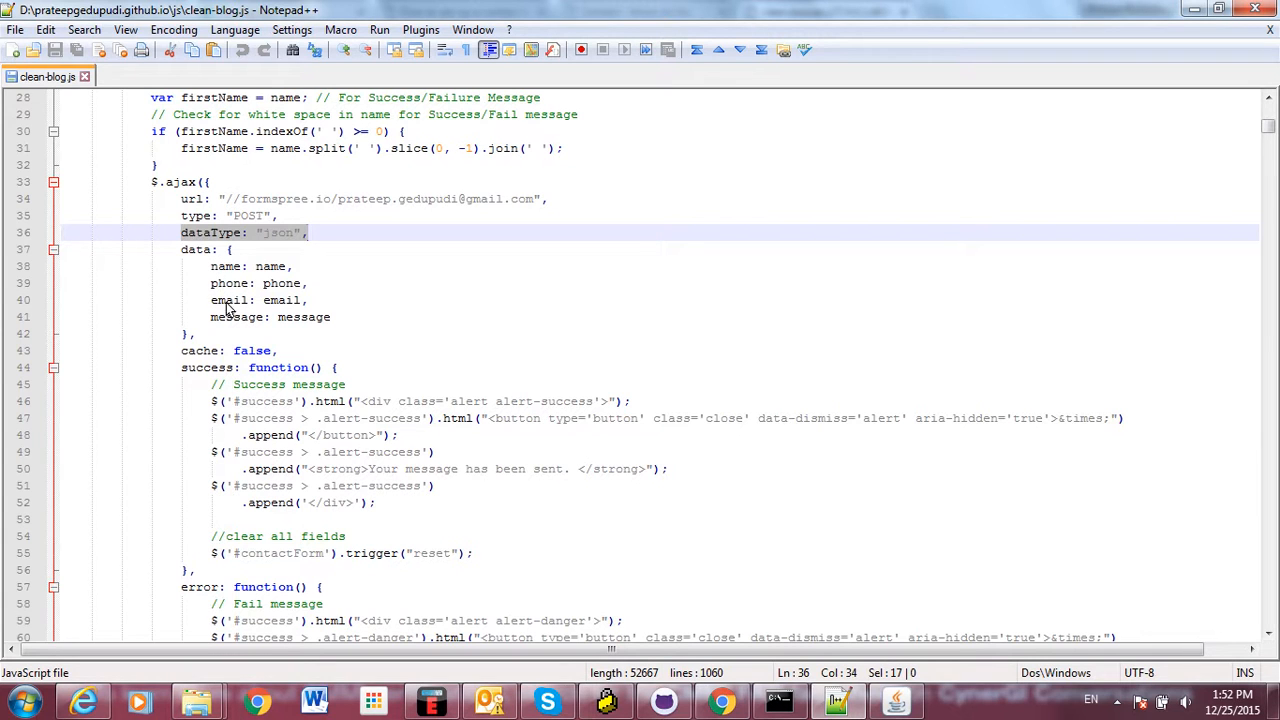
mouse_move(340, 360)
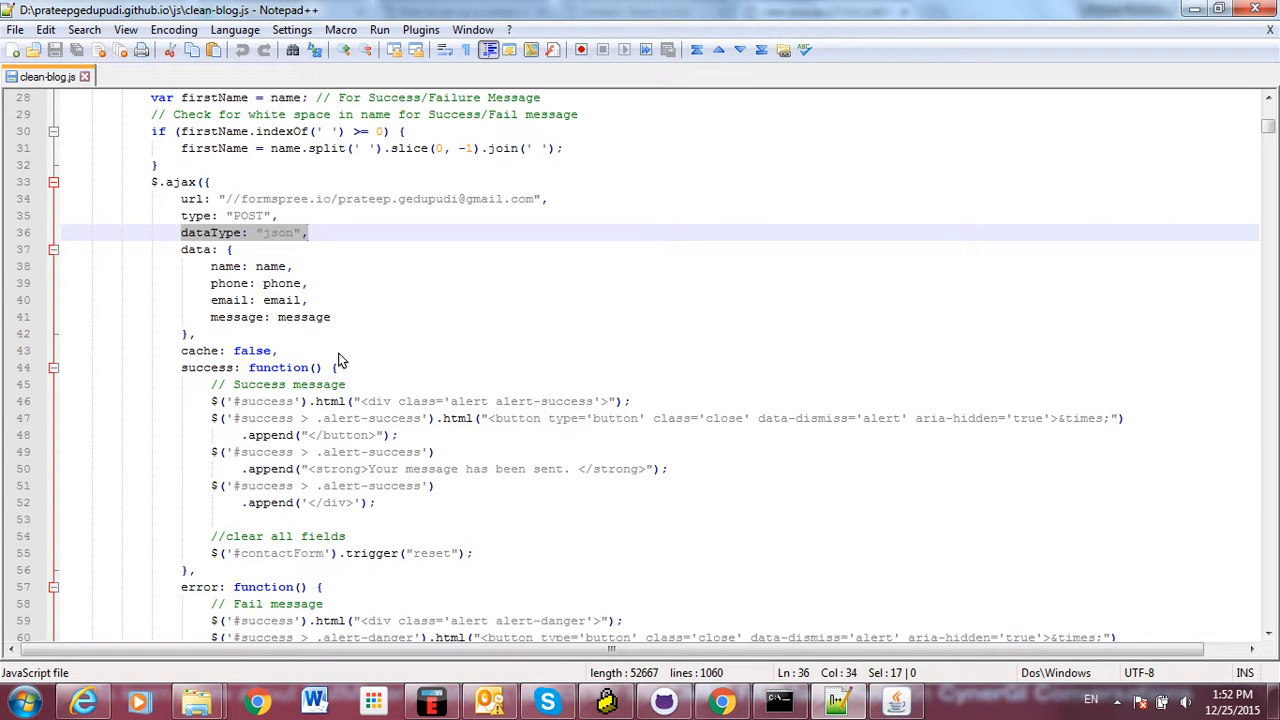
mouse_move(510, 432)
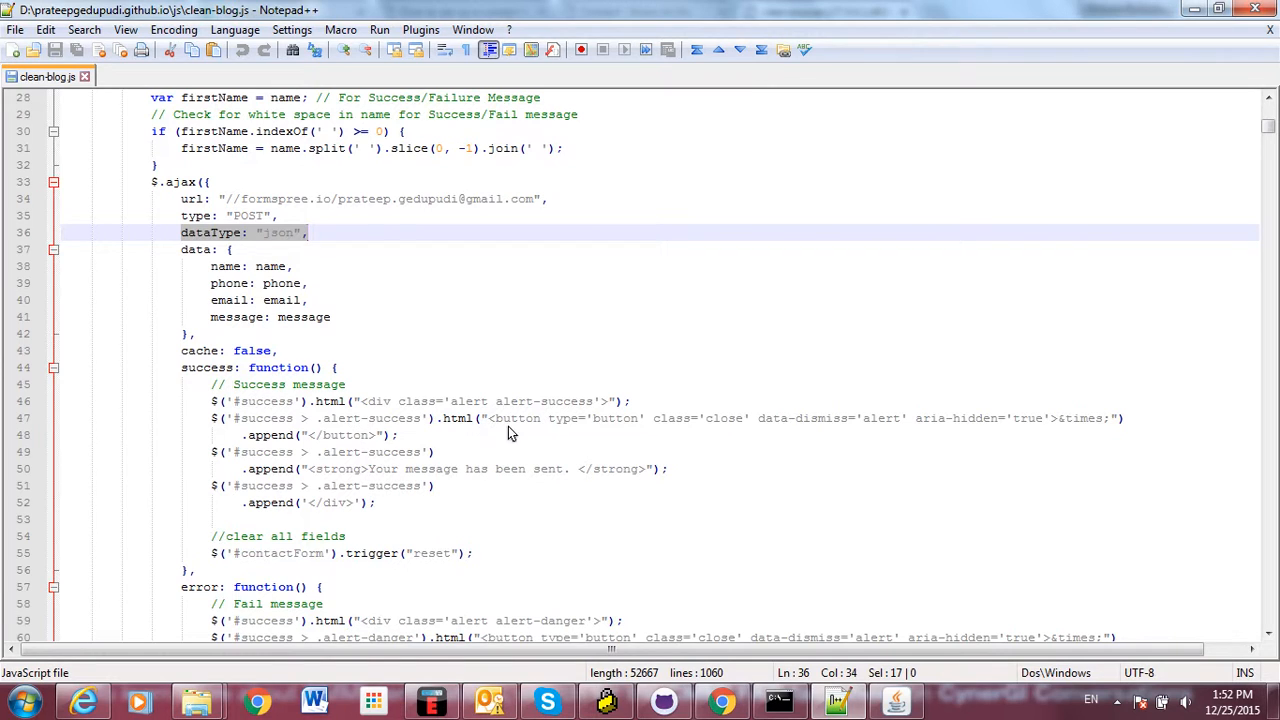
mouse_move(390, 476)
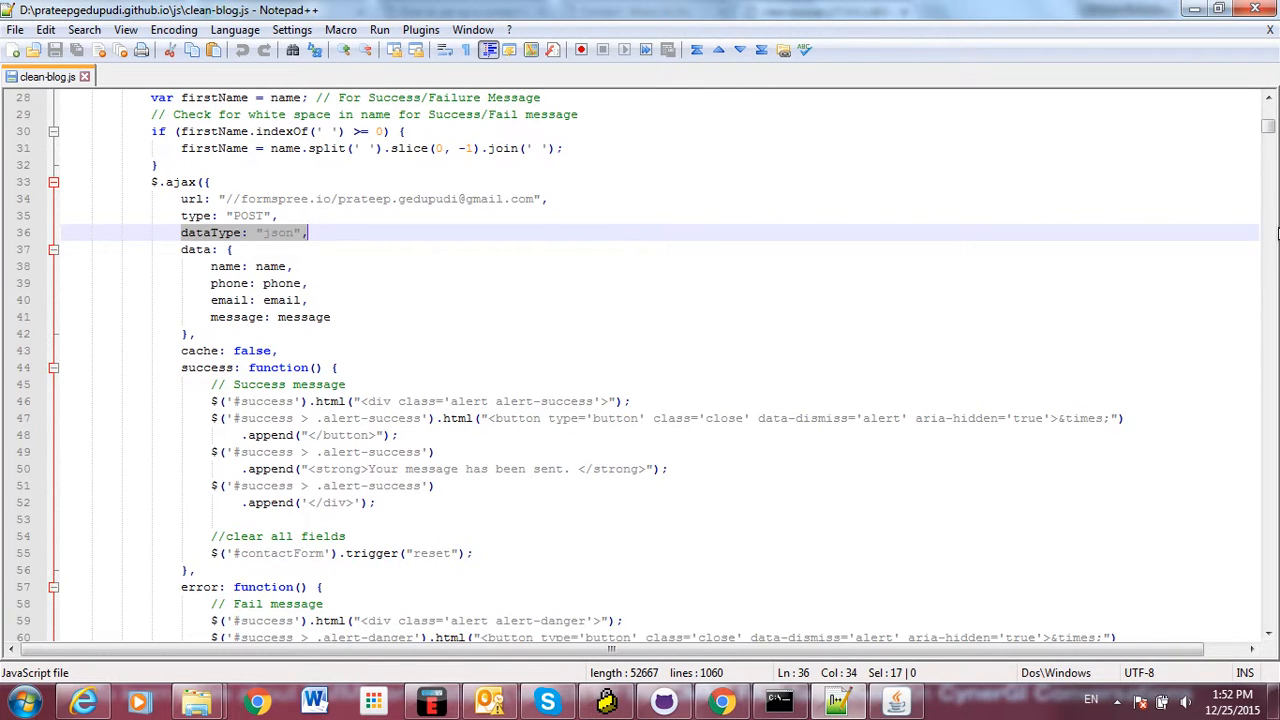
scroll("down", 3)
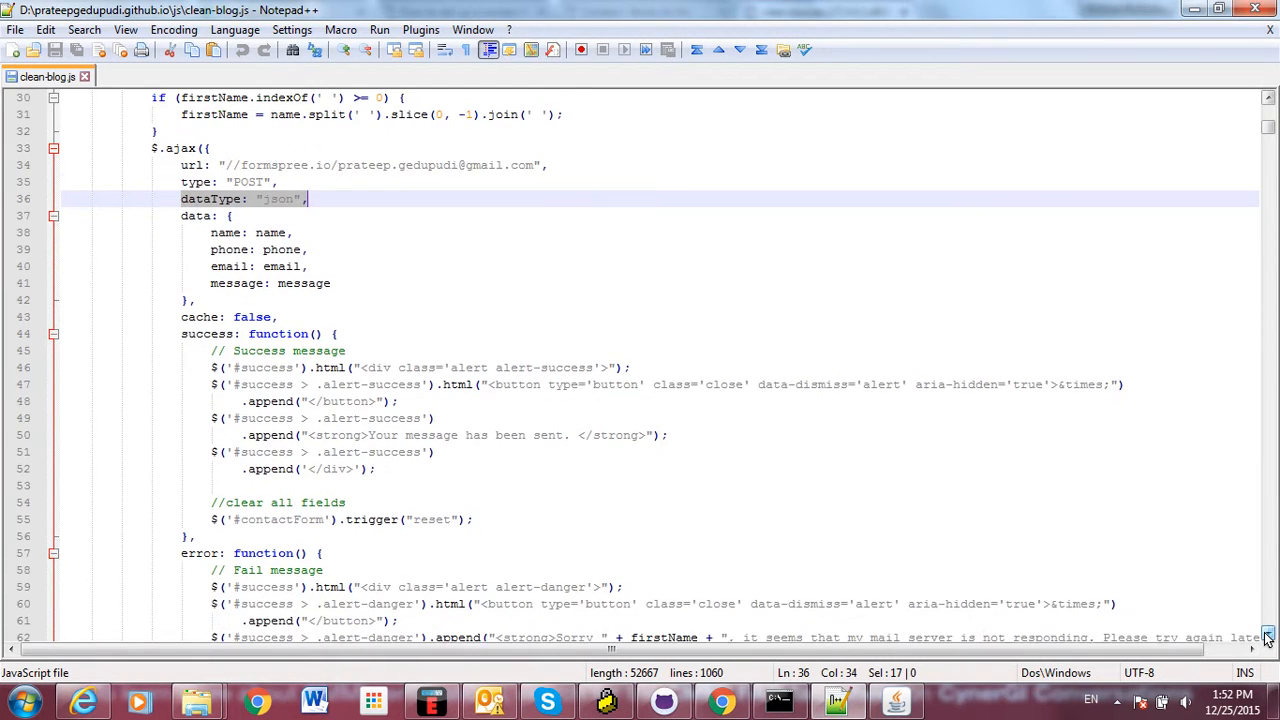
scroll("down", 3)
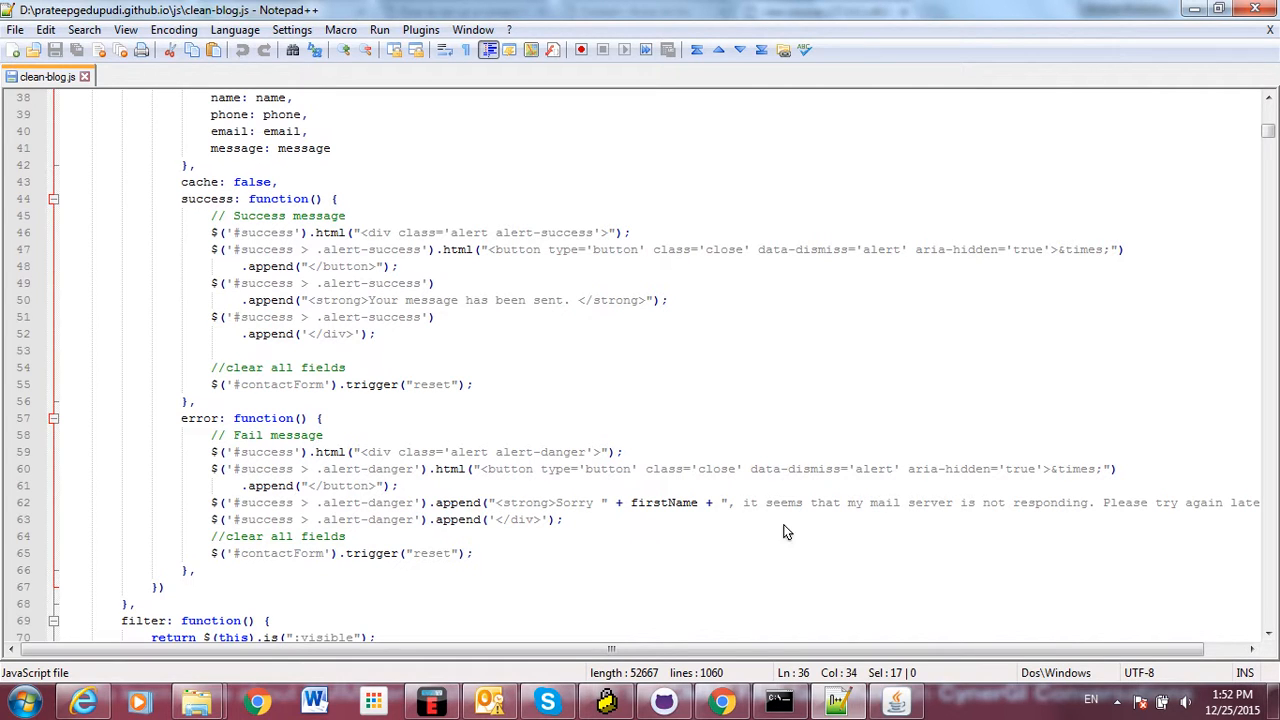
mouse_move(868, 634)
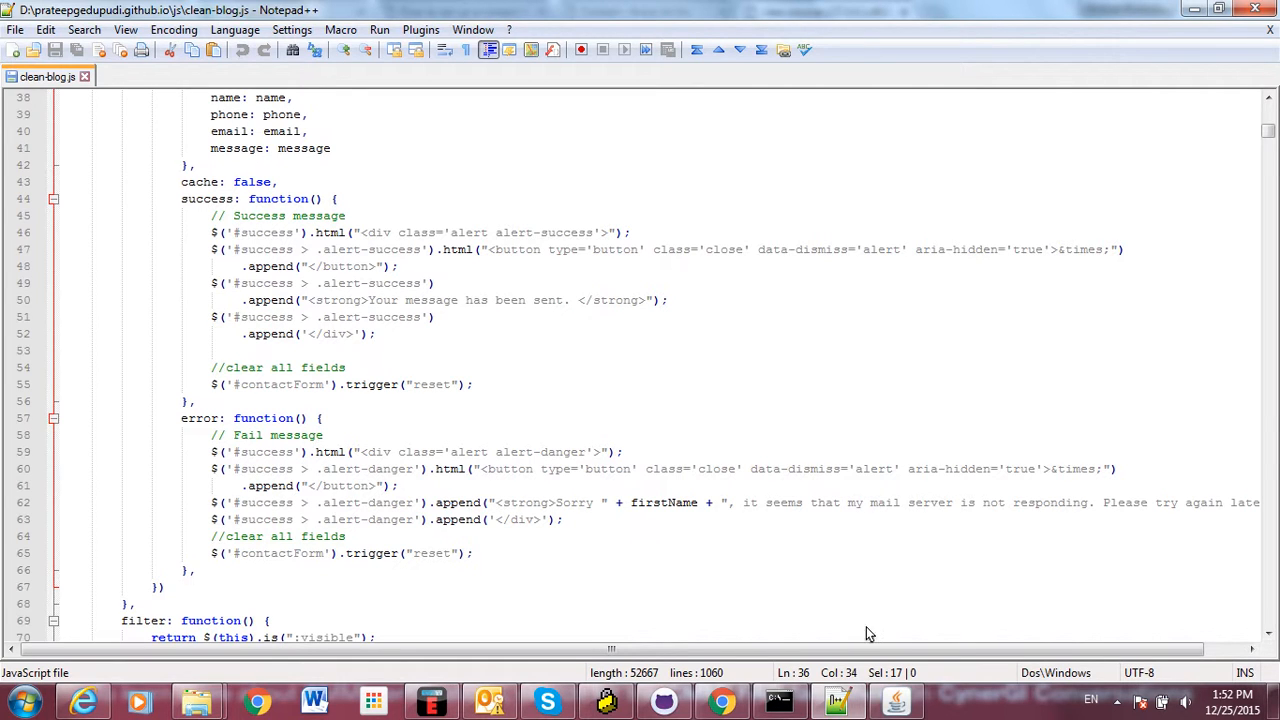
mouse_move(700, 560)
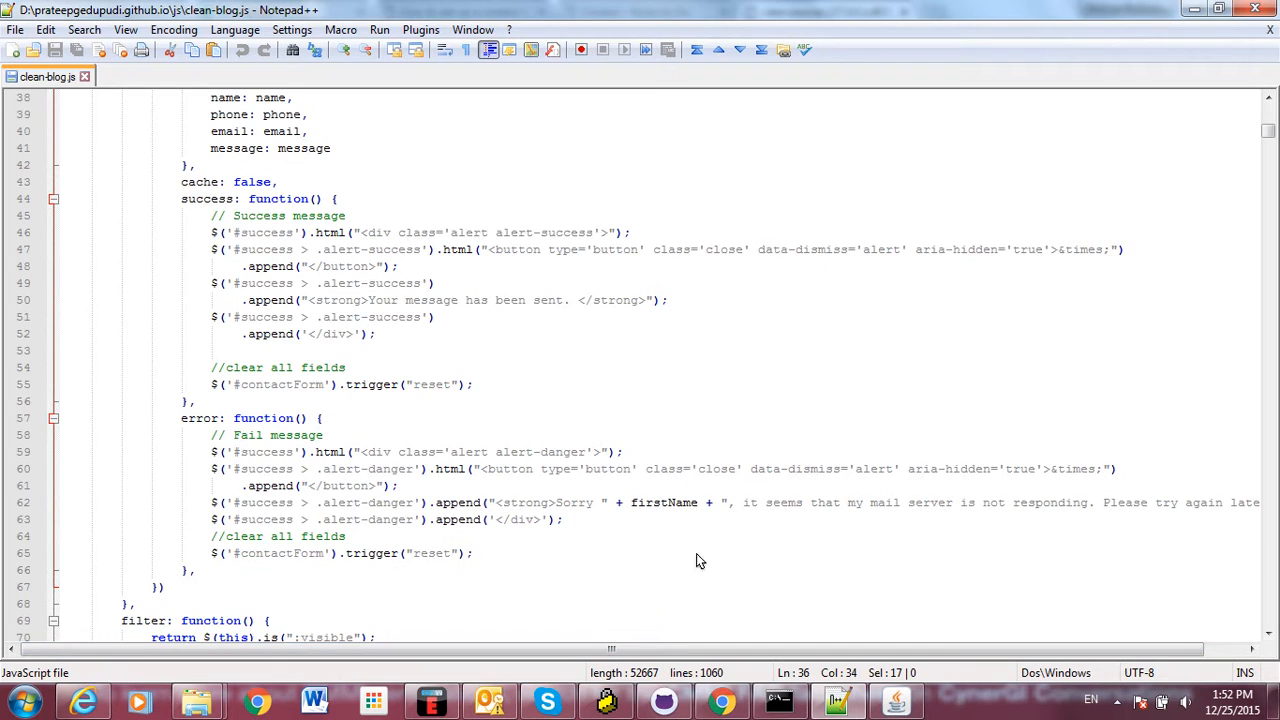
- Return to Chrome and show the Formspree 'Email confirmed' page for the local contact site
left_click(722, 700)
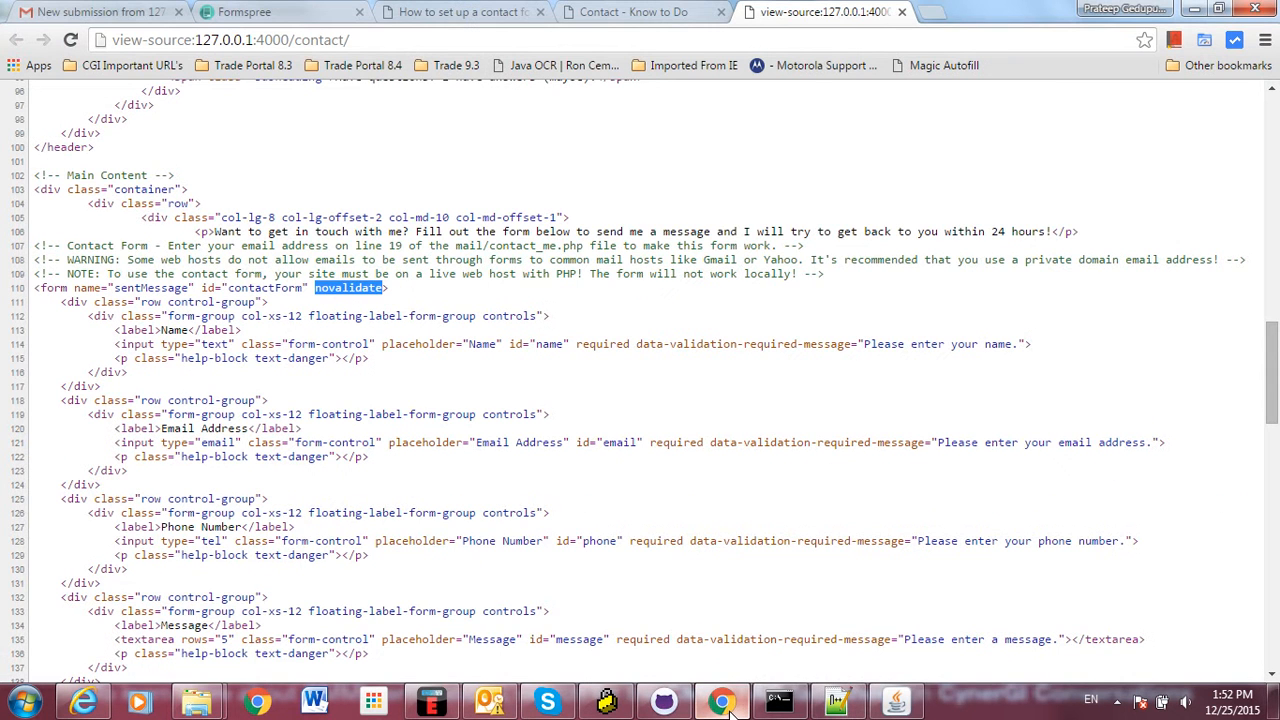
mouse_move(628, 94)
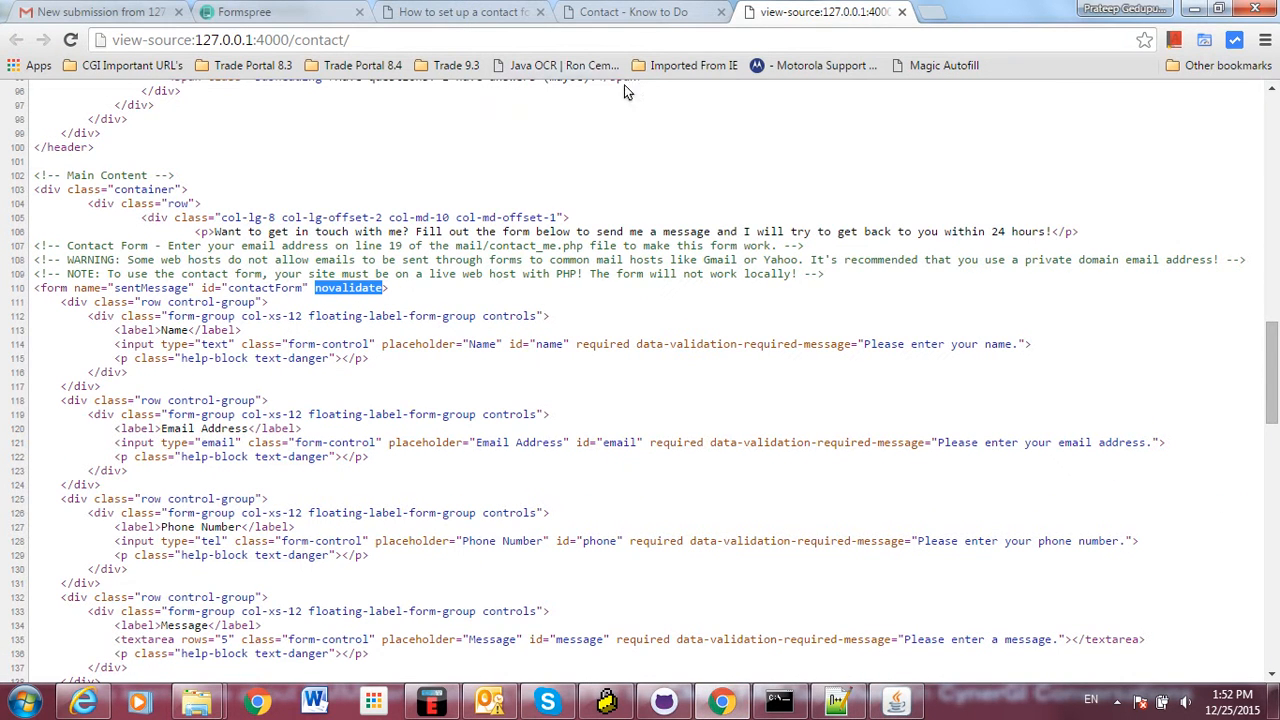
left_click(244, 12)
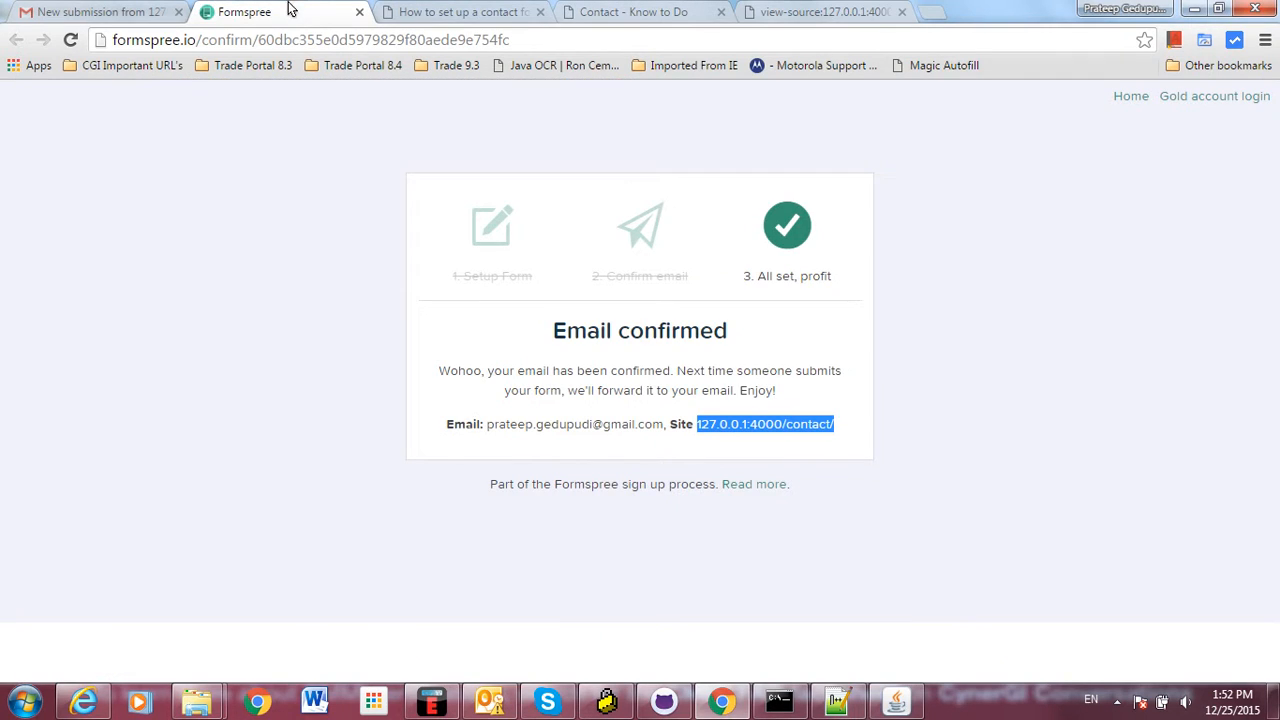
mouse_move(314, 374)
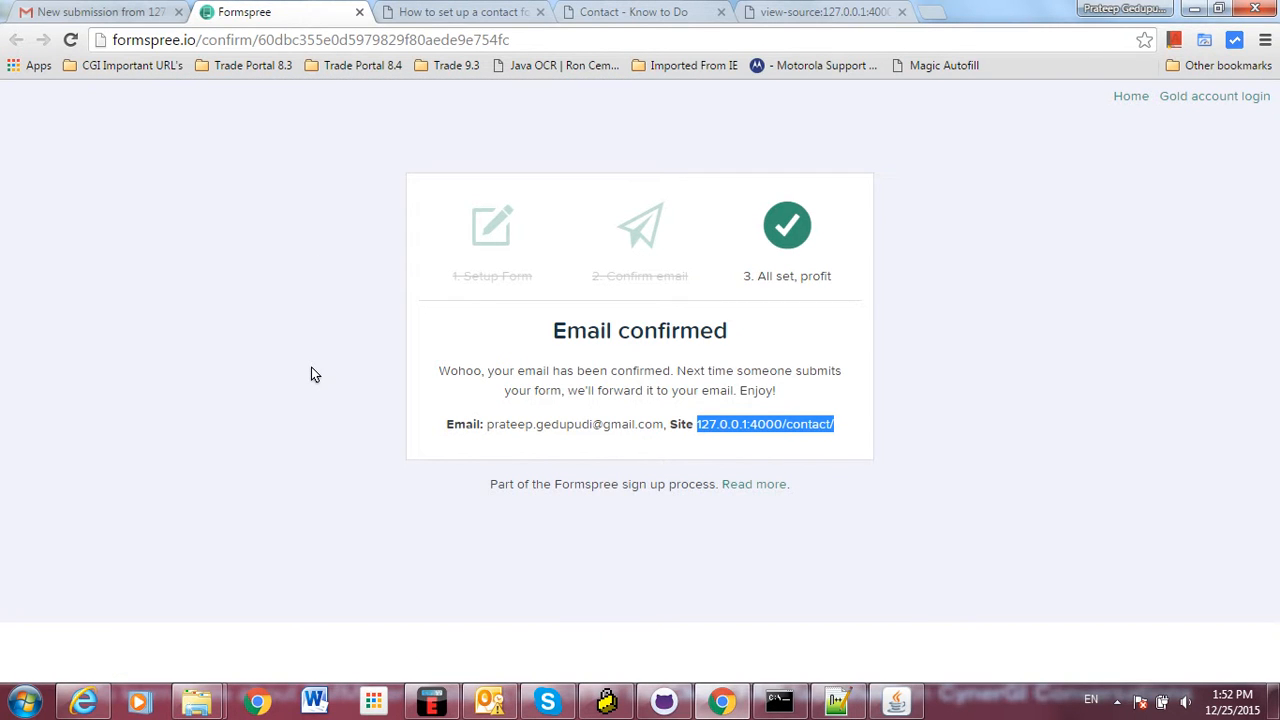
mouse_move(314, 260)
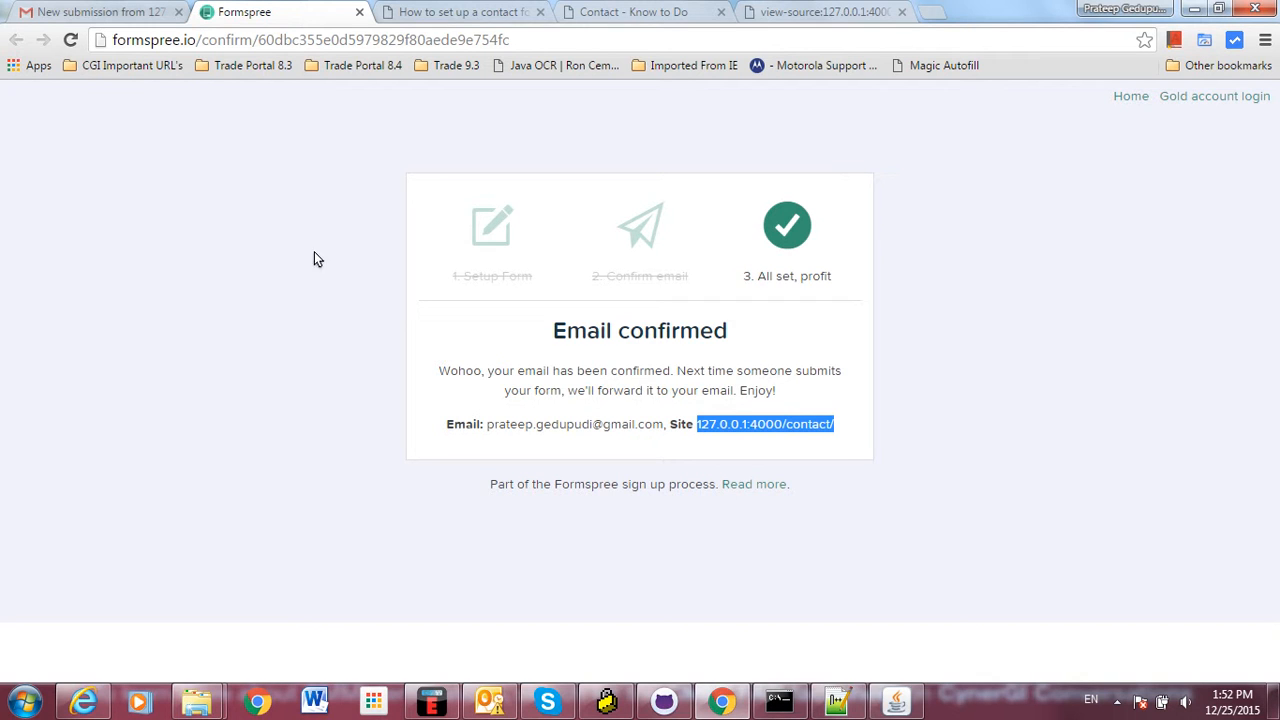